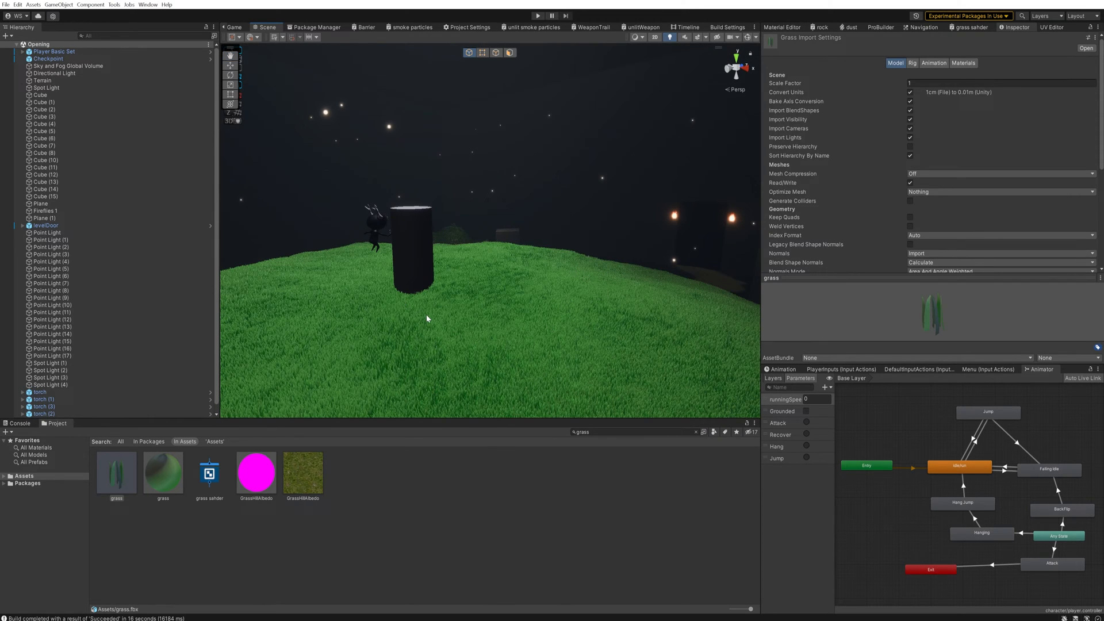
mouse_move(544, 284)
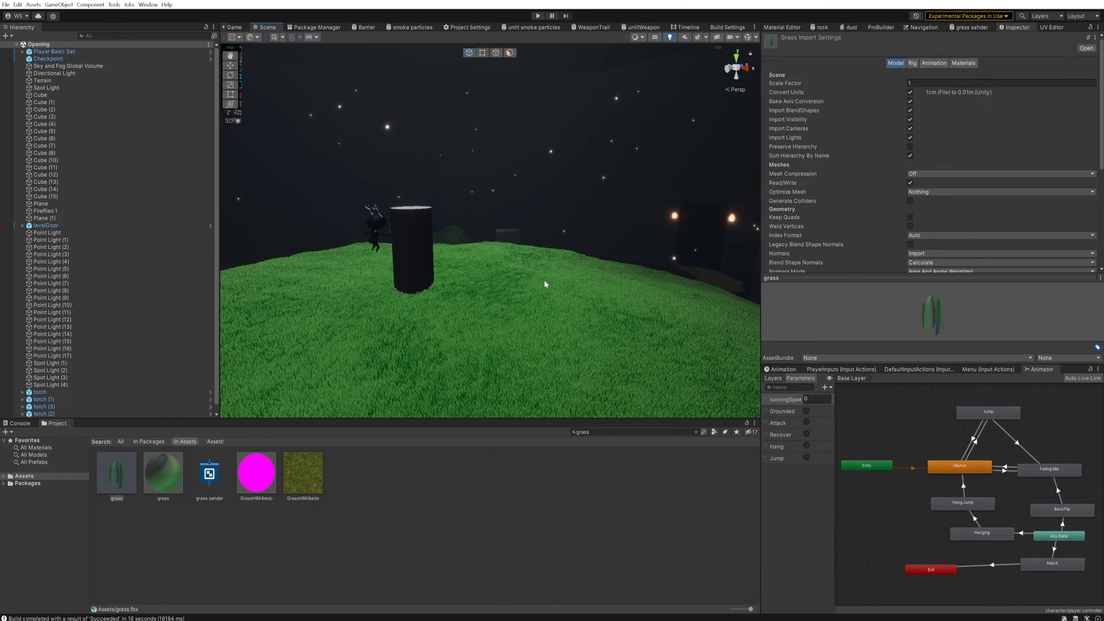
mouse_move(550, 324)
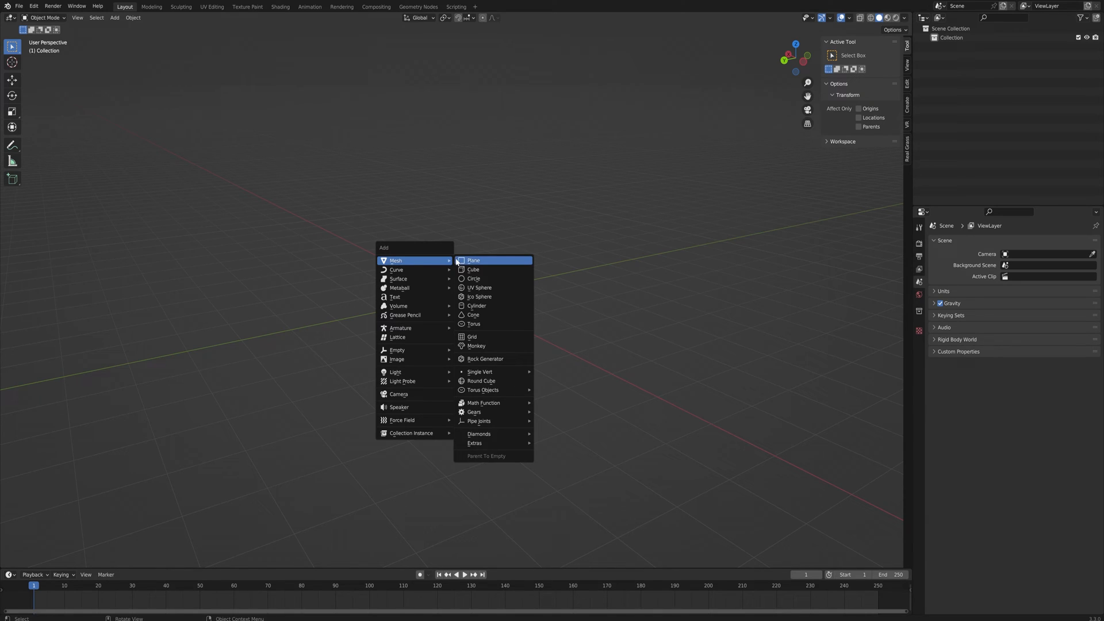
- Add a plane and extrude its top edge upward into a curving segmented blade
left_click(473, 261)
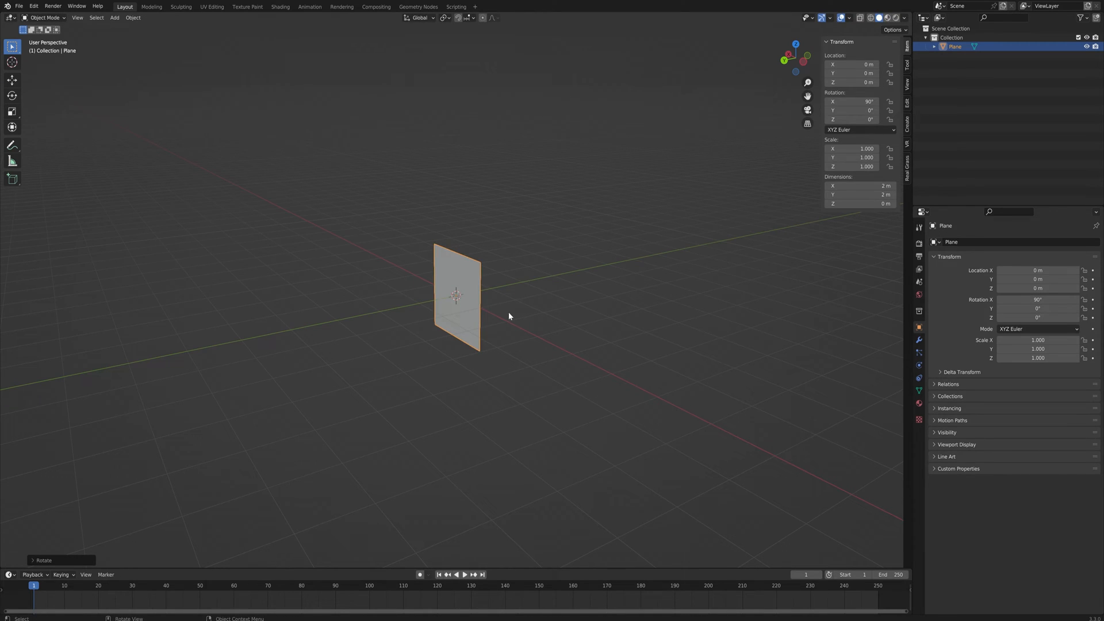
key("Tab")
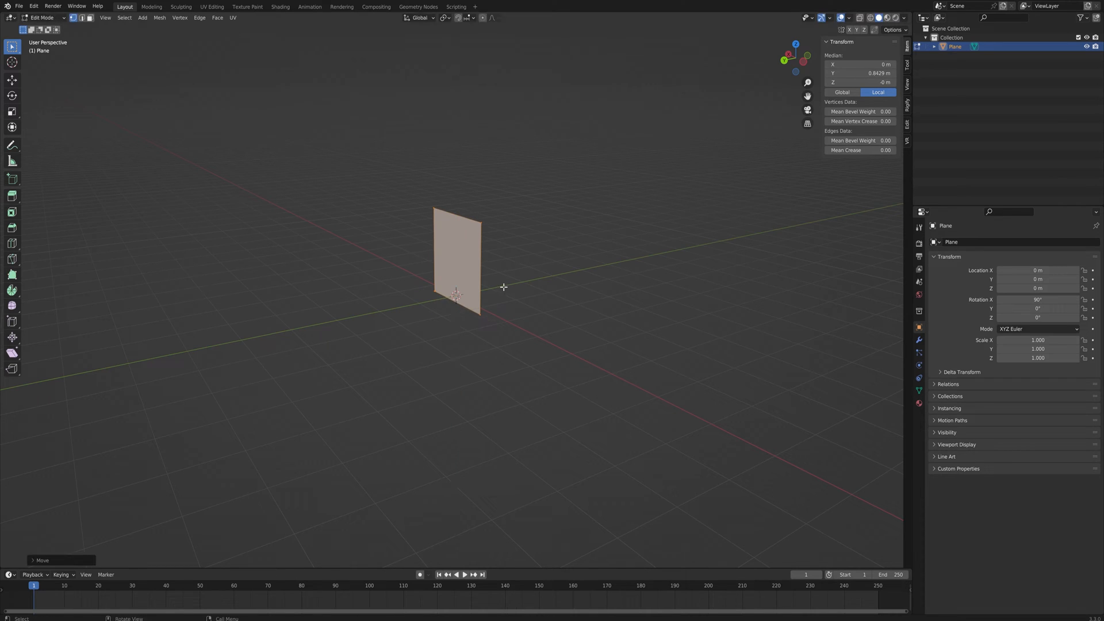
key("KP_1")
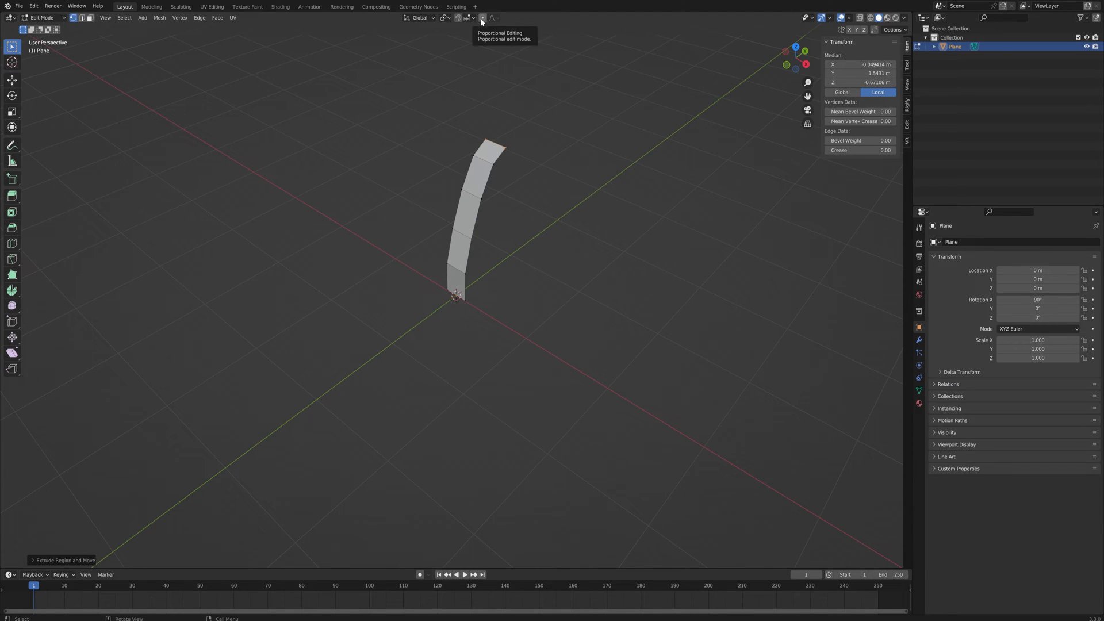
- Scale the blade's tip down with proportional editing, then return to Object Mode
left_click(482, 18)
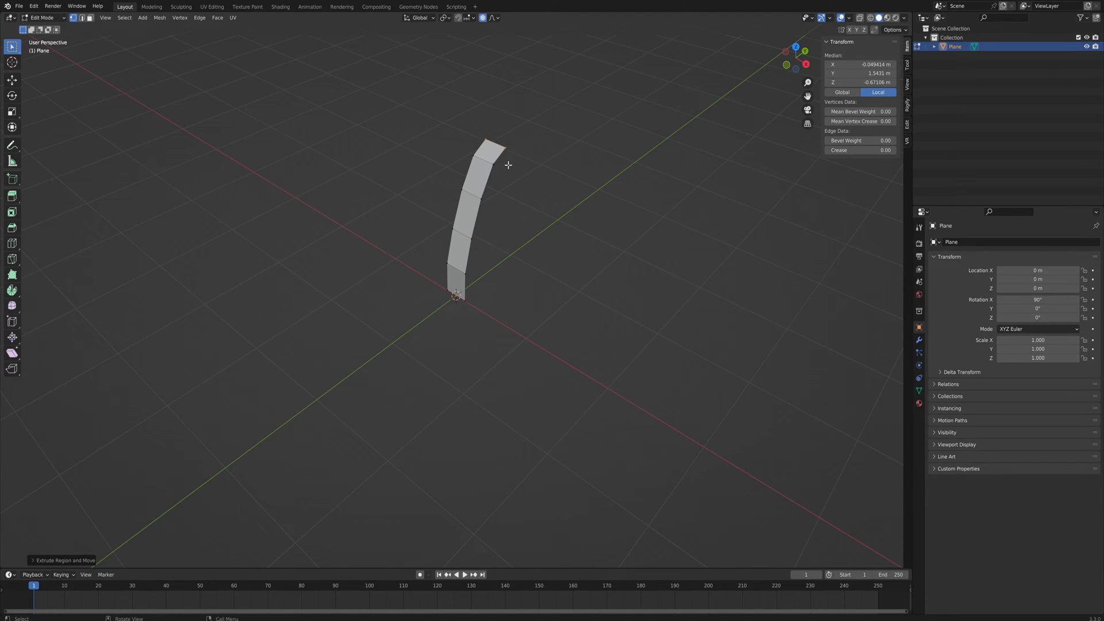
key("s")
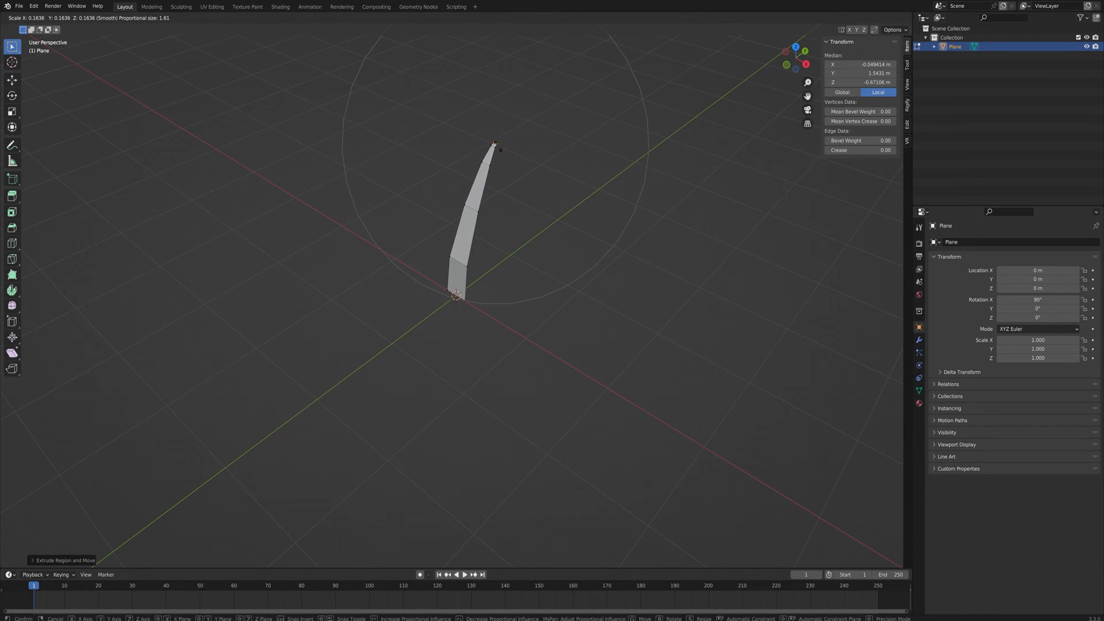
left_click(490, 204)
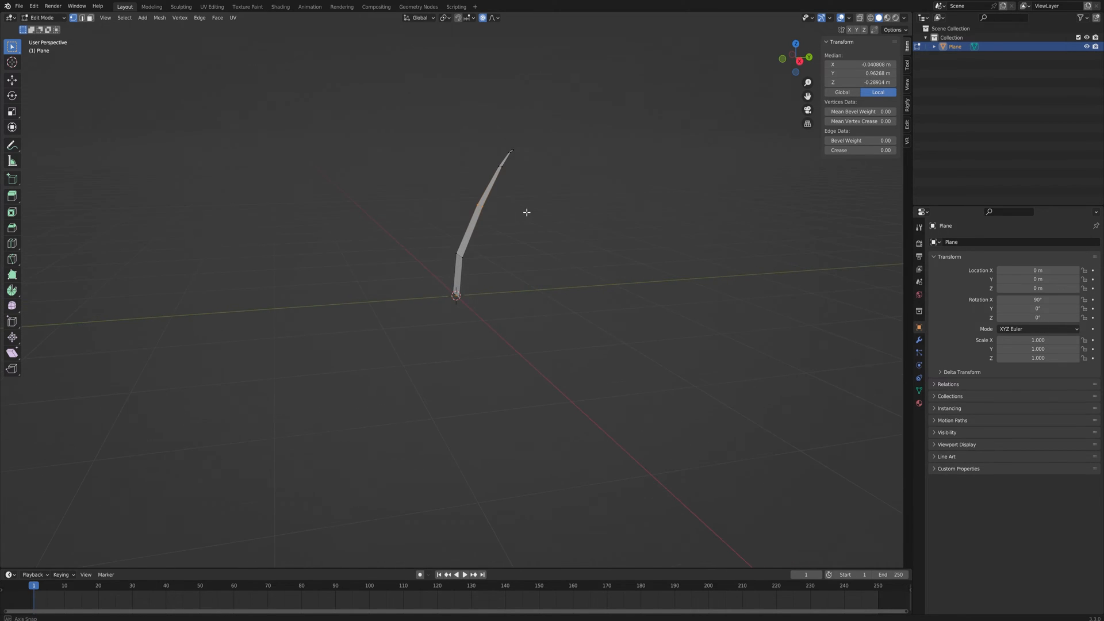
mouse_move(503, 218)
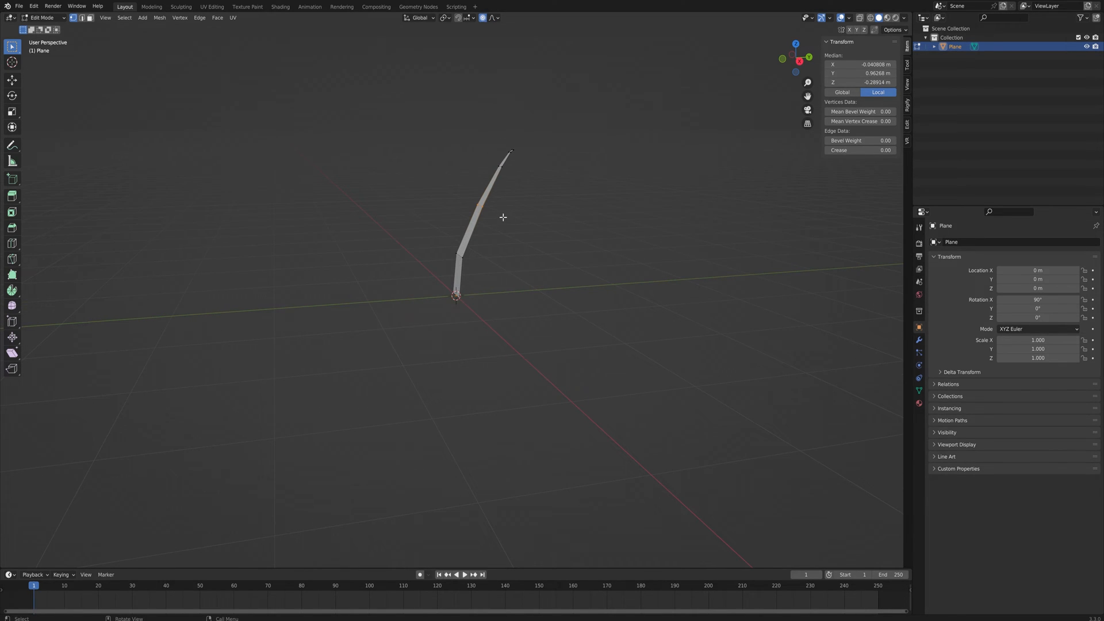
key("g")
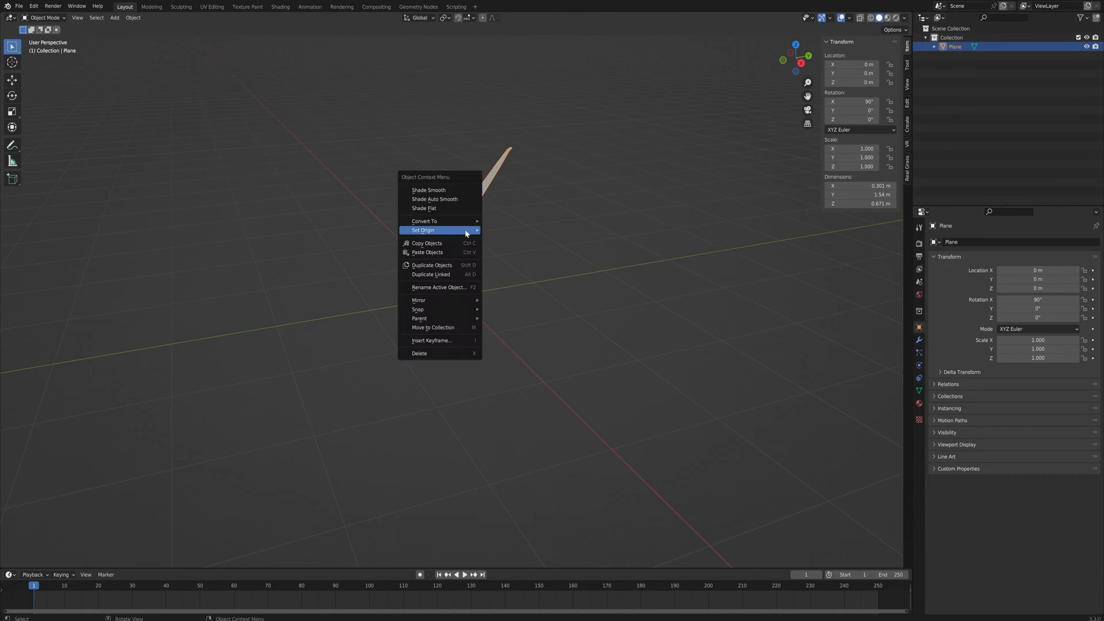
- Duplicate the blade and rotate/move the copies into a splayed six-blade tuft
left_click(428, 189)
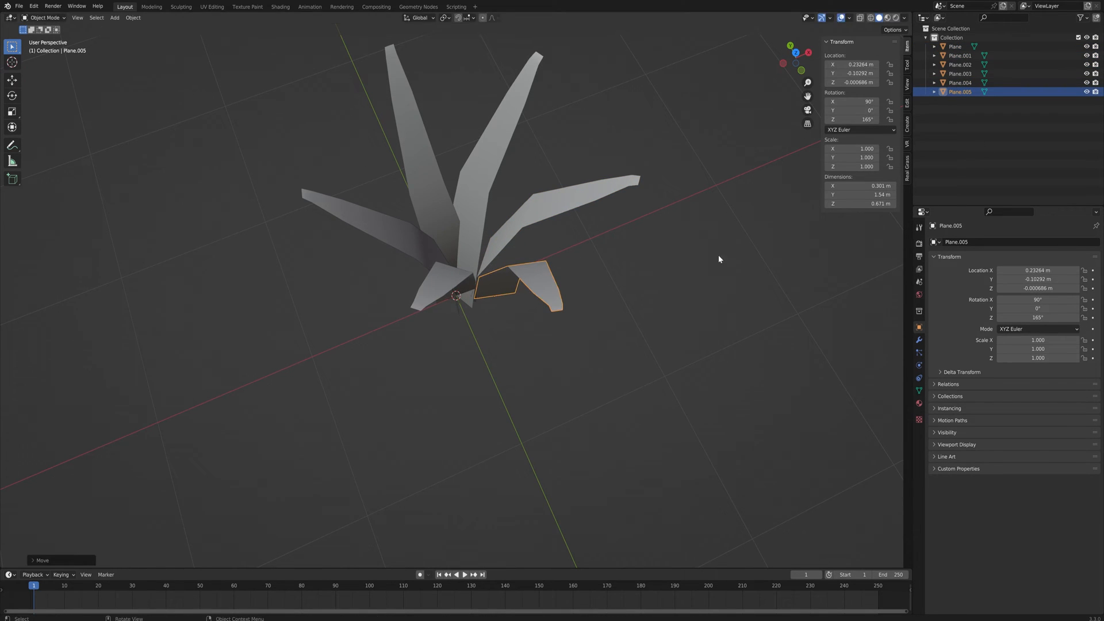
left_click(959, 83)
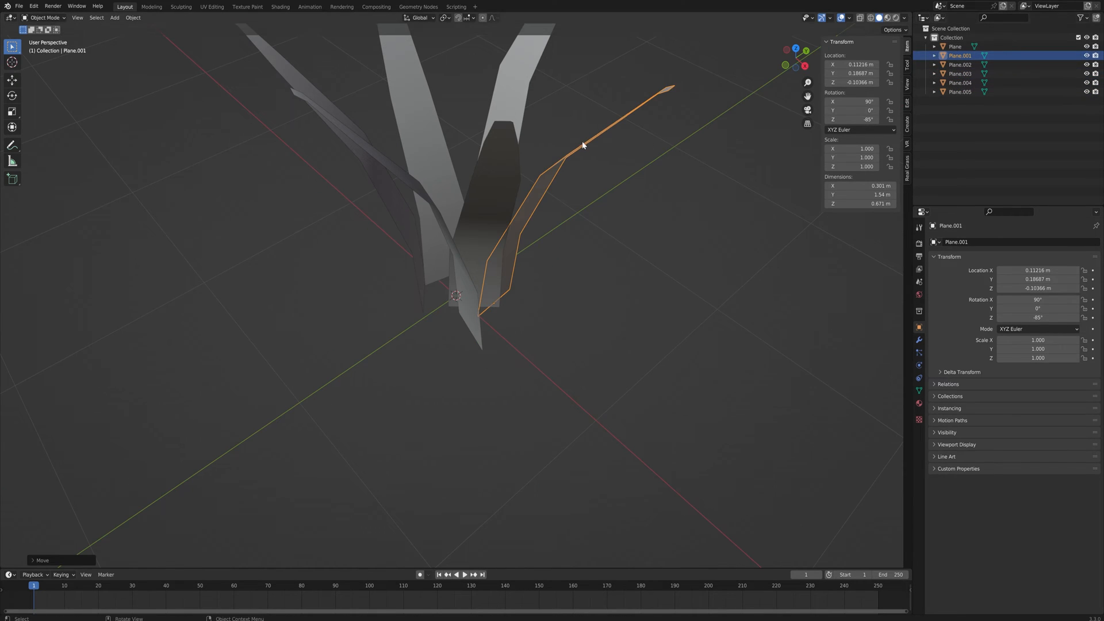
key("Tab")
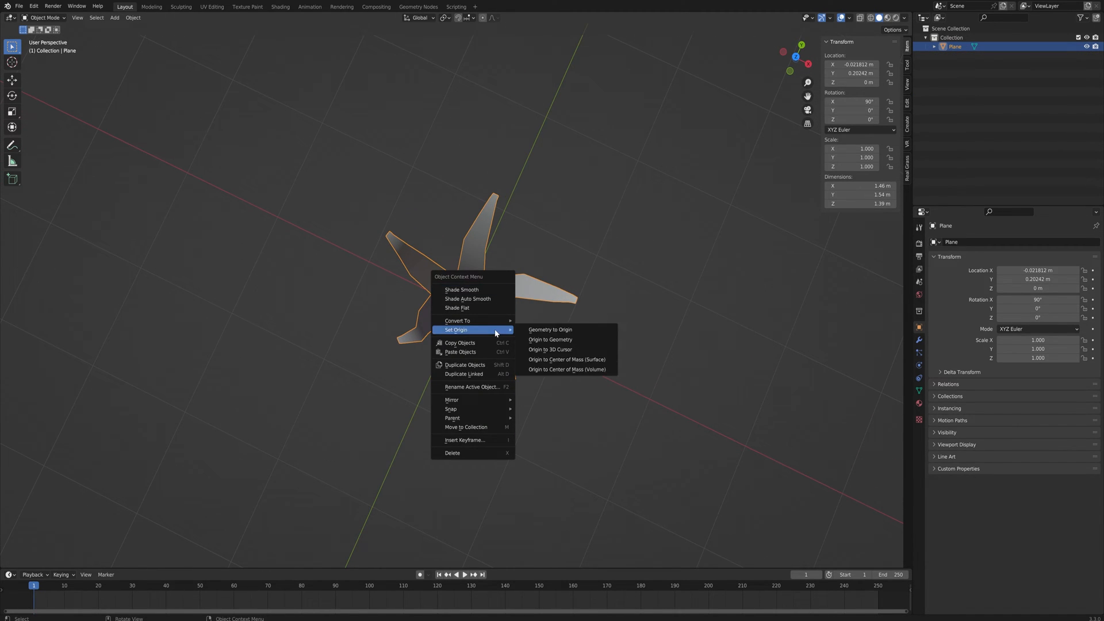
mouse_move(566, 350)
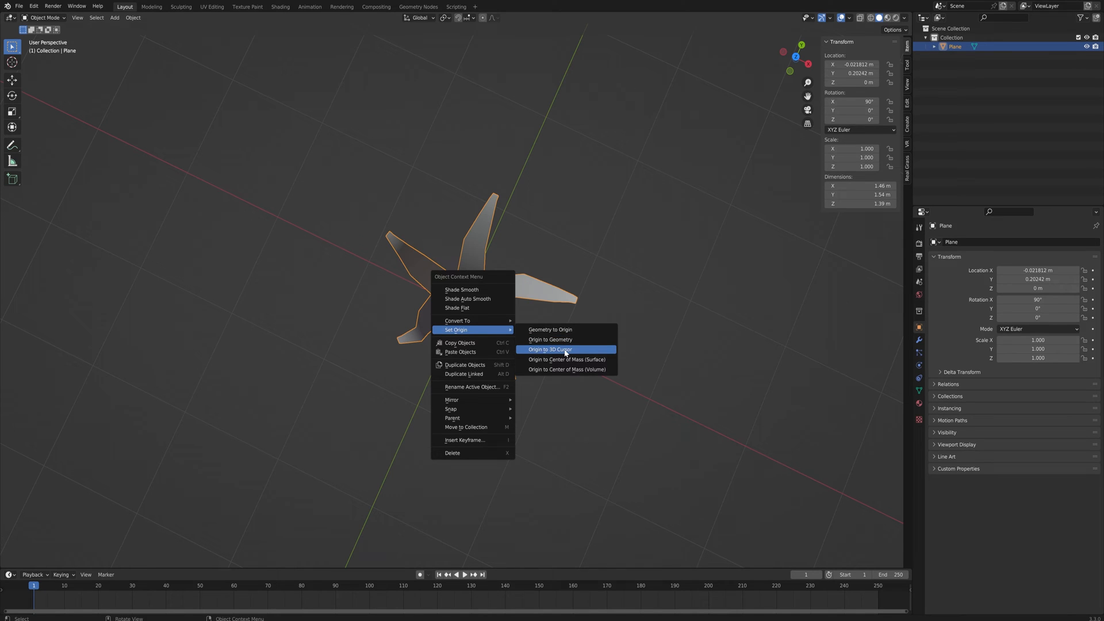
- Set the joined tuft's origin to the 3D cursor at the world centre
left_click(551, 349)
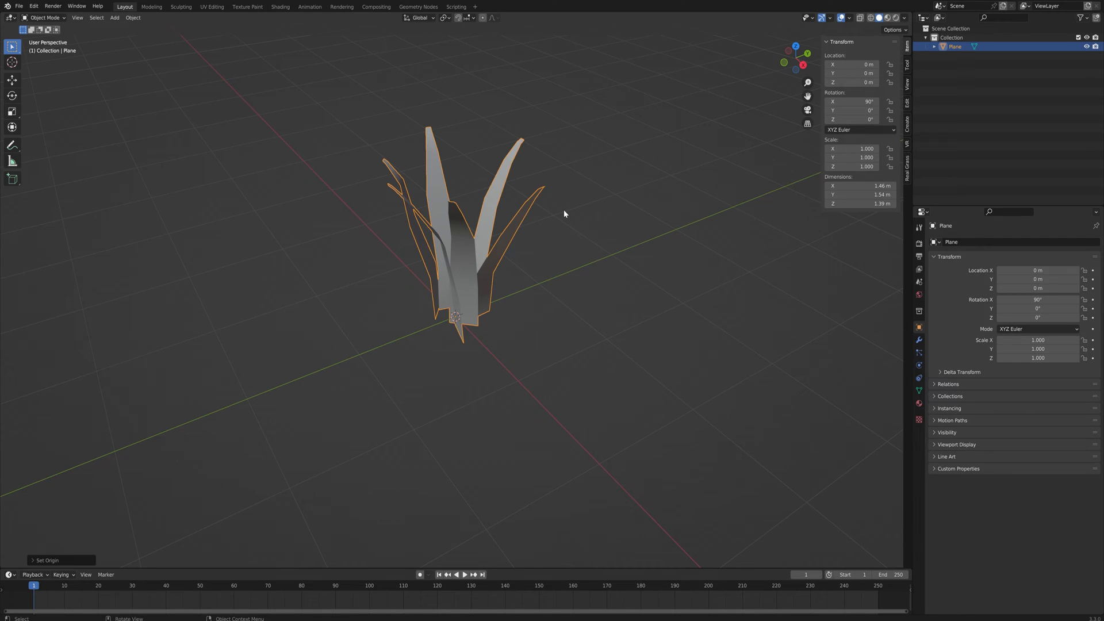
mouse_move(564, 244)
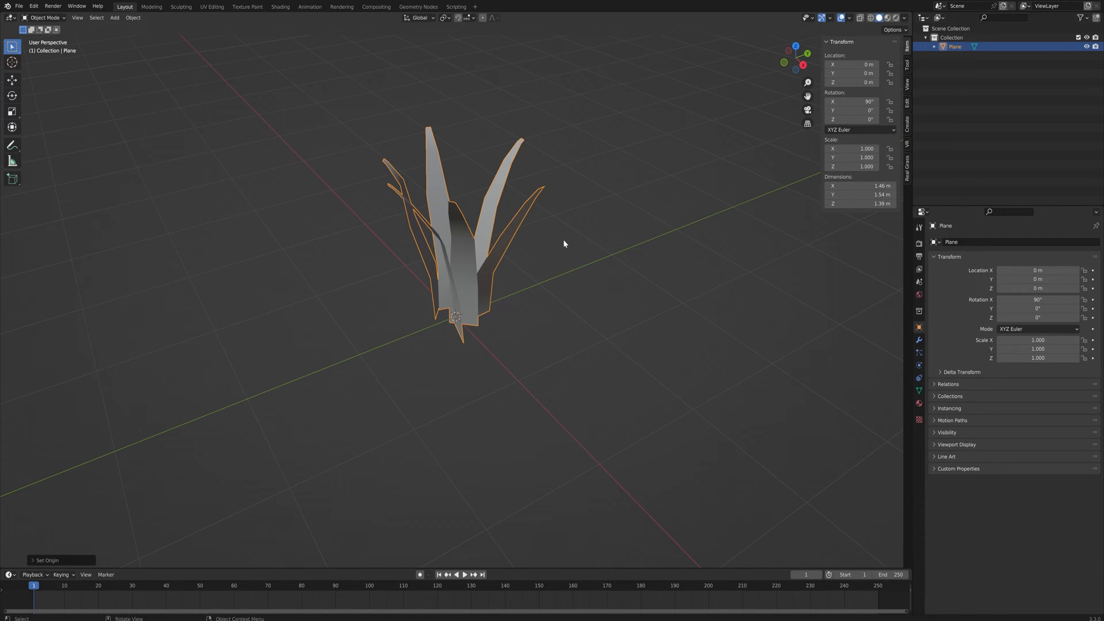
mouse_move(444, 338)
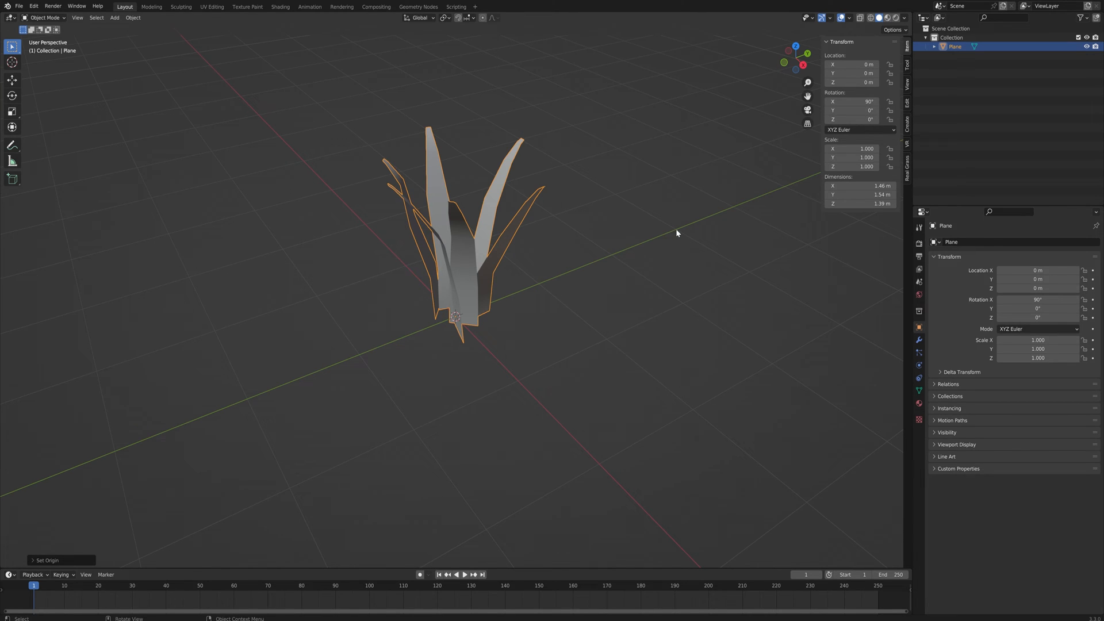
mouse_move(504, 297)
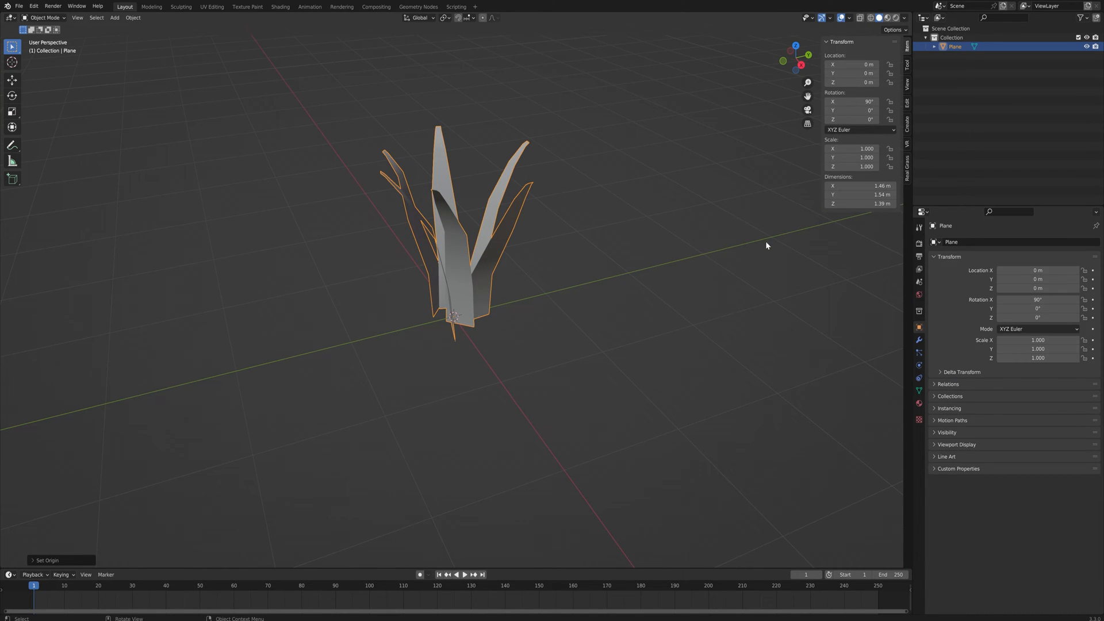
mouse_move(549, 289)
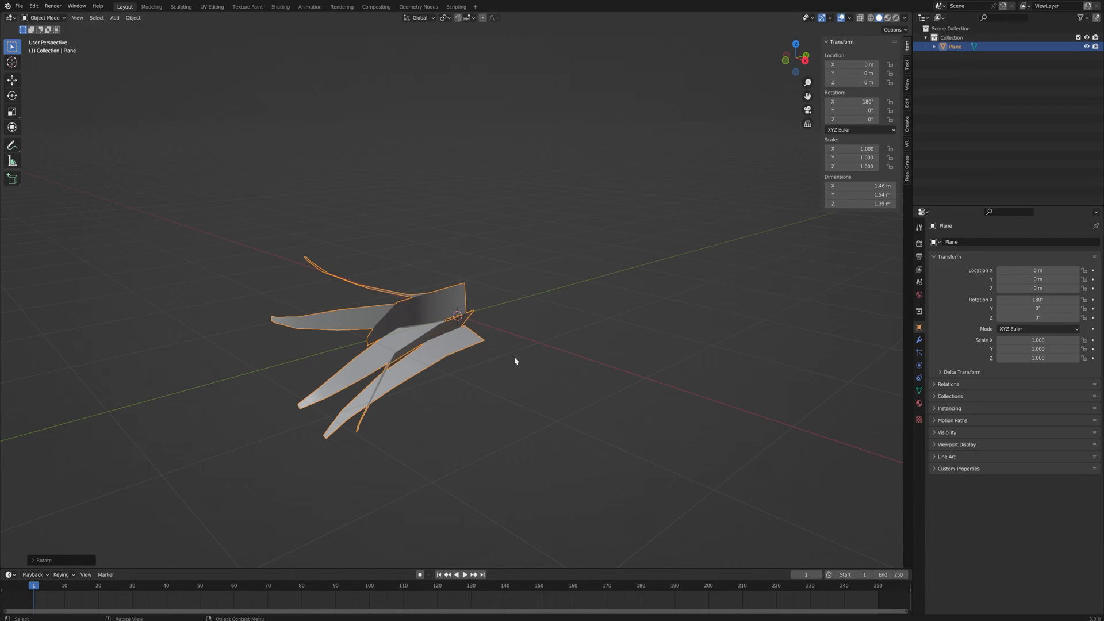
mouse_move(547, 367)
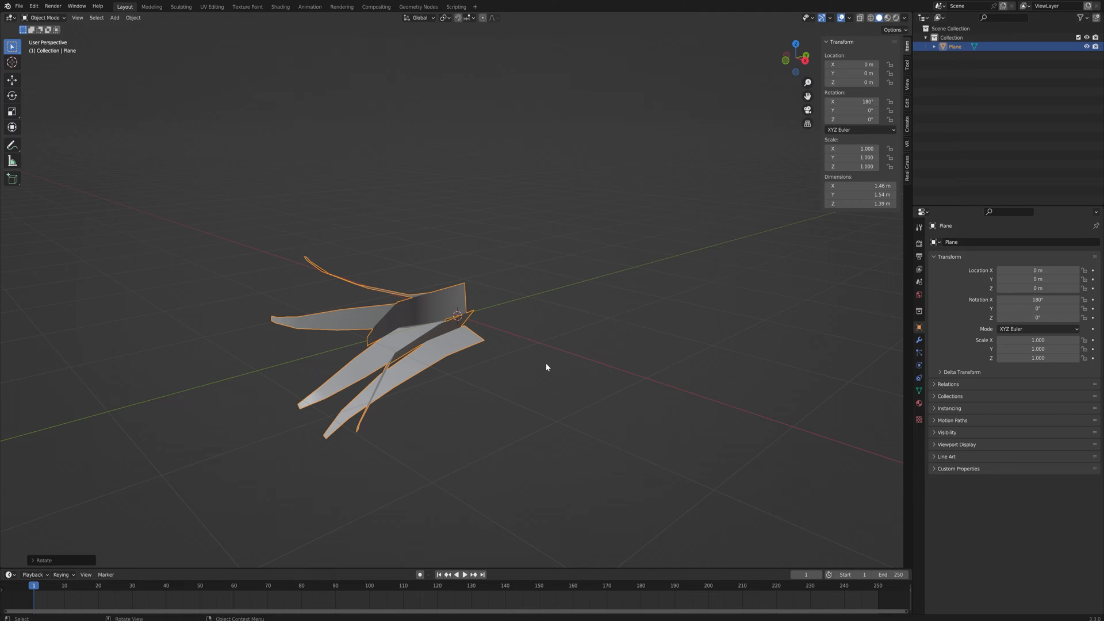
- Show the tuft's Material Properties with its Principled BSDF material
left_click_drag(545, 367, 559, 334)
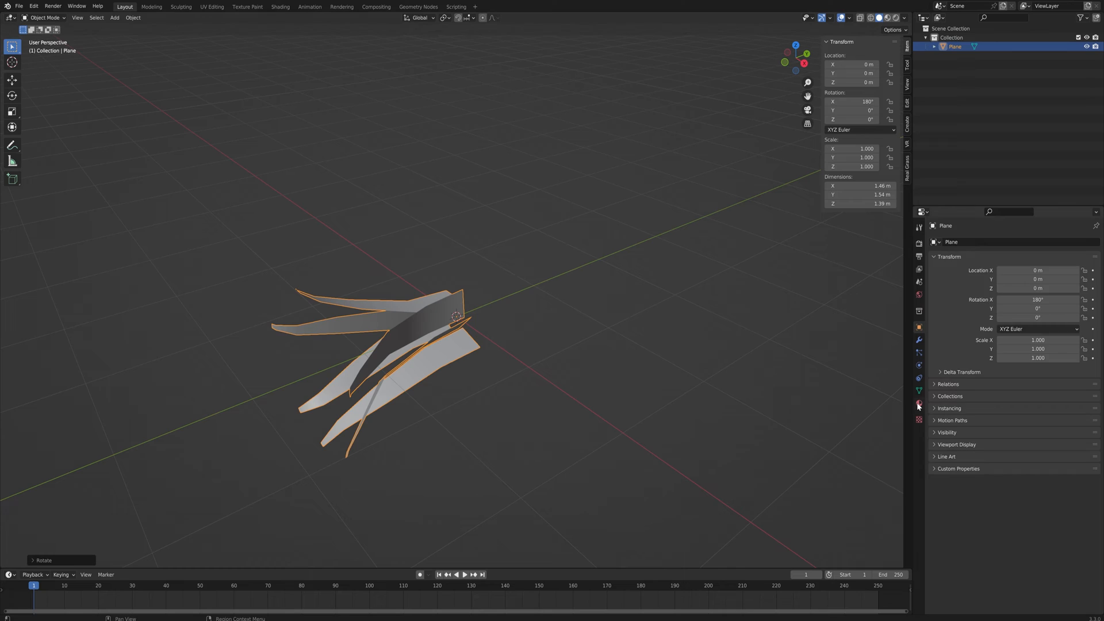
left_click(918, 402)
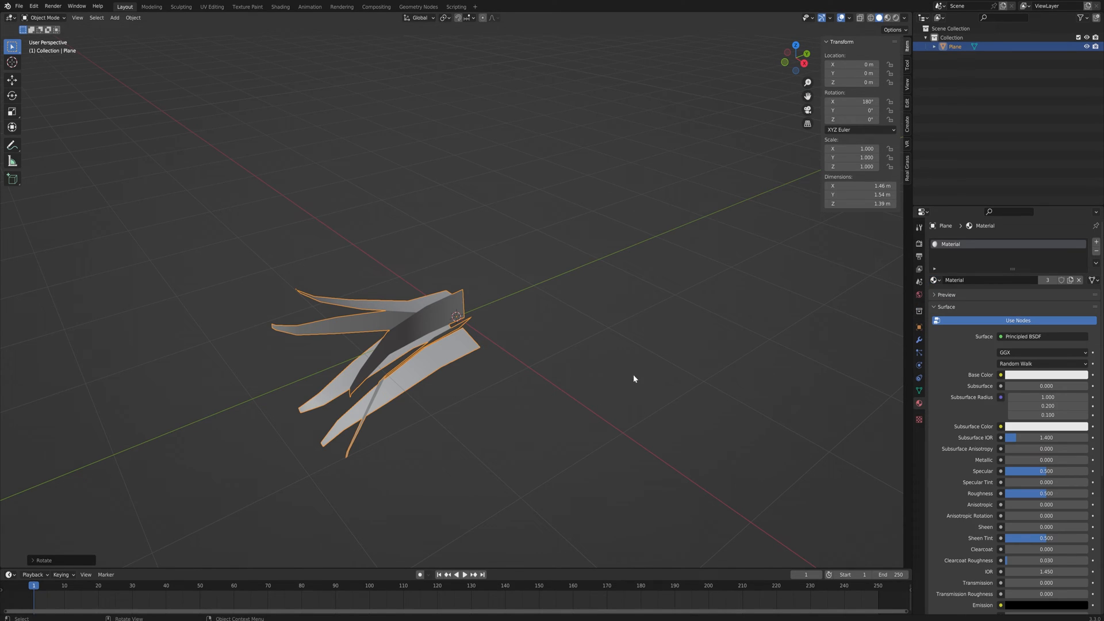
mouse_move(651, 362)
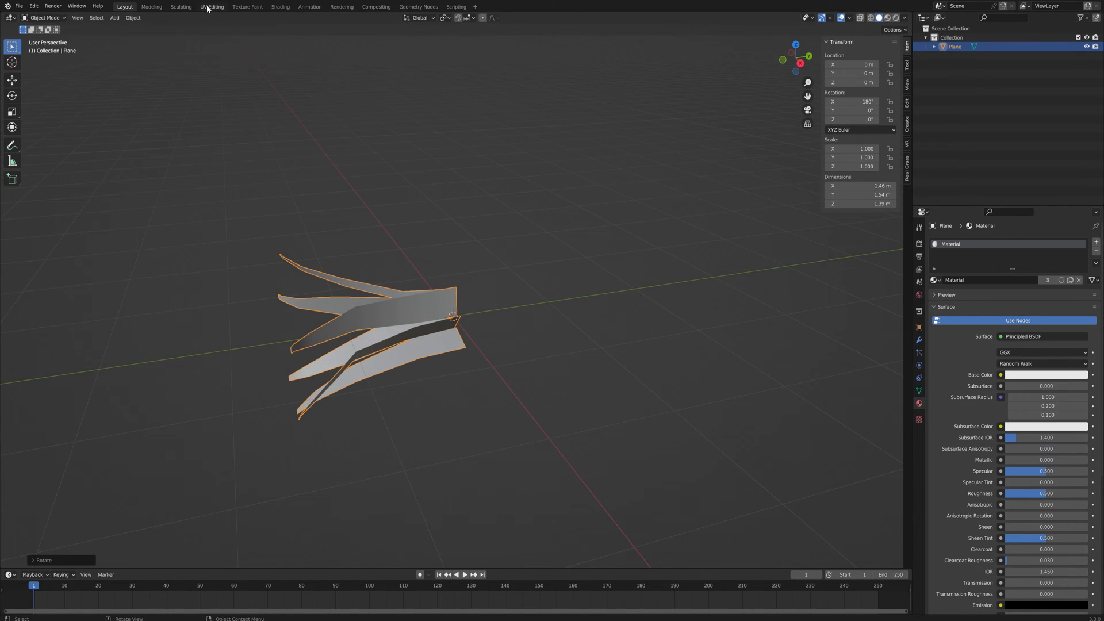
- Smart UV Project the tuft's faces in the UV Editing workspace, confirming the settings
left_click(212, 7)
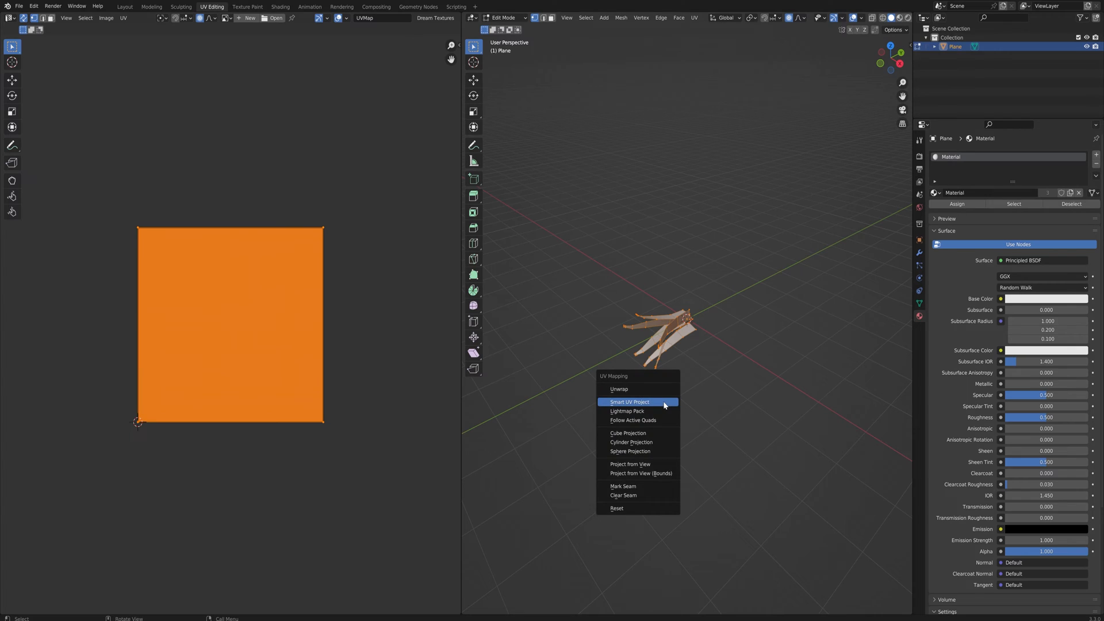
left_click(629, 402)
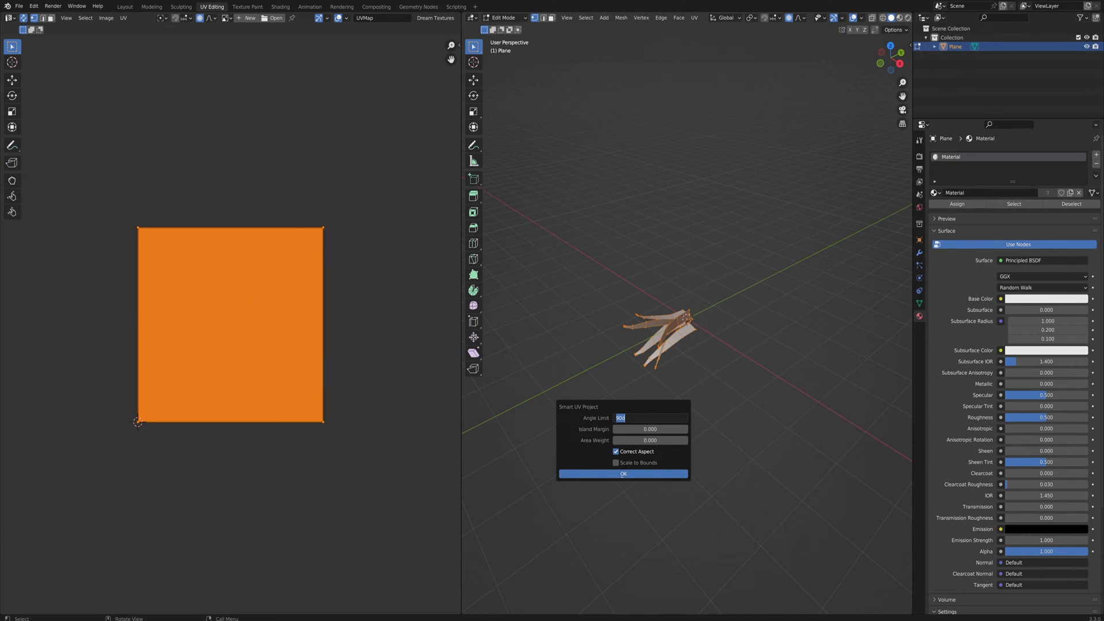
type("130")
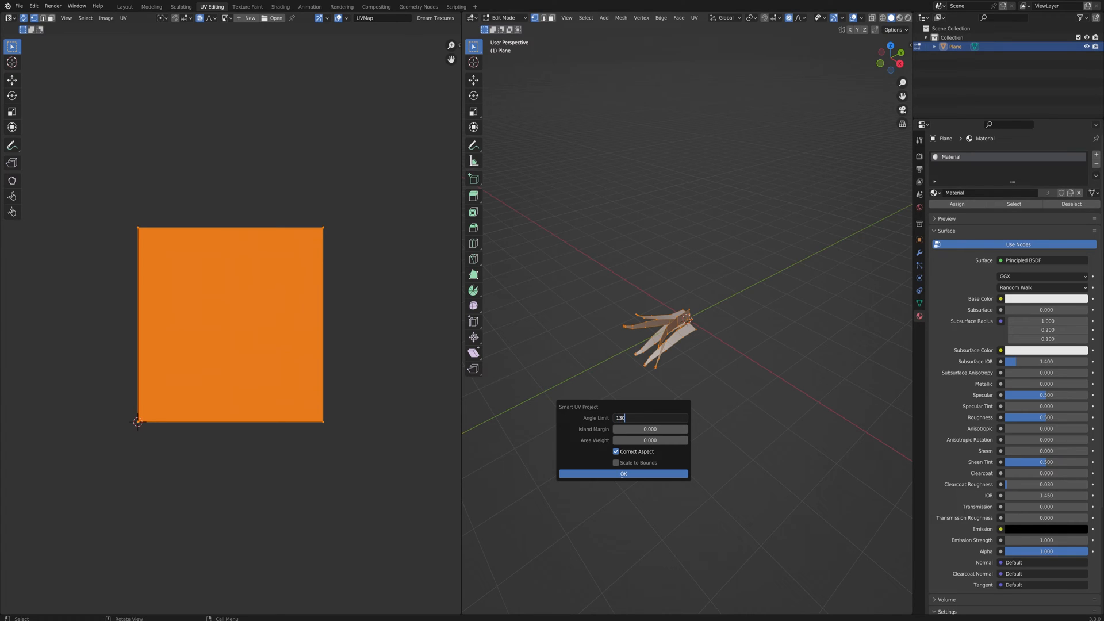
left_click(623, 474)
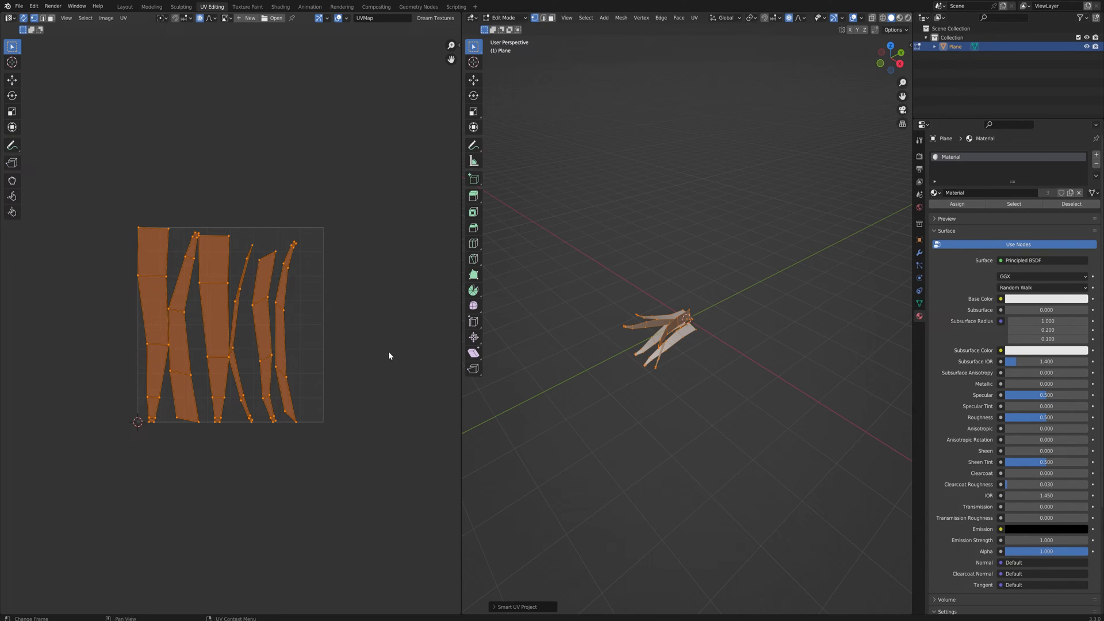
mouse_move(268, 354)
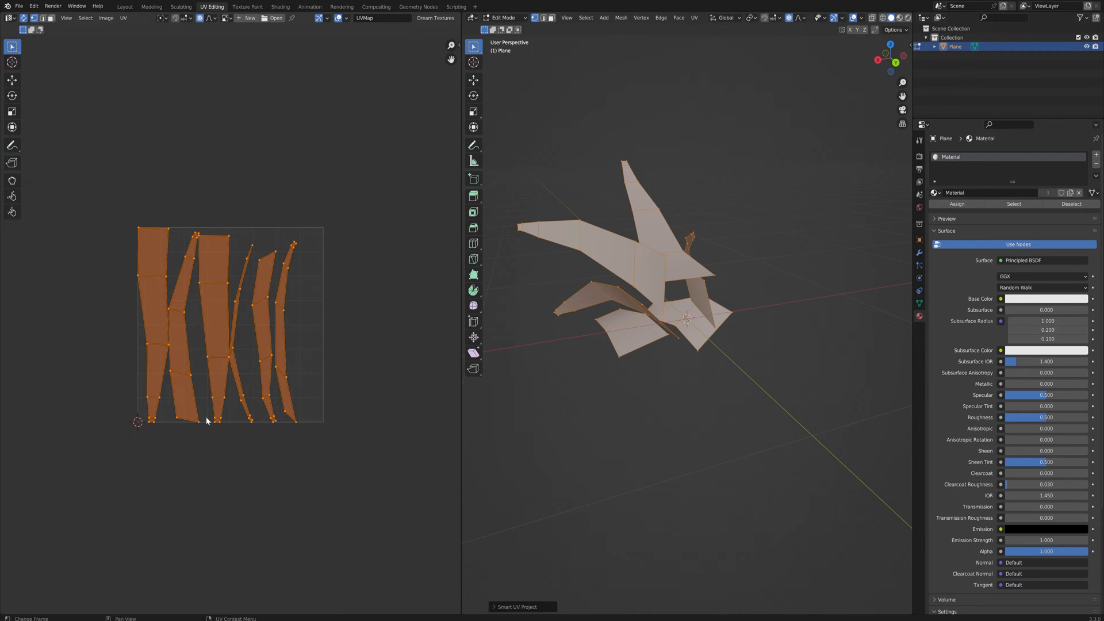
mouse_move(314, 257)
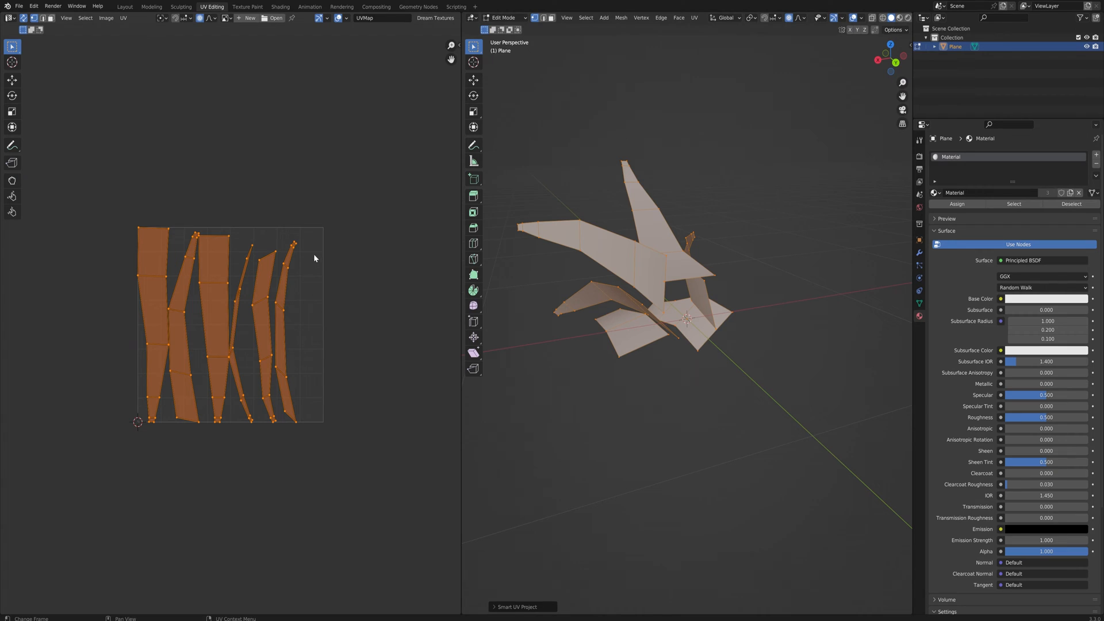
mouse_move(325, 362)
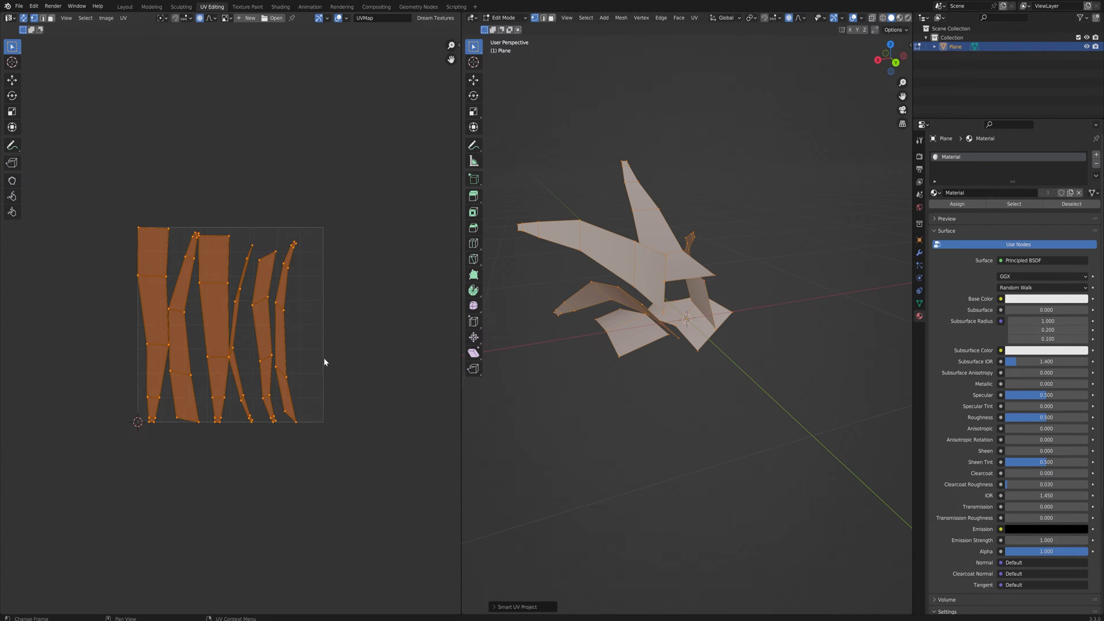
mouse_move(232, 264)
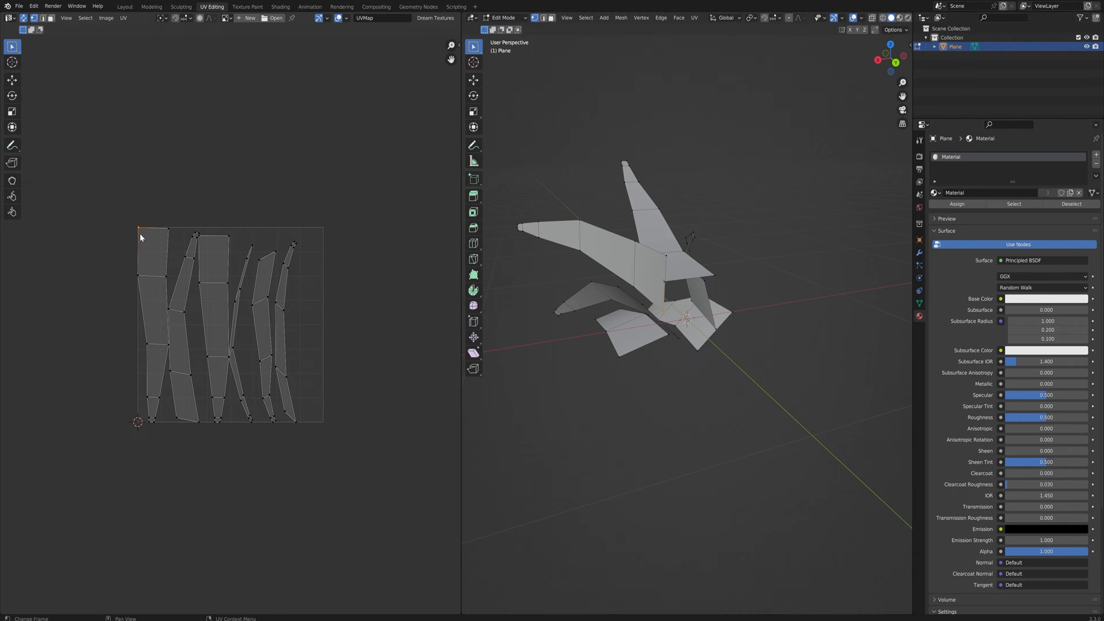
- Rotate a blade's UV island upright in the UV Editor
left_click(141, 237)
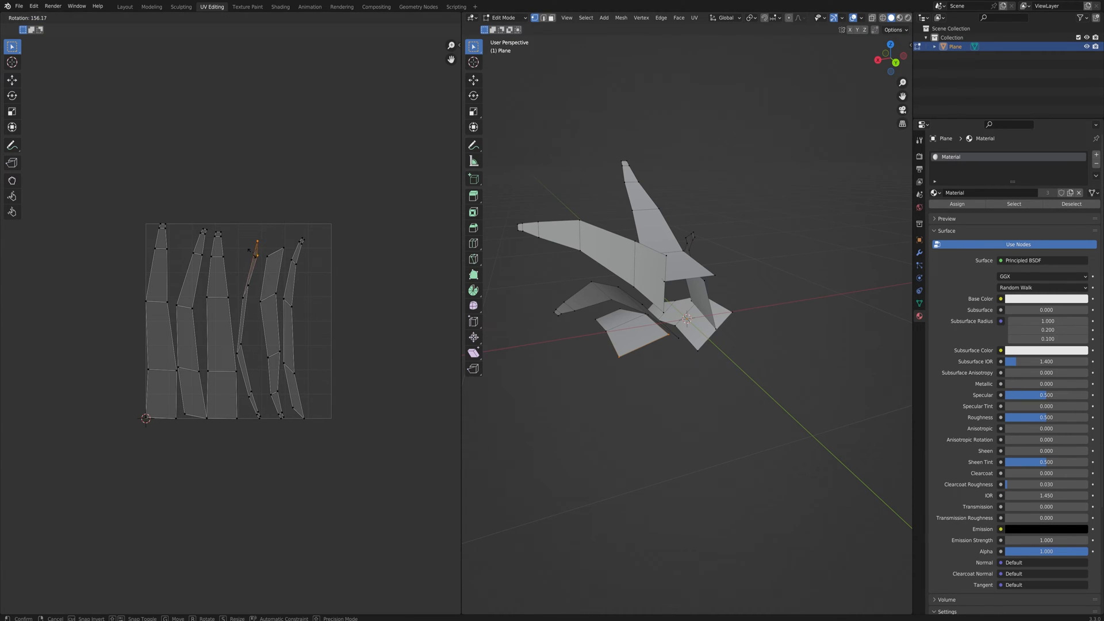
left_click(252, 256)
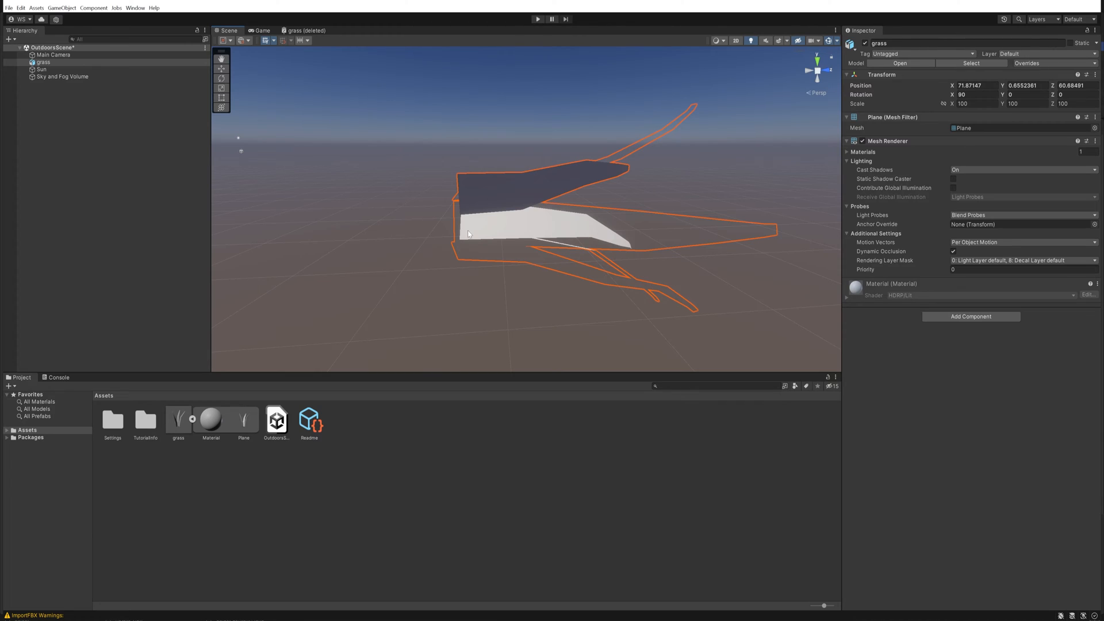
mouse_move(979, 93)
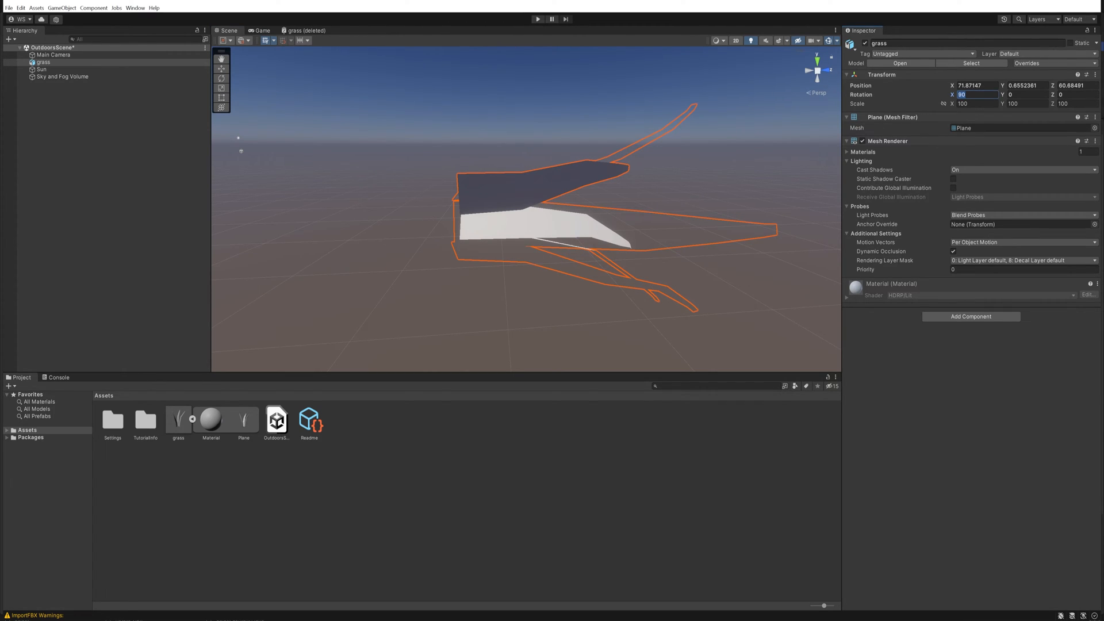
- Set the grass object's Transform Rotation X to 0 so it stands upright
type("0")
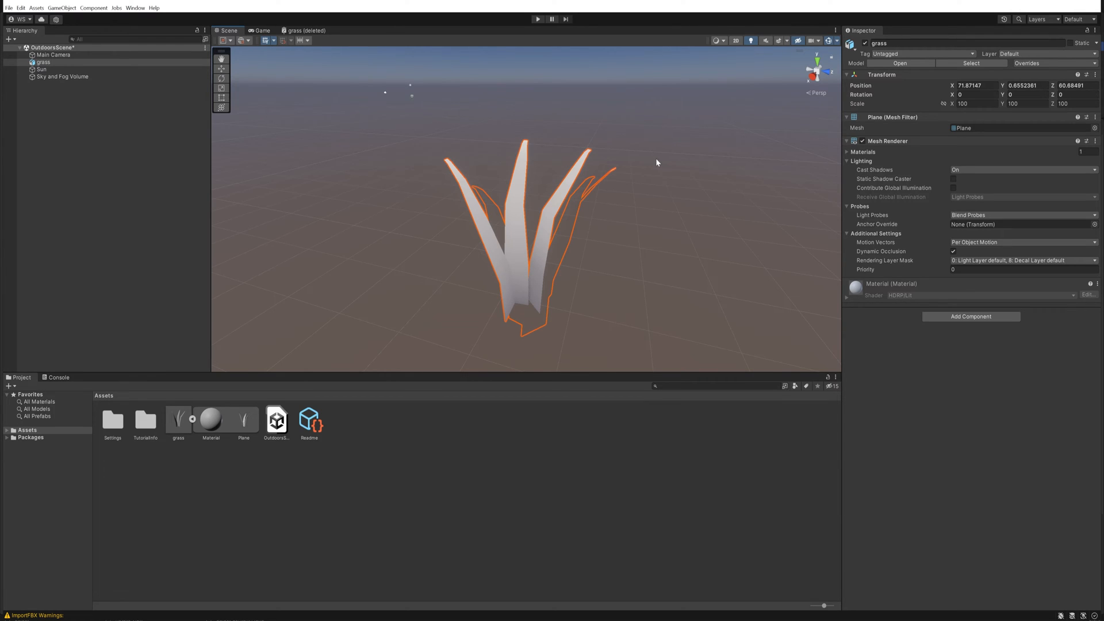
mouse_move(366, 275)
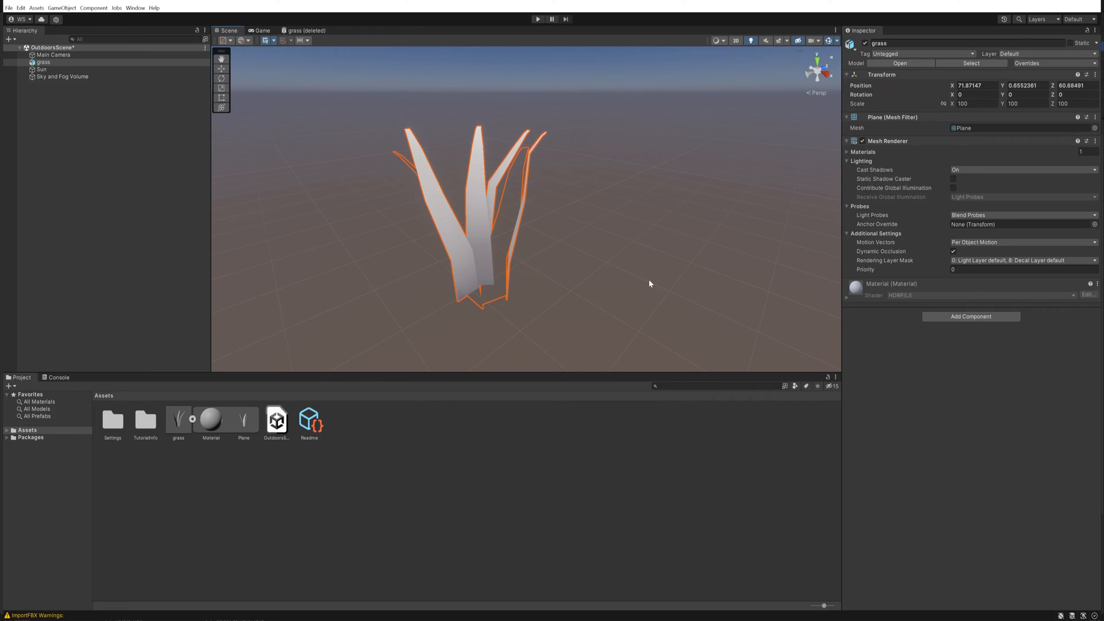
mouse_move(548, 242)
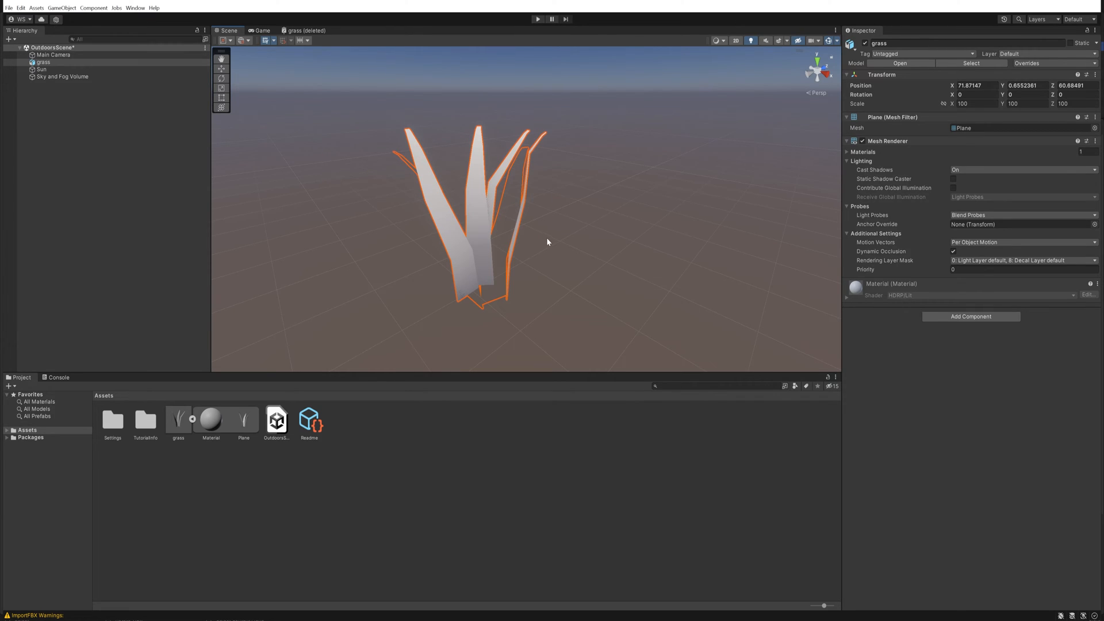
mouse_move(539, 236)
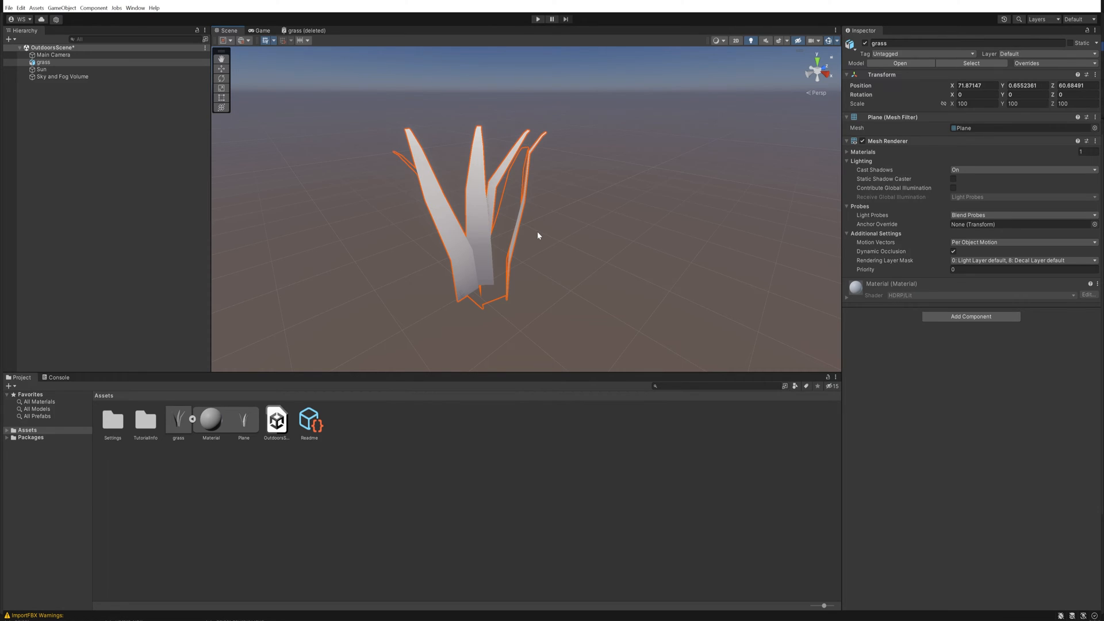
mouse_move(394, 444)
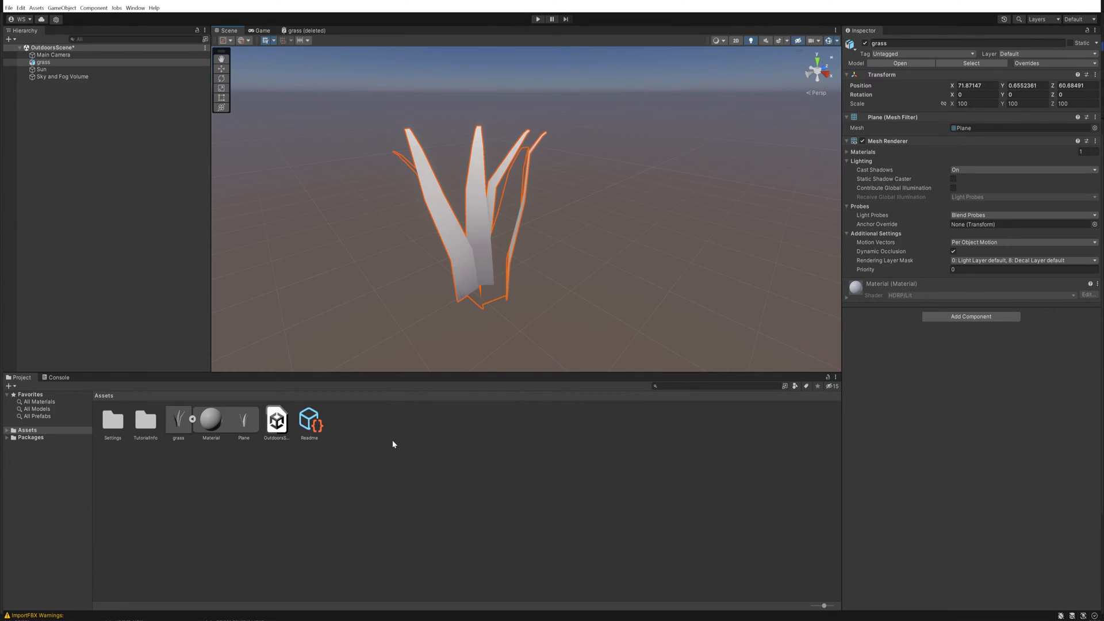
- Create an HDRP Lit Shader Graph asset named Grass from the Assets menu
right_click(394, 444)
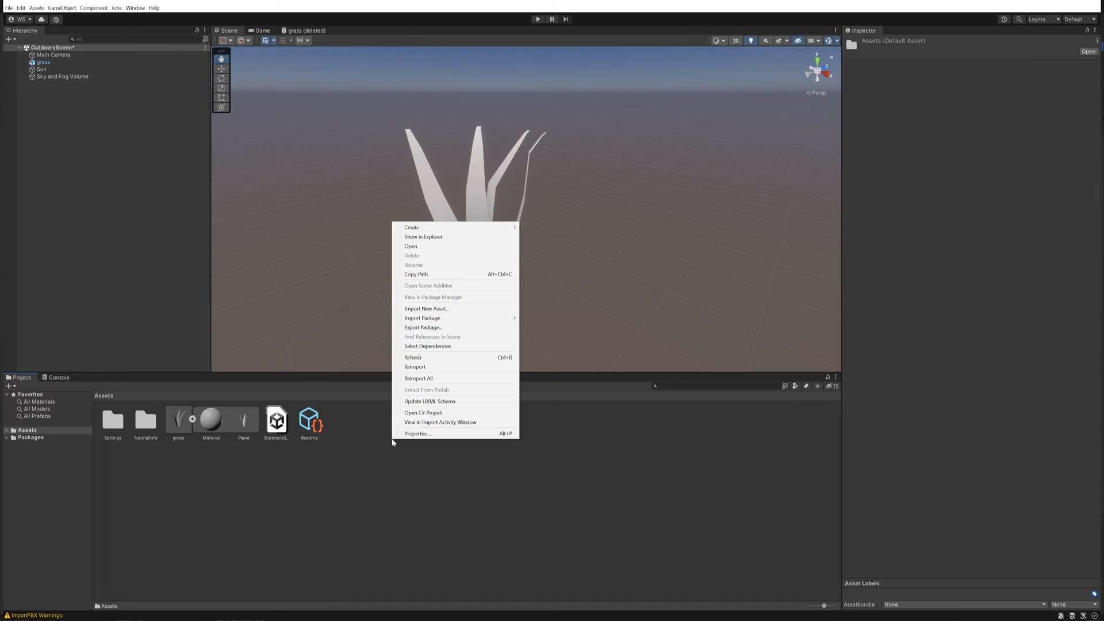
mouse_move(412, 227)
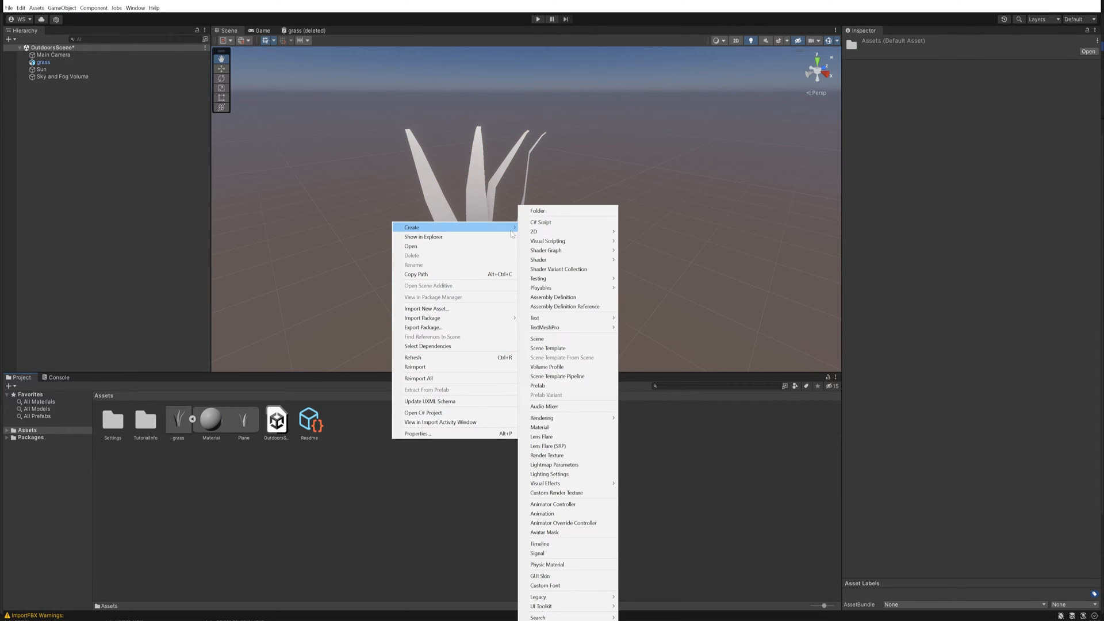
mouse_move(546, 249)
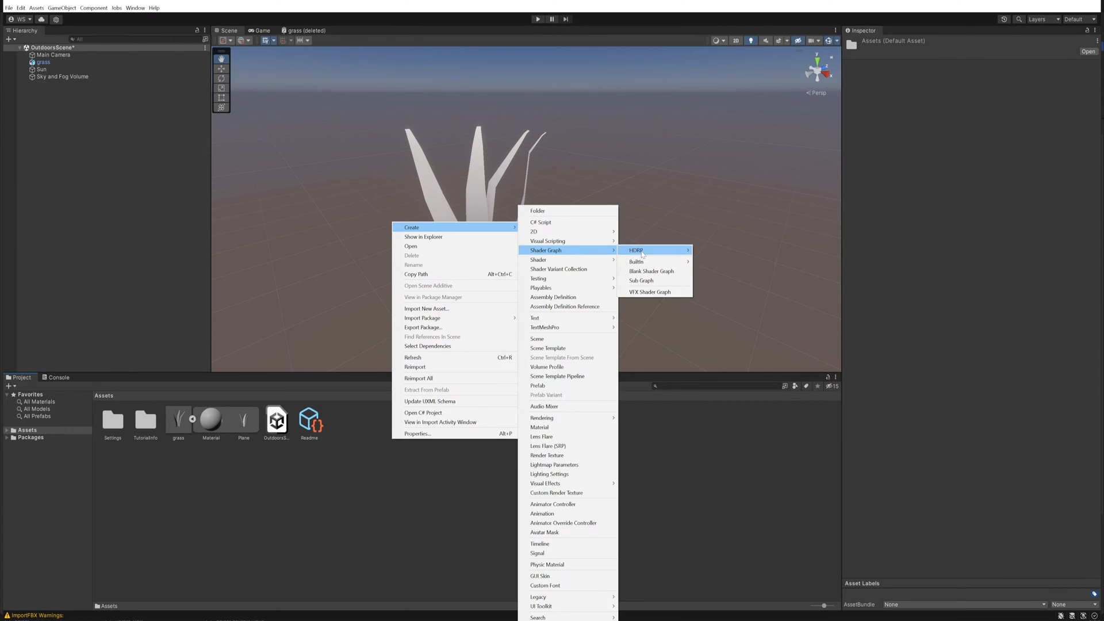
mouse_move(636, 250)
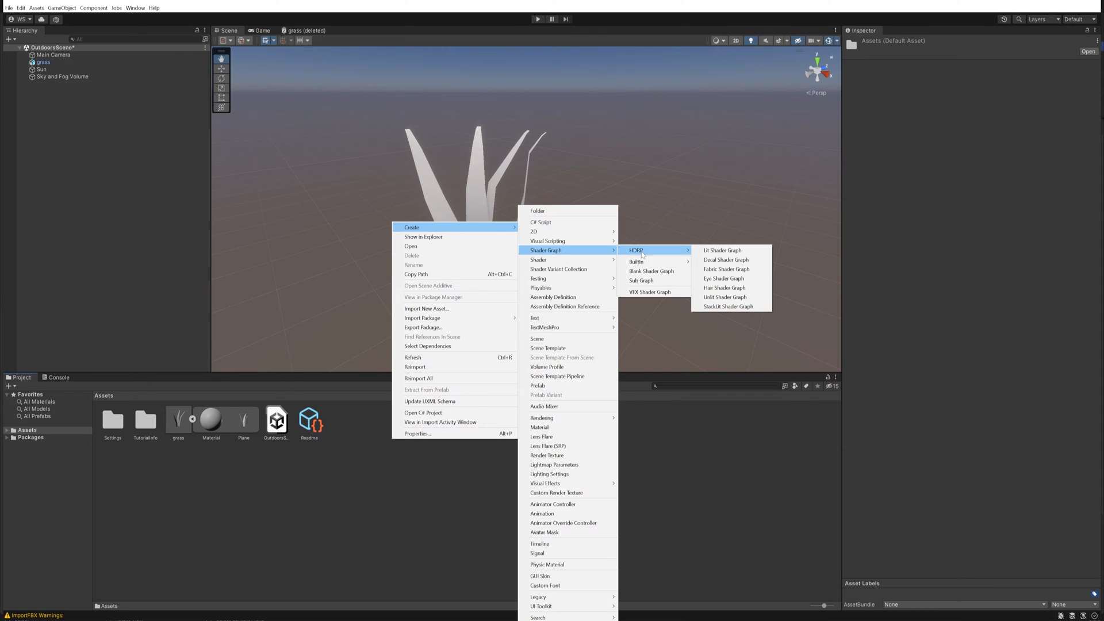
mouse_move(722, 250)
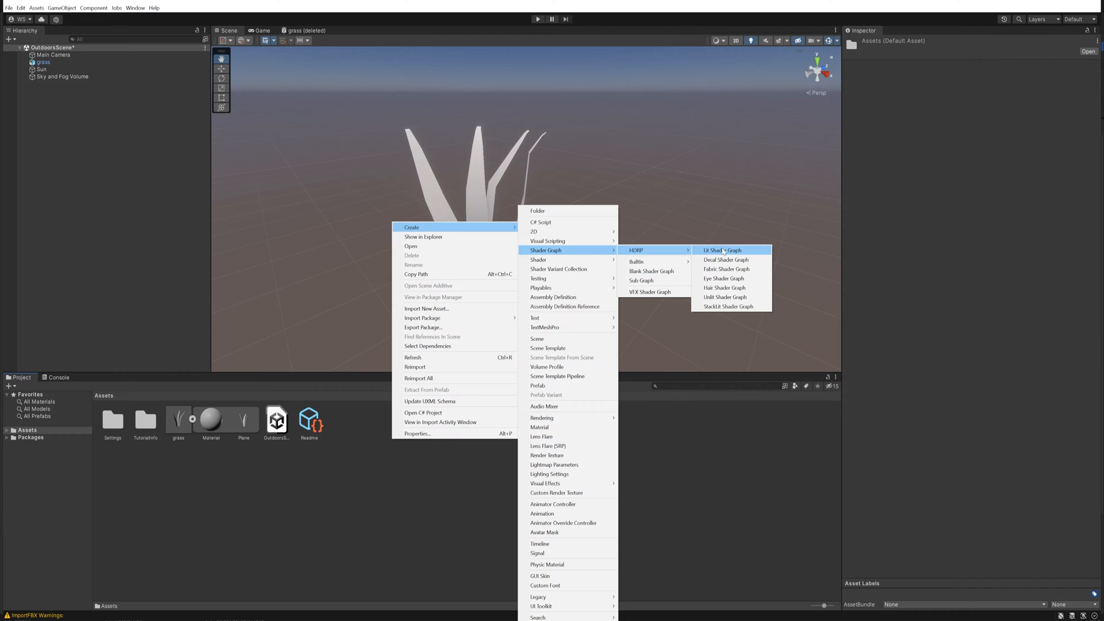
left_click(722, 250)
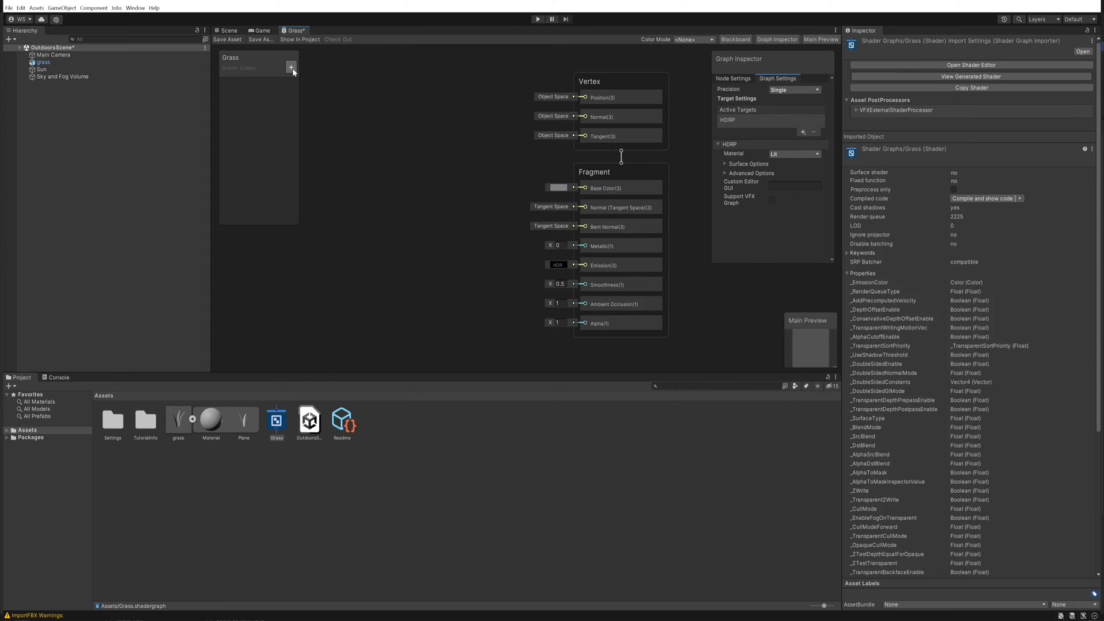
- Add colour properties Color A and Color B to the Blackboard and feed them into a Lerp node
left_click(291, 68)
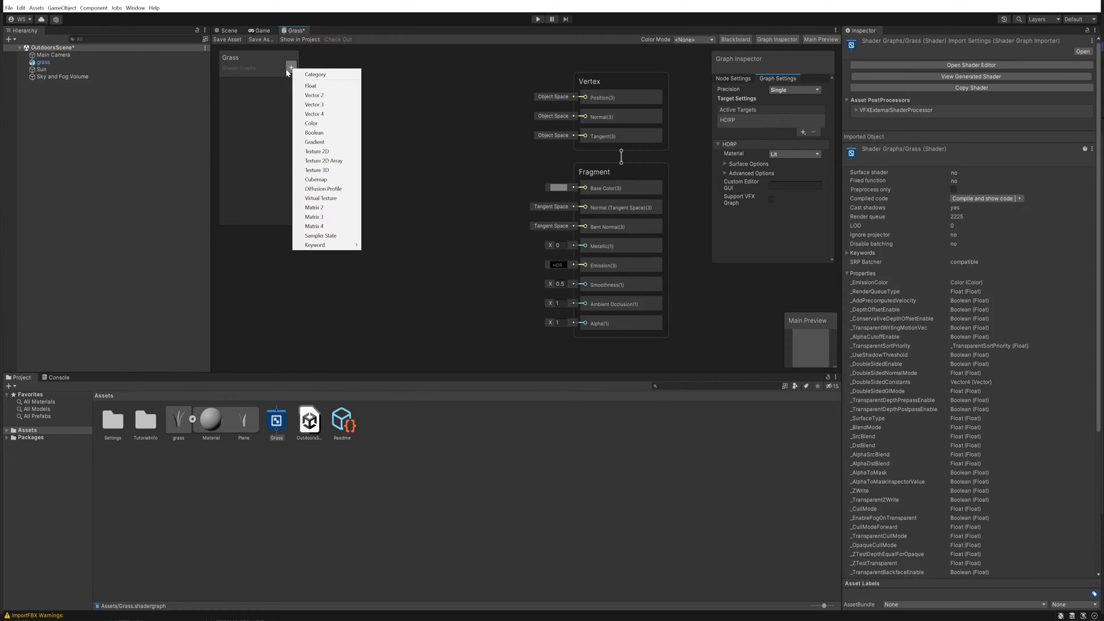
left_click(311, 123)
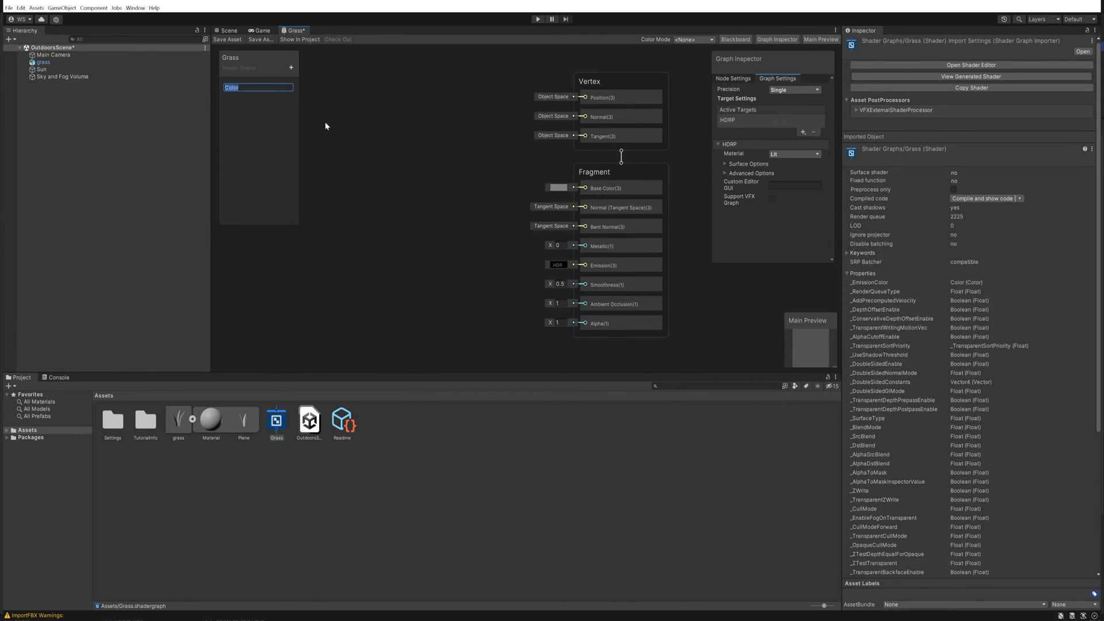
left_click(290, 67)
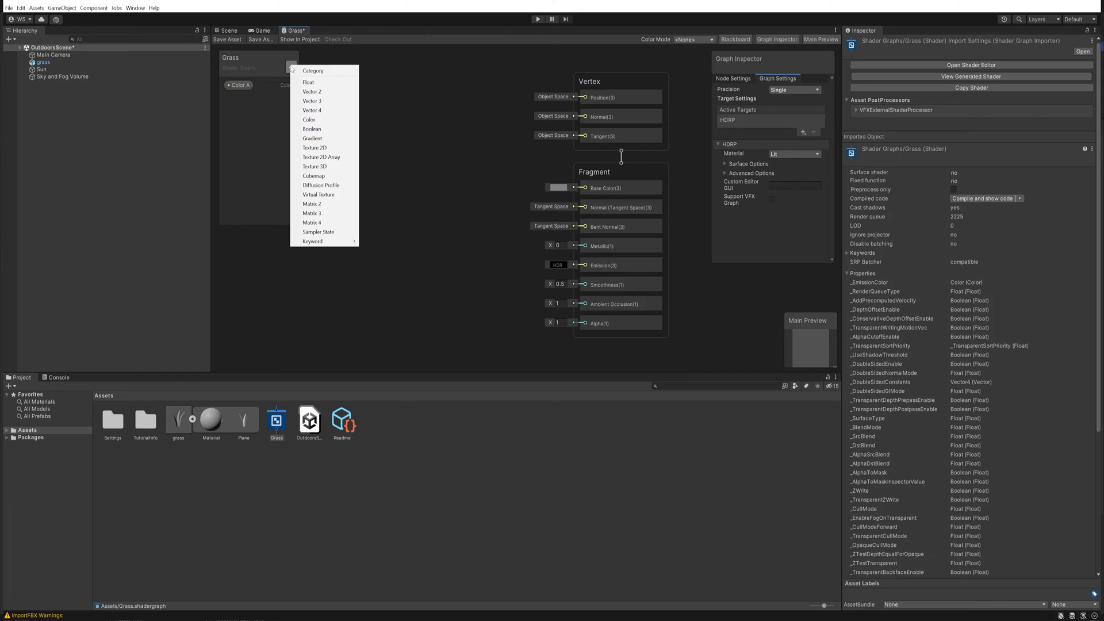
left_click(308, 119)
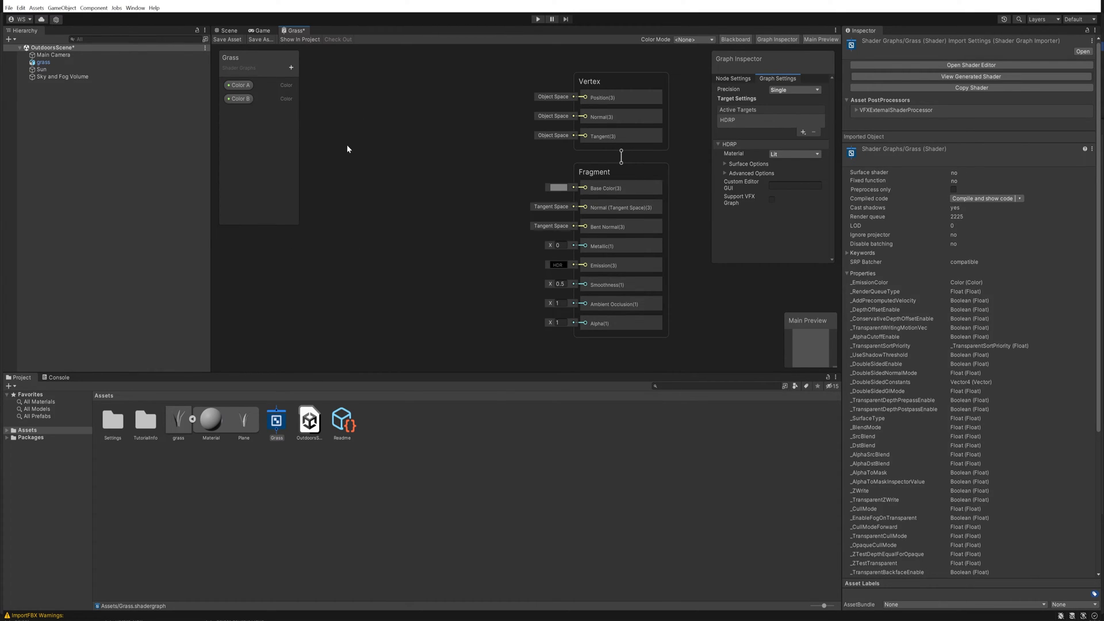
left_click(239, 84)
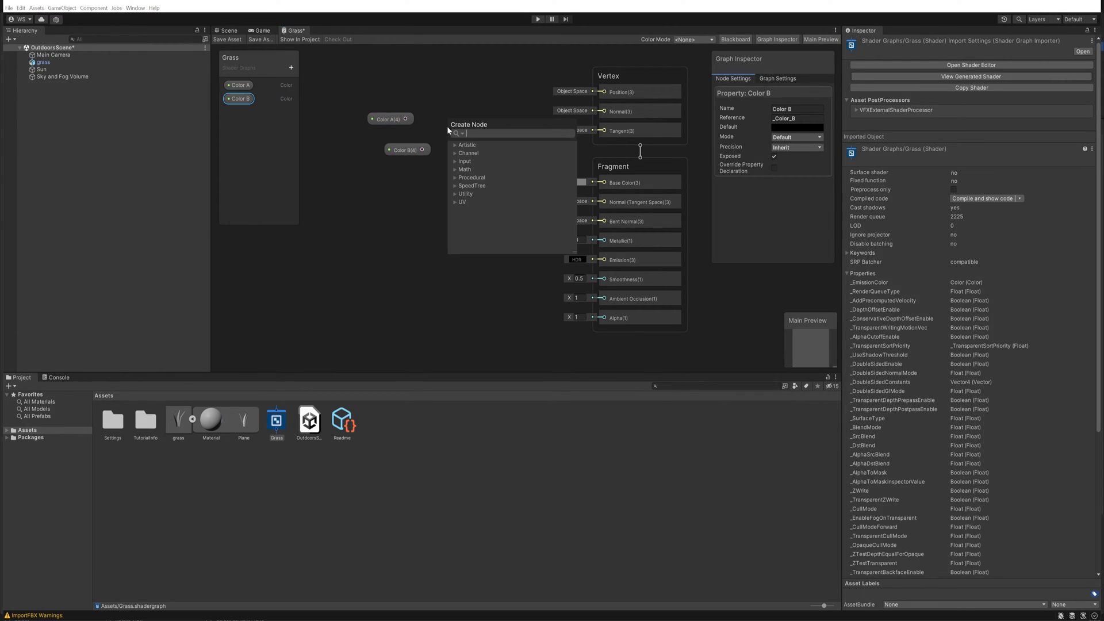
type("lerp")
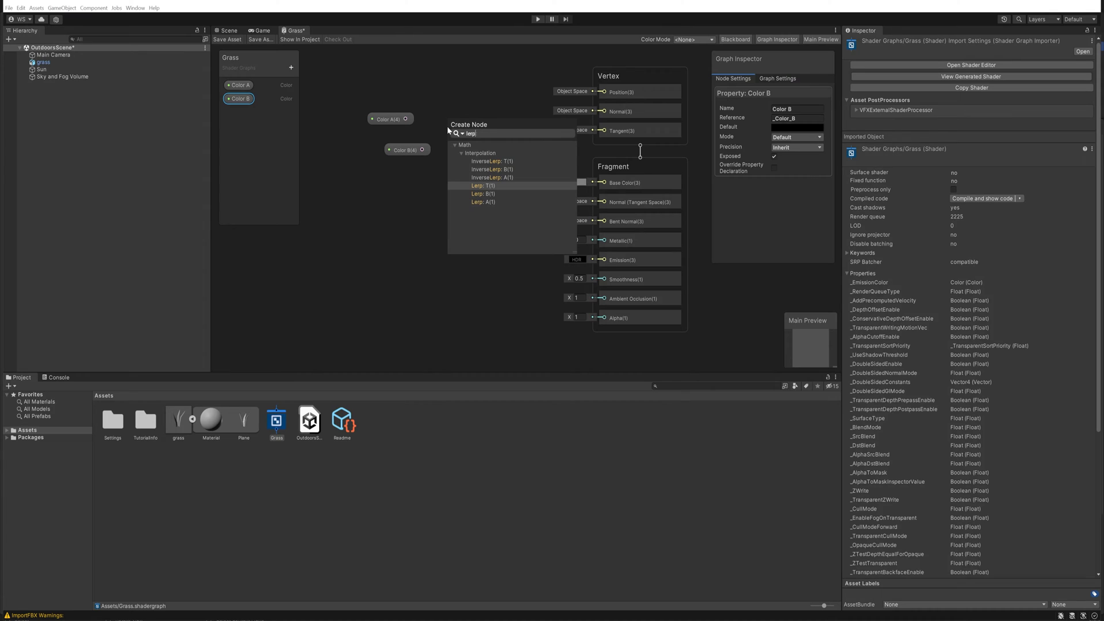
left_click(482, 185)
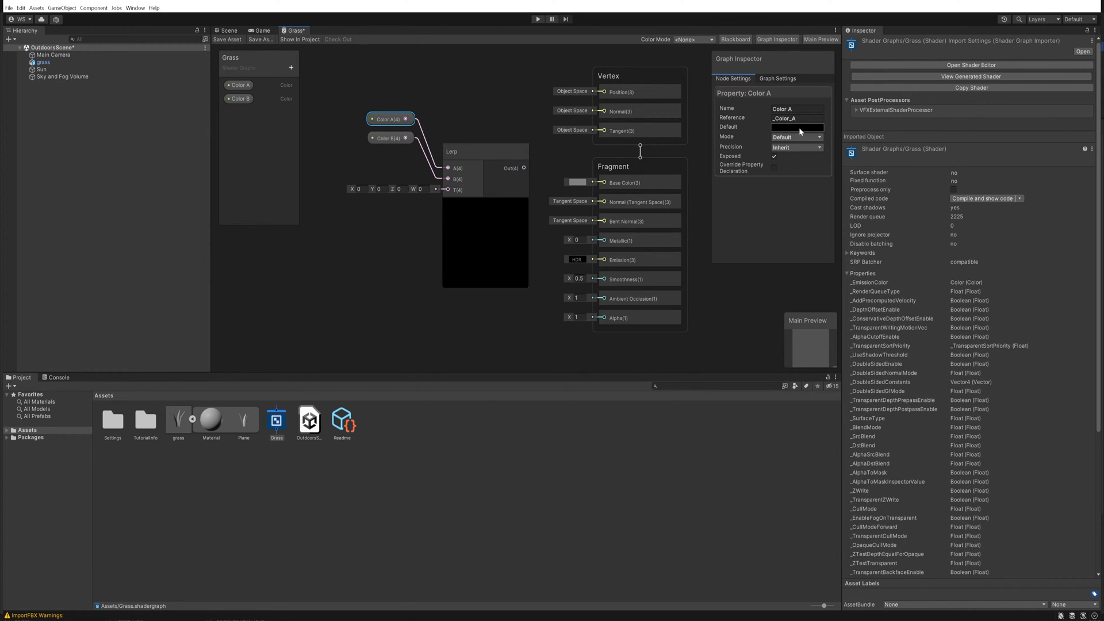
- Set Color A's default to dark green and Color B's to a lighter green in the Graph Inspector
left_click(796, 126)
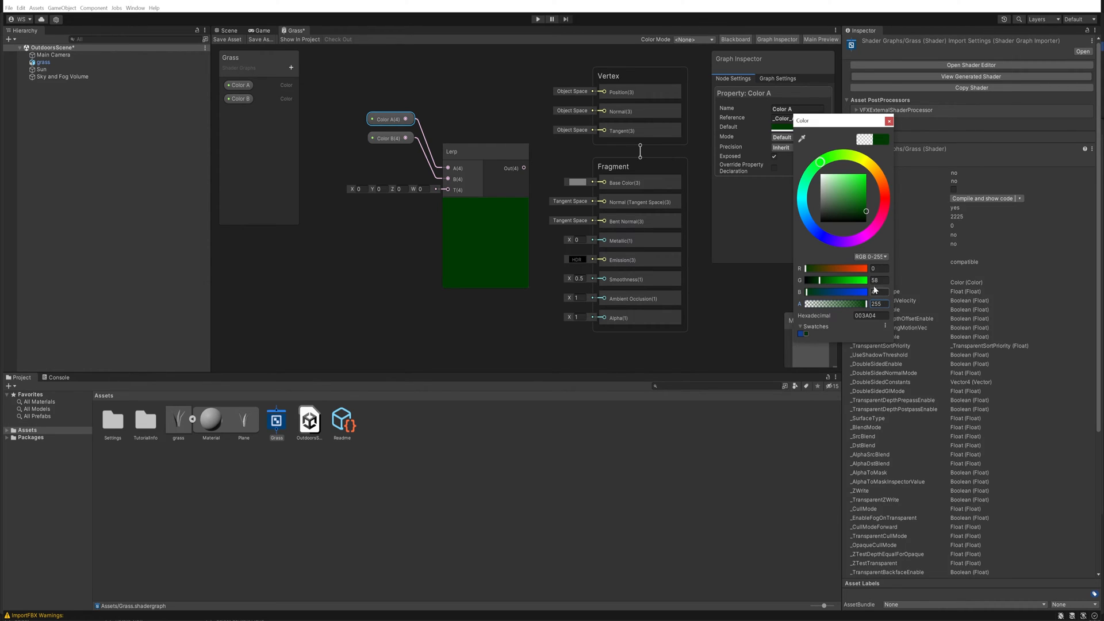
left_click(239, 97)
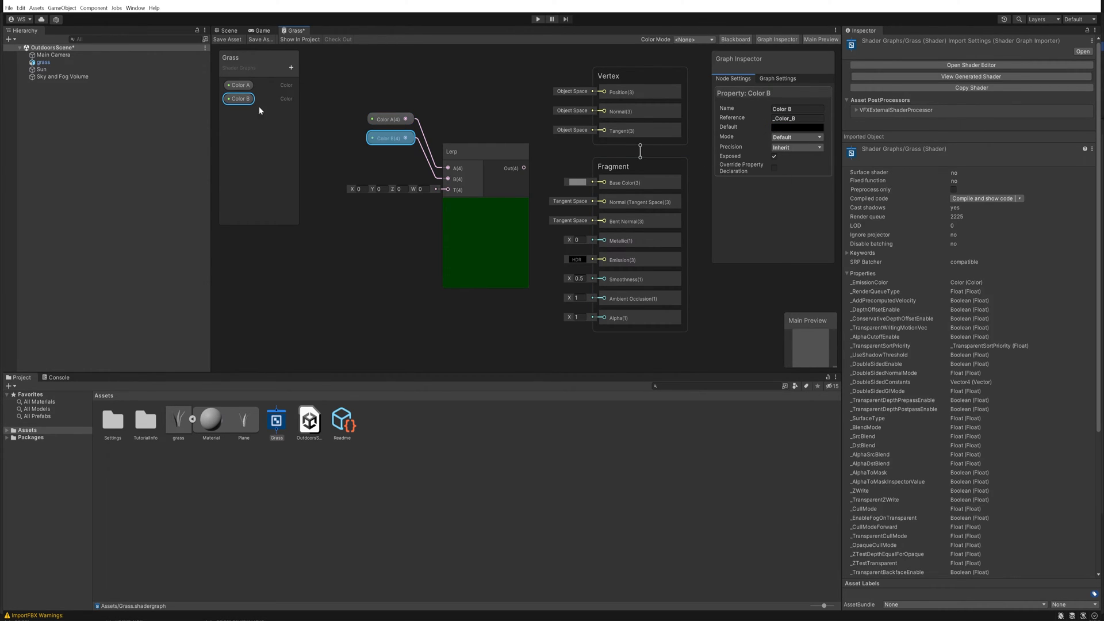
left_click(797, 127)
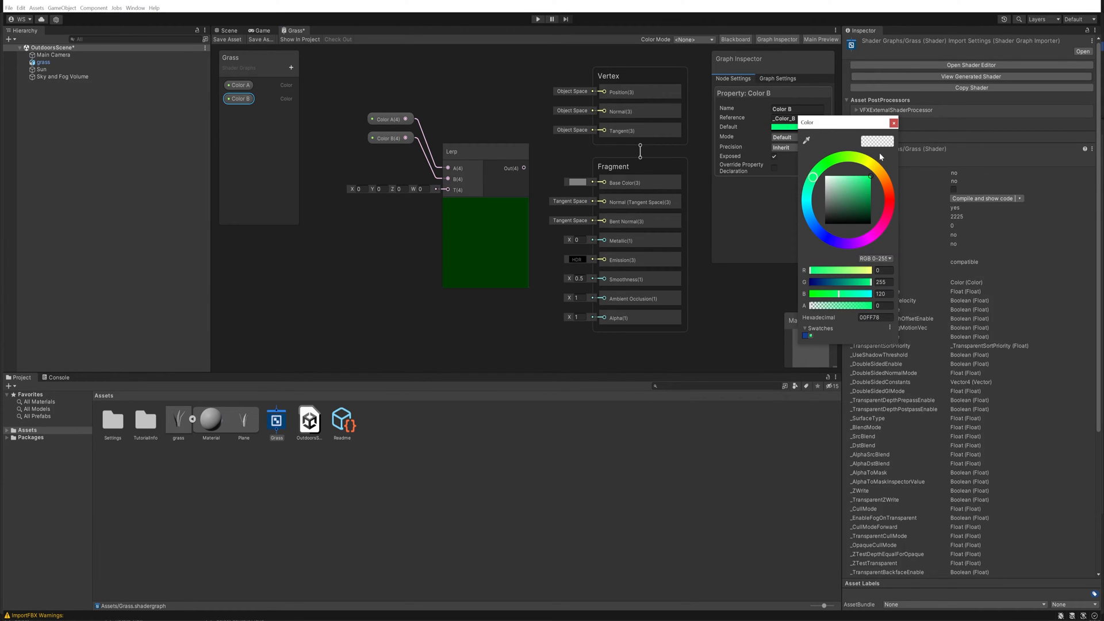
left_click(860, 182)
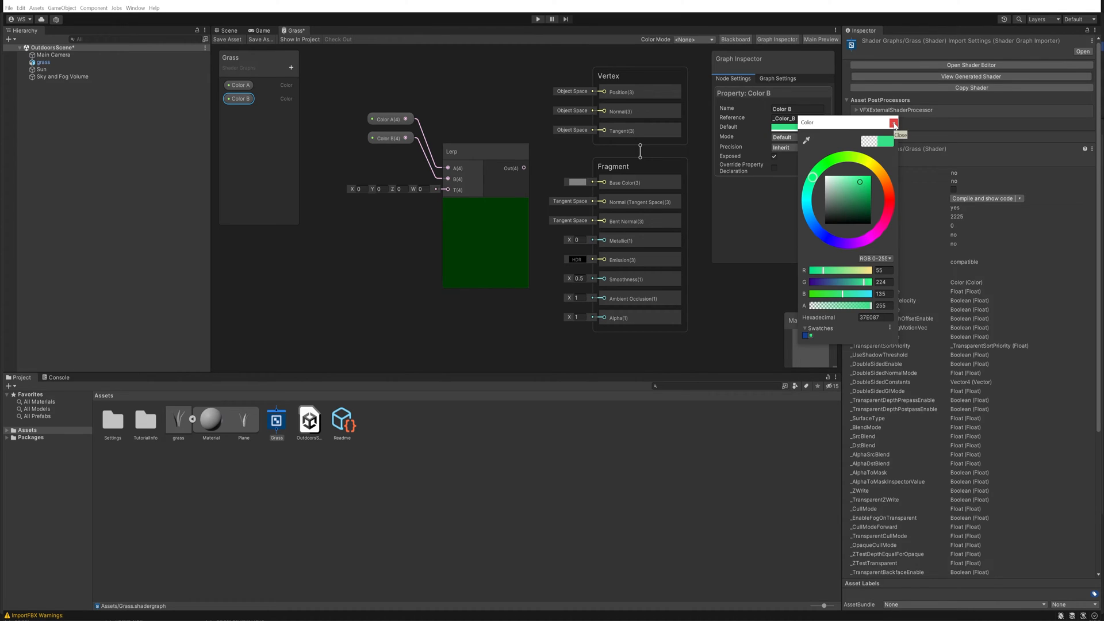
left_click(894, 123)
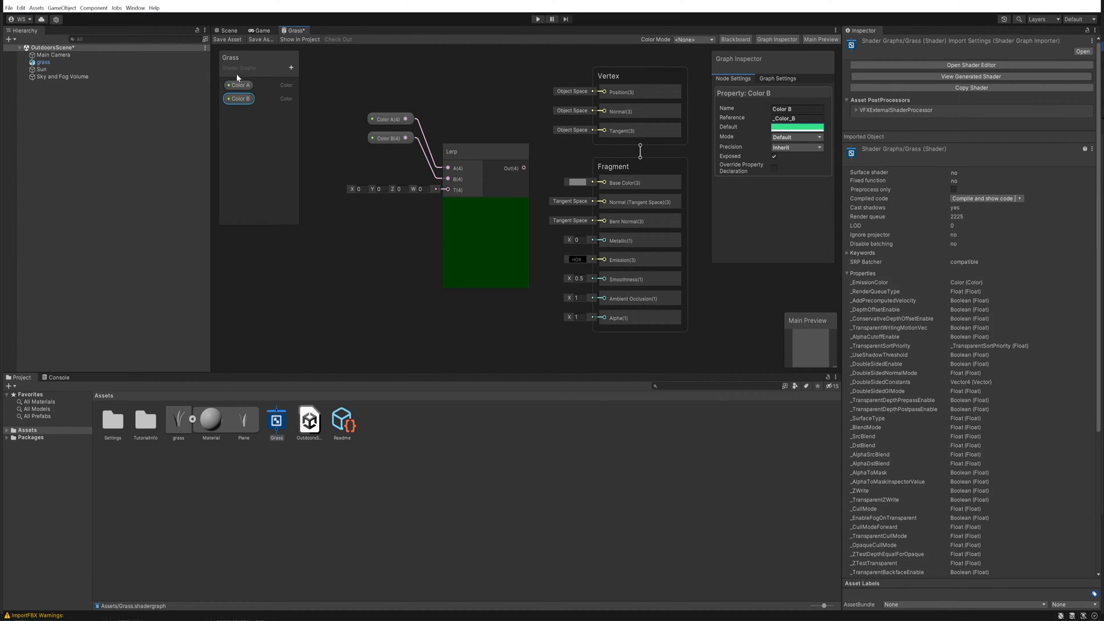
mouse_move(246, 124)
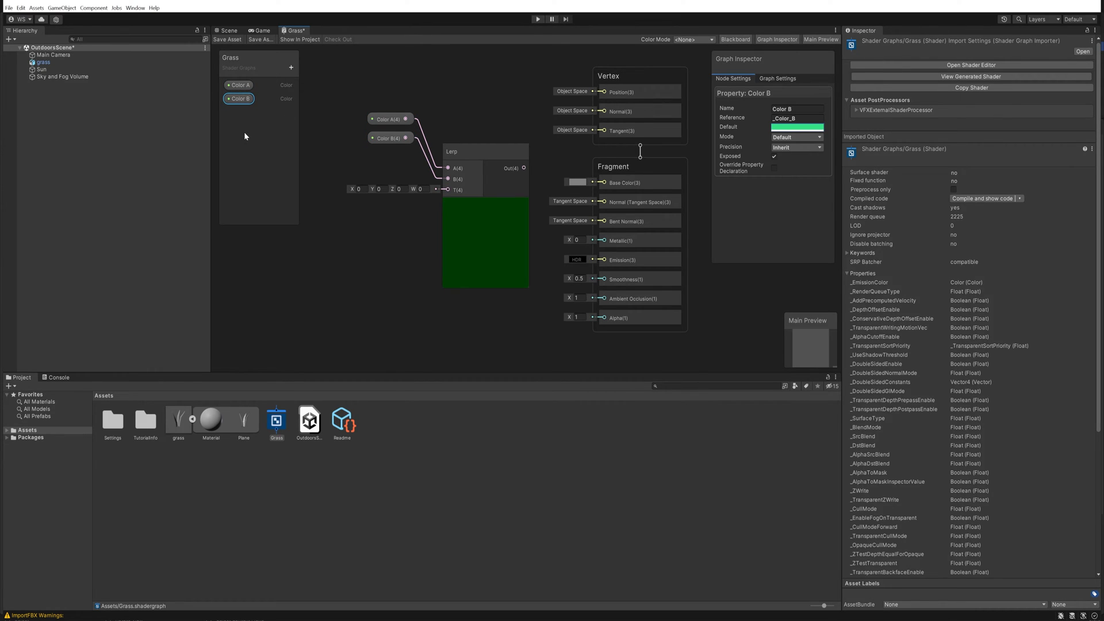
mouse_move(254, 123)
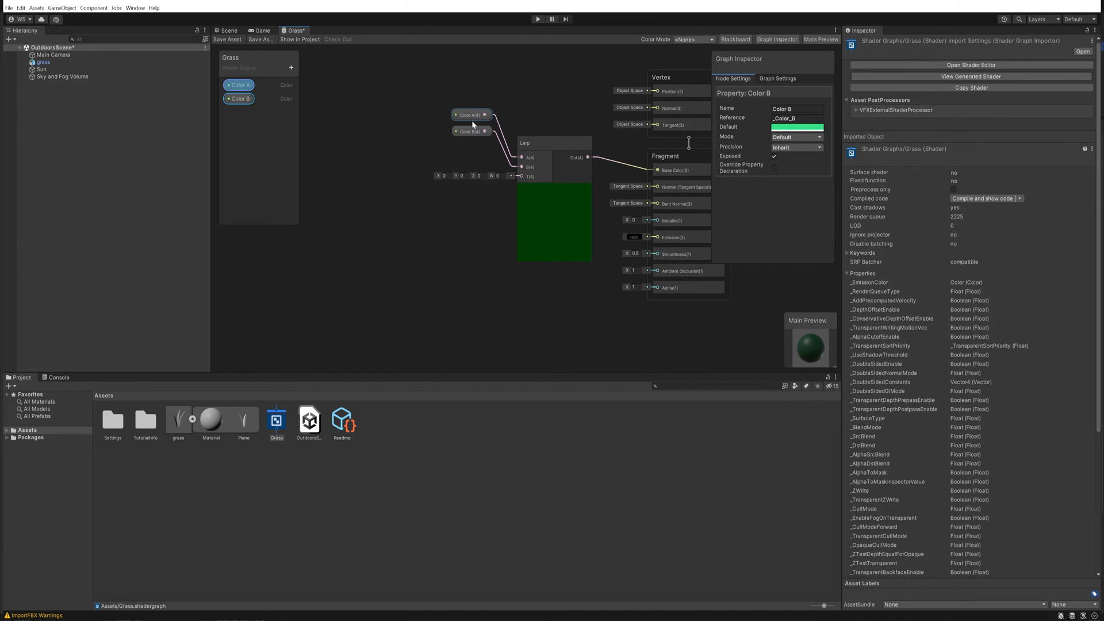
- Add UV and Split nodes so a UV channel drives the Lerp T input, then save the asset
right_click(366, 221)
type("uv")
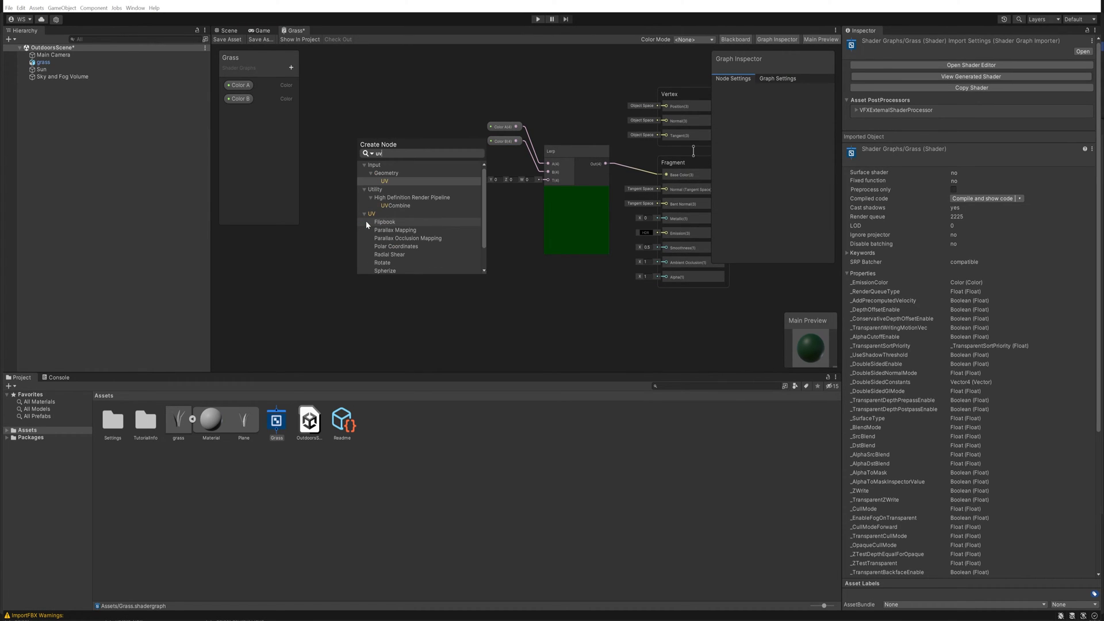
left_click(385, 181)
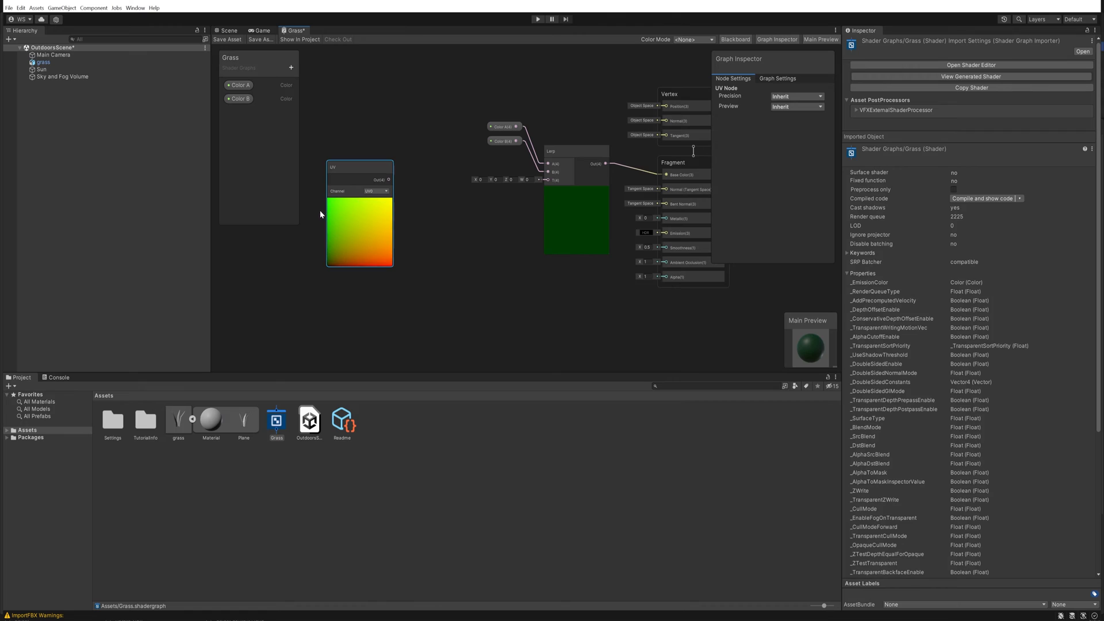
left_click(344, 228)
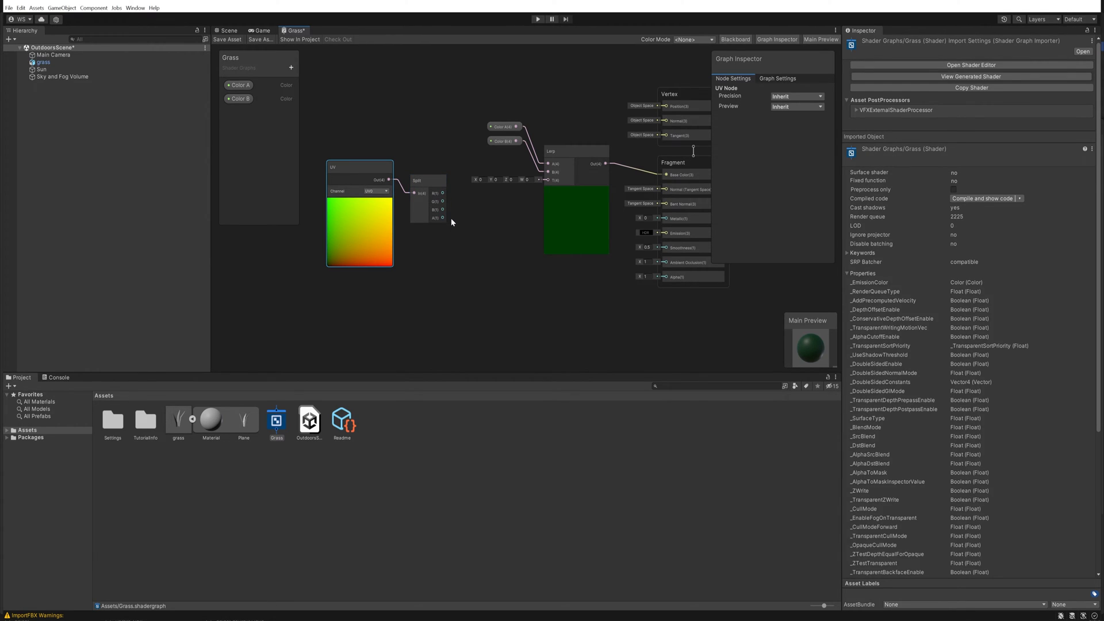
mouse_move(441, 230)
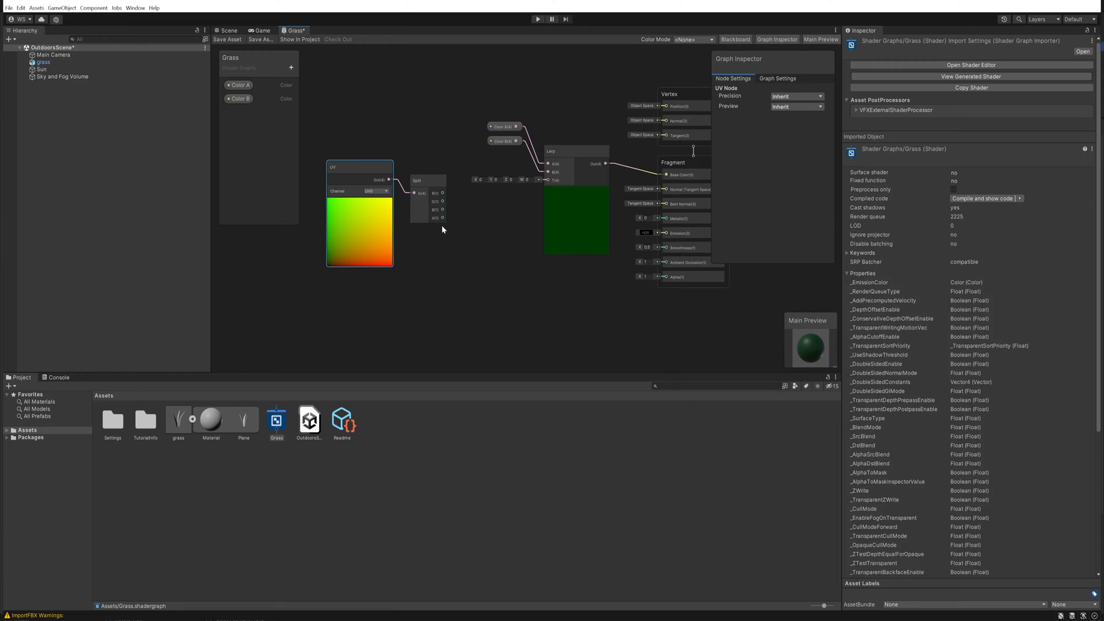
left_click(416, 180)
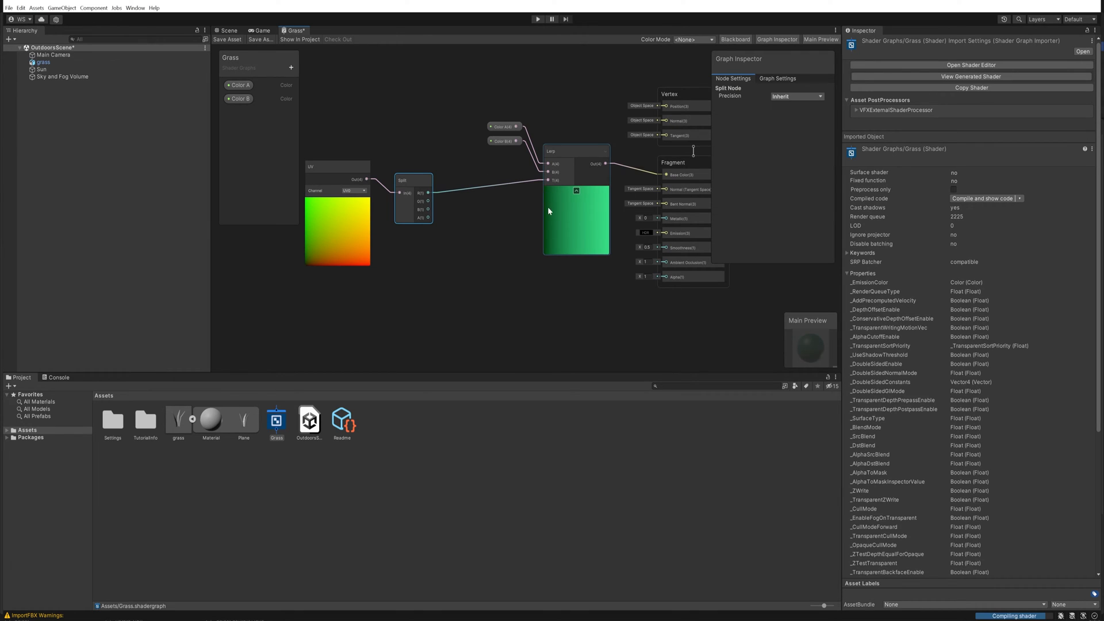
mouse_move(546, 218)
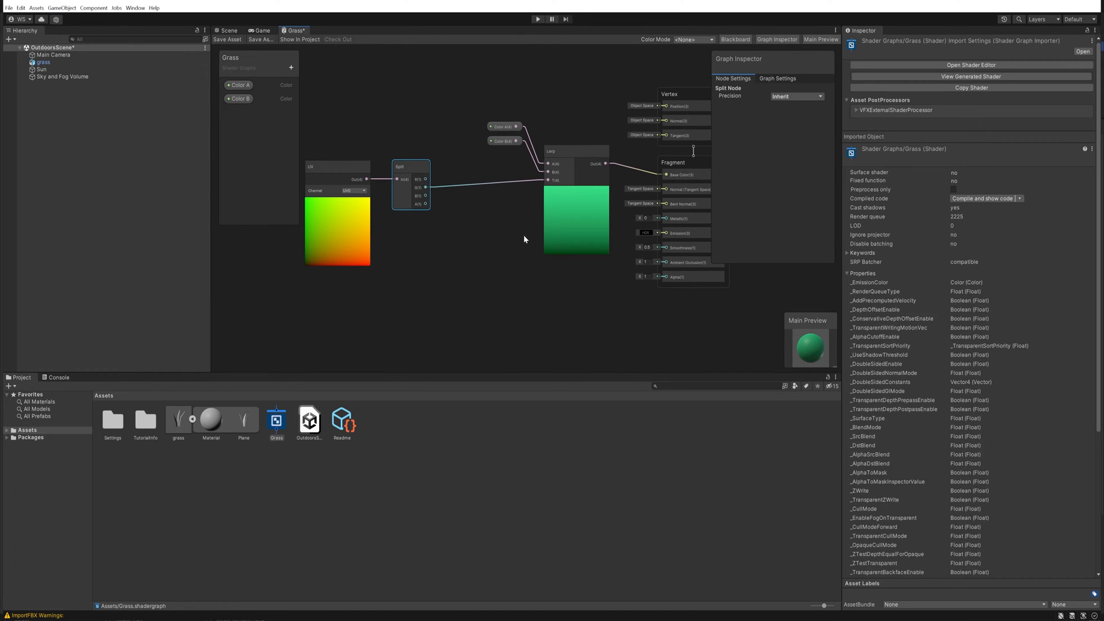
left_click(227, 39)
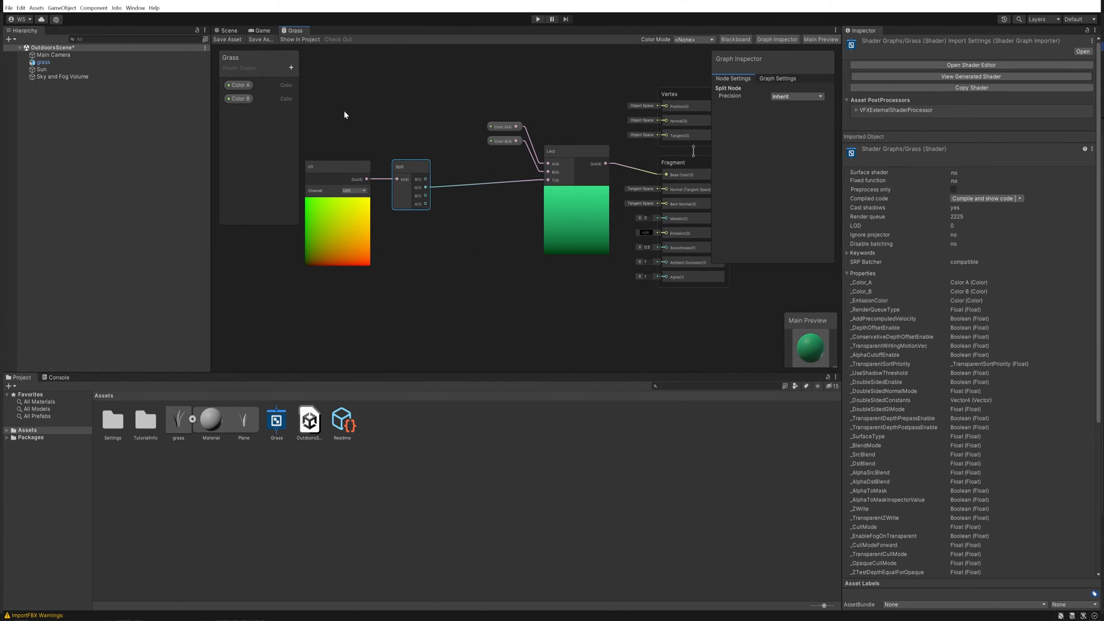
- Create a material named 'grass' in Assets and assign the Shader Graphs/Grass shader
left_click(228, 30)
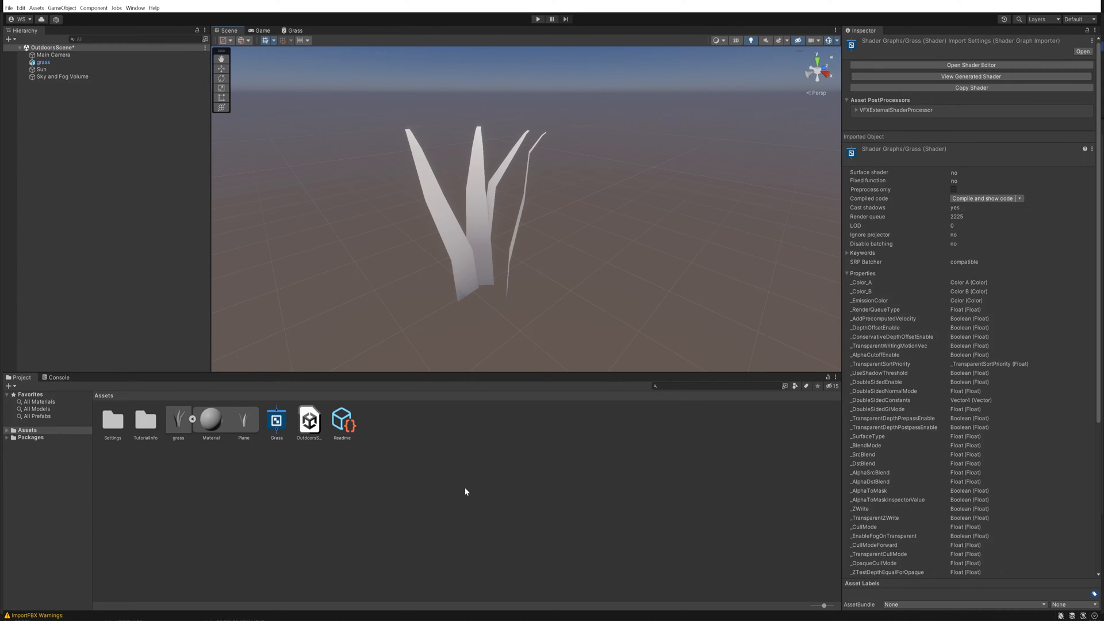
right_click(465, 492)
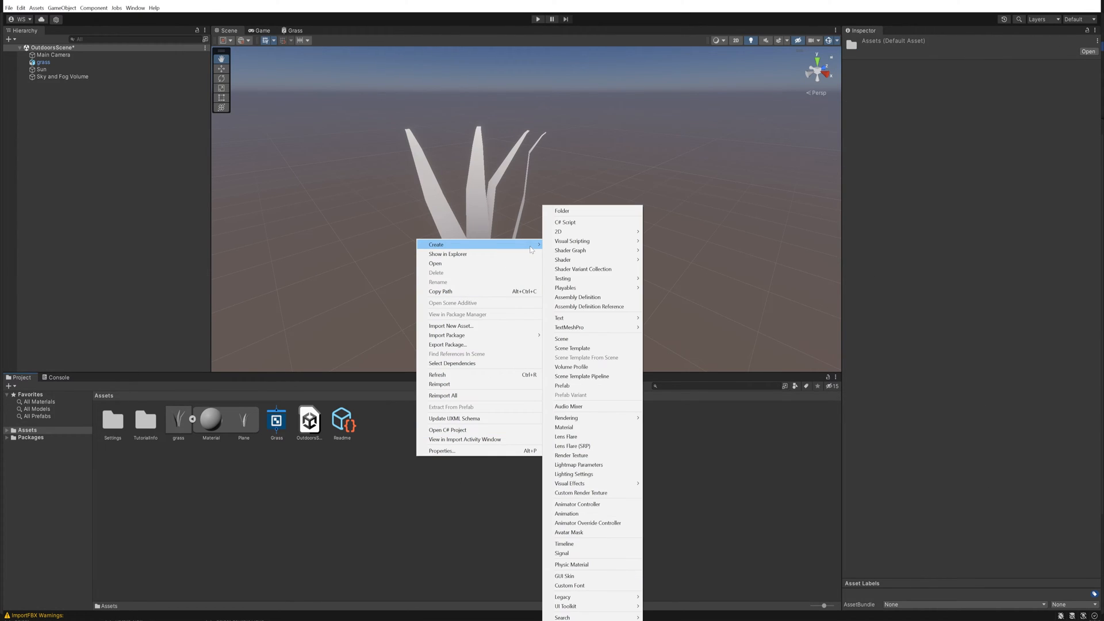
left_click(564, 427)
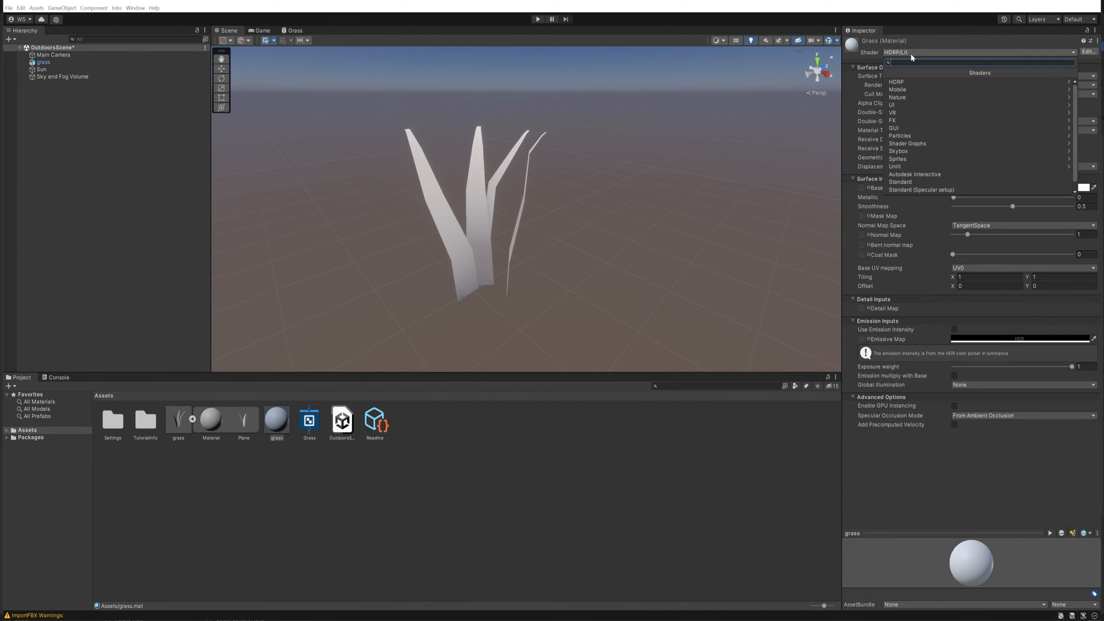
type("grass")
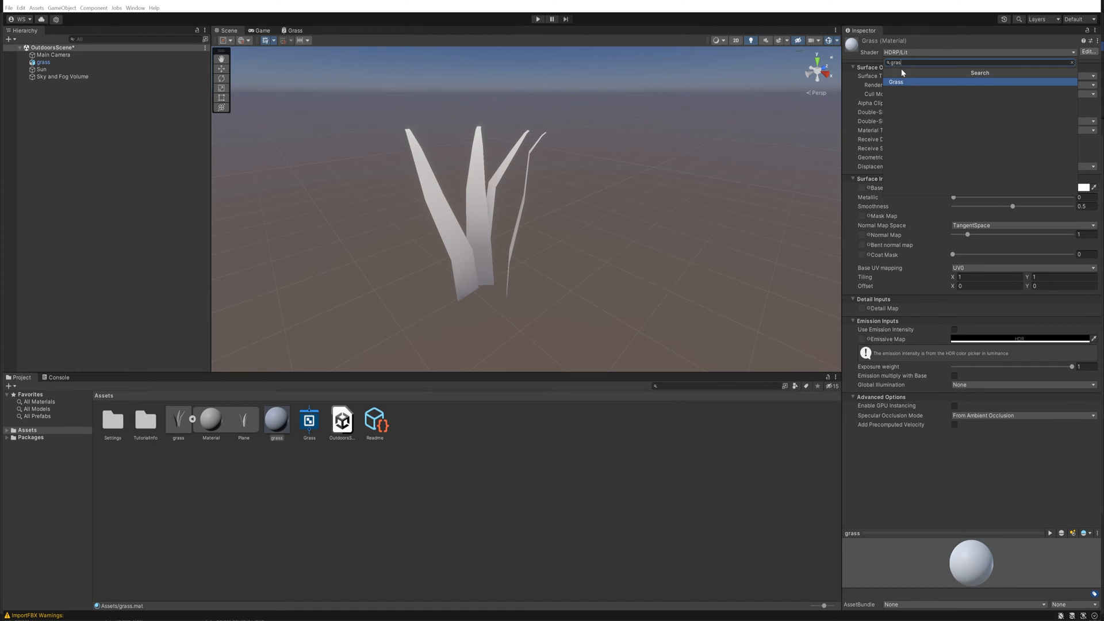
left_click(897, 82)
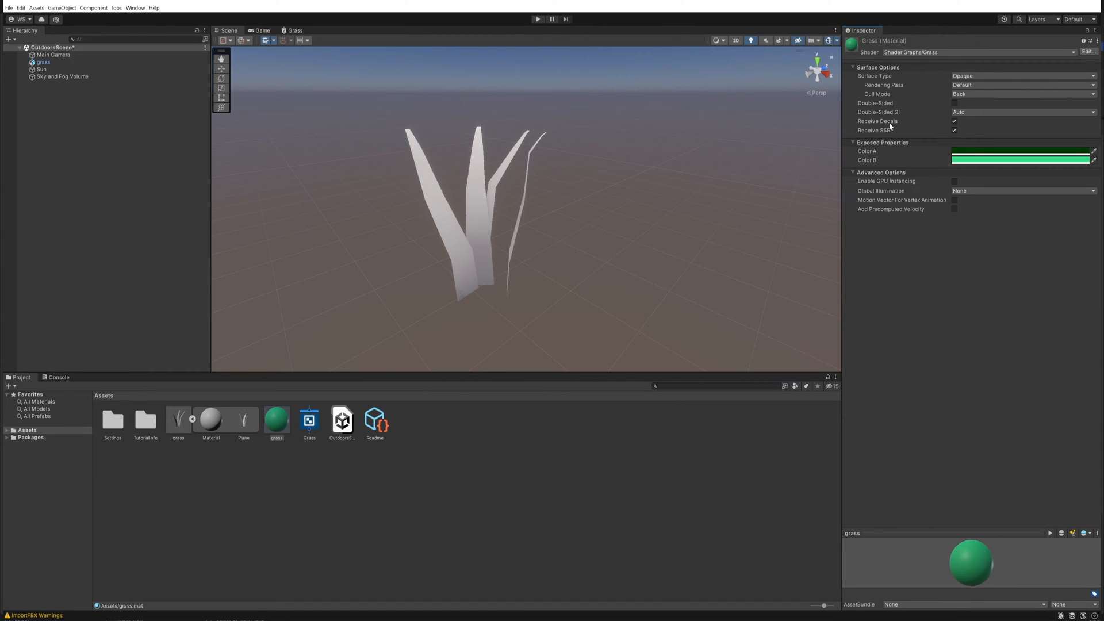
mouse_move(925, 155)
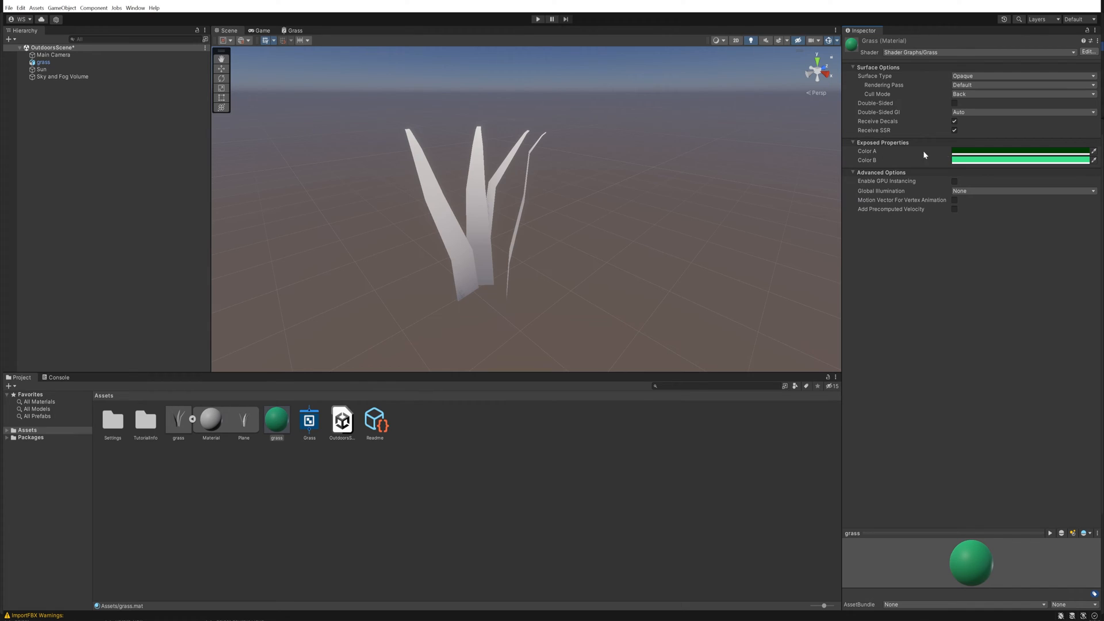
mouse_move(300, 358)
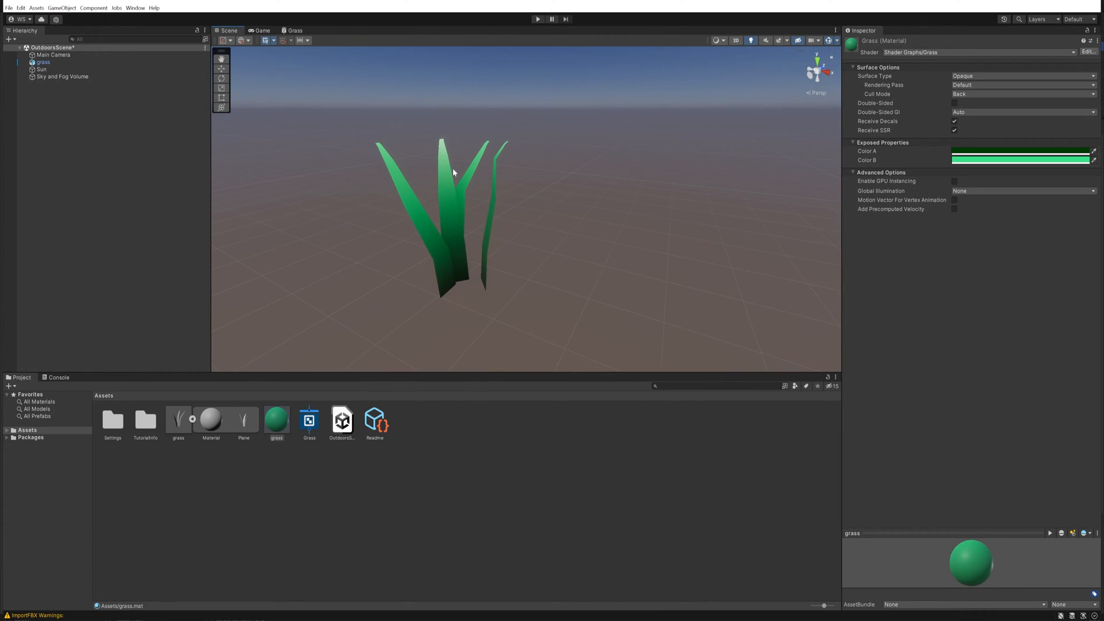
mouse_move(426, 204)
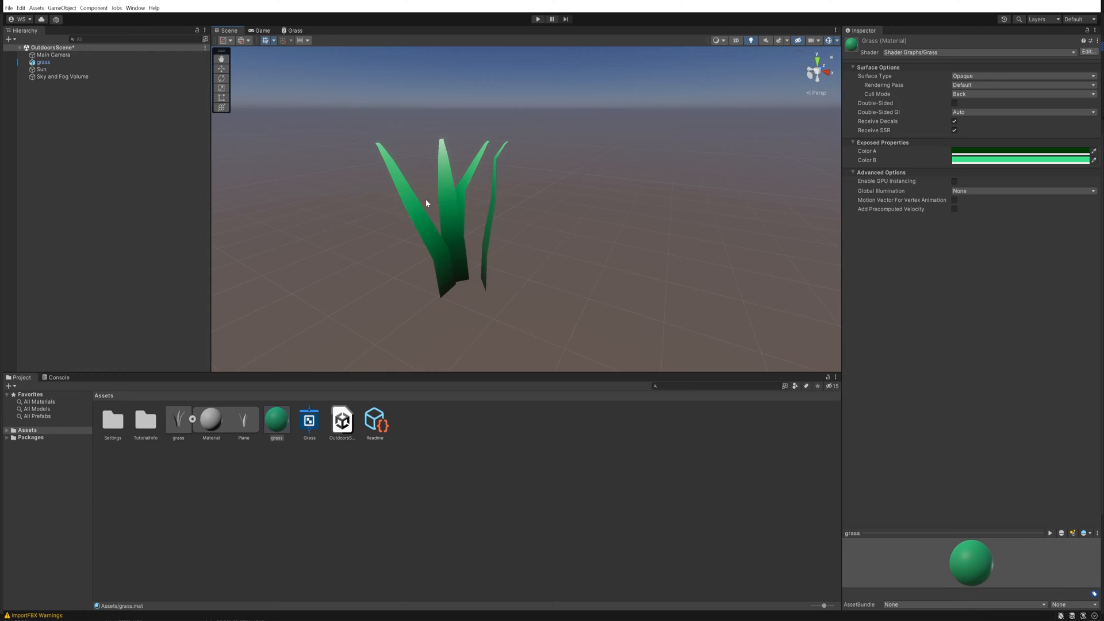
mouse_move(473, 226)
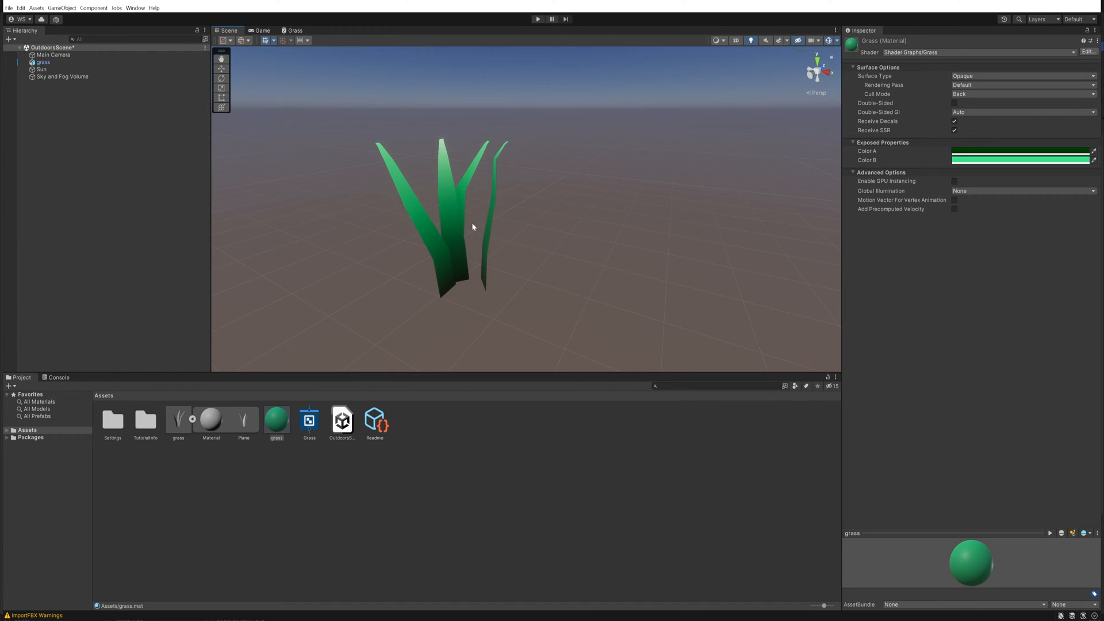
mouse_move(418, 244)
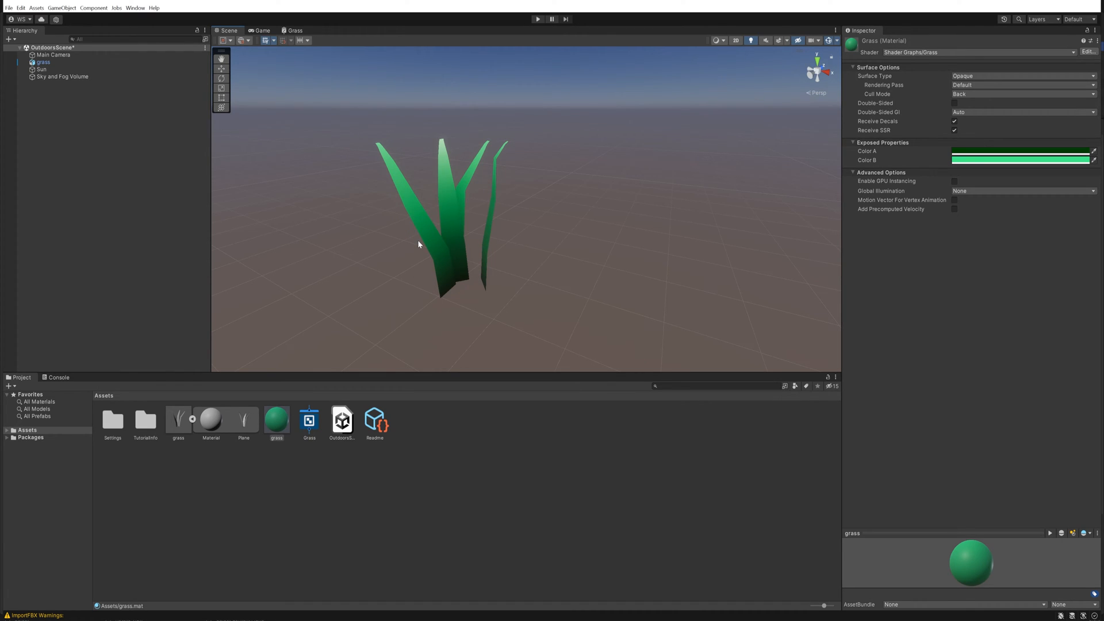
mouse_move(485, 256)
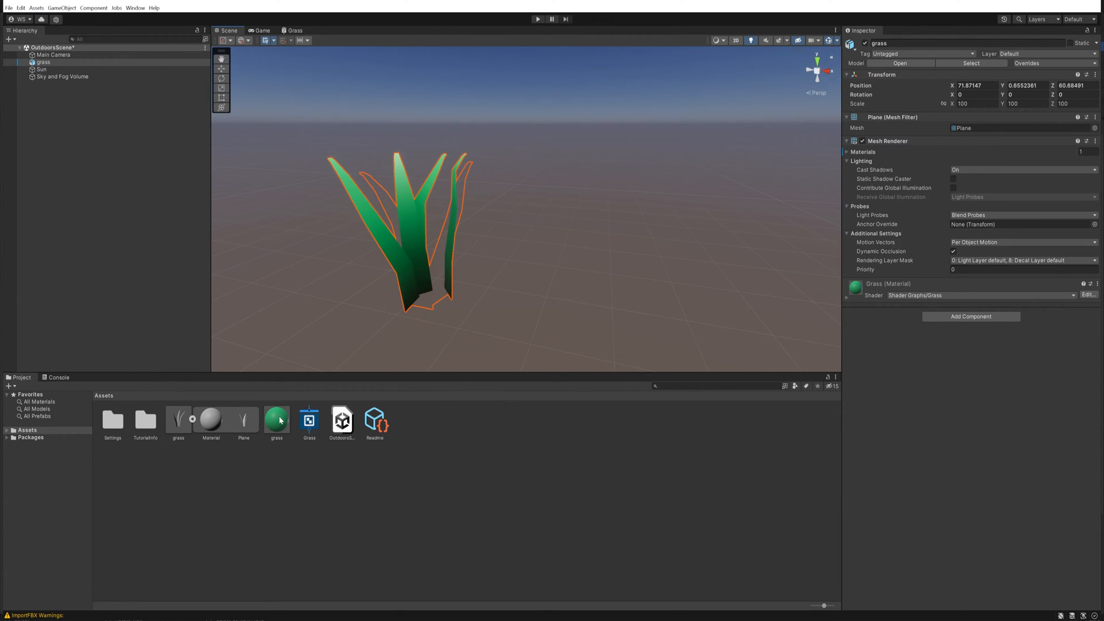
- Make the grass material double-sided and rotate the duplicated clump on Y for a fuller tuft
left_click(276, 419)
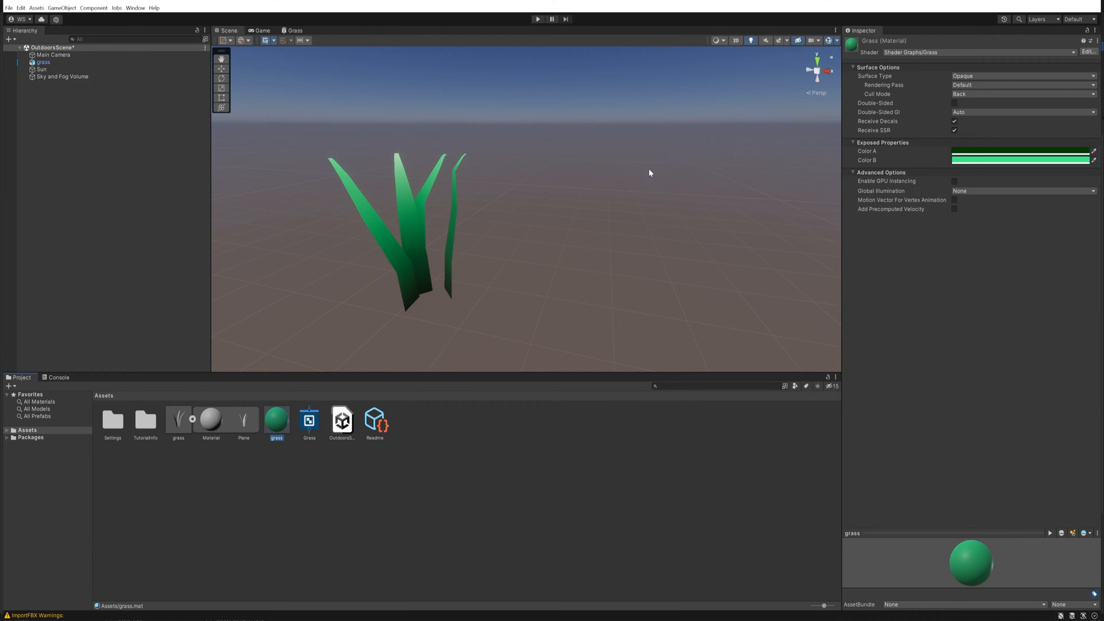
mouse_move(956, 105)
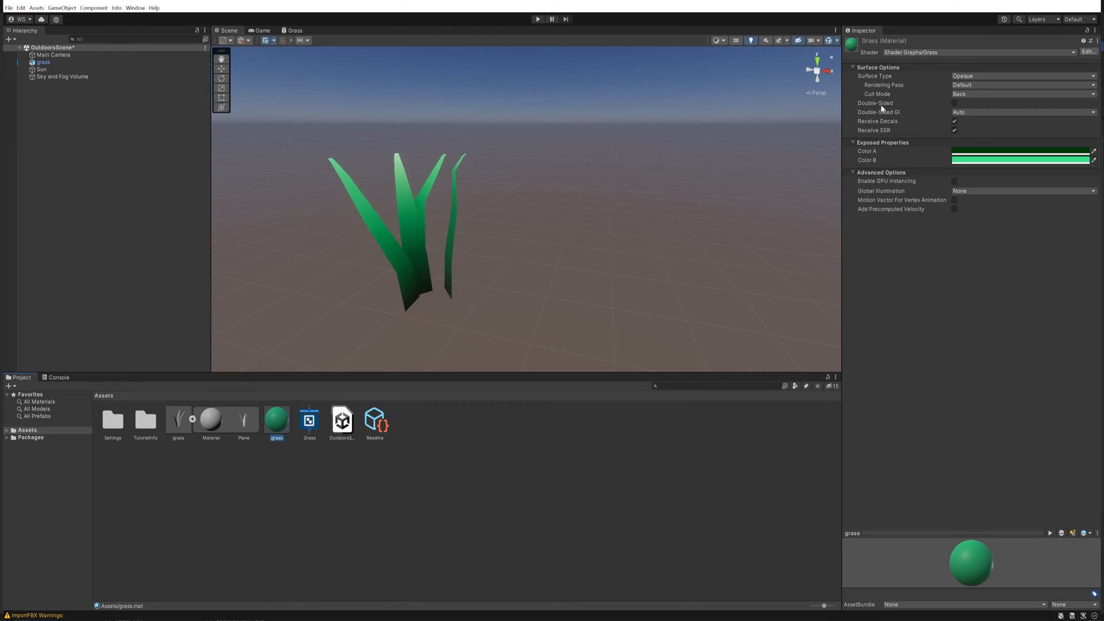
mouse_move(950, 110)
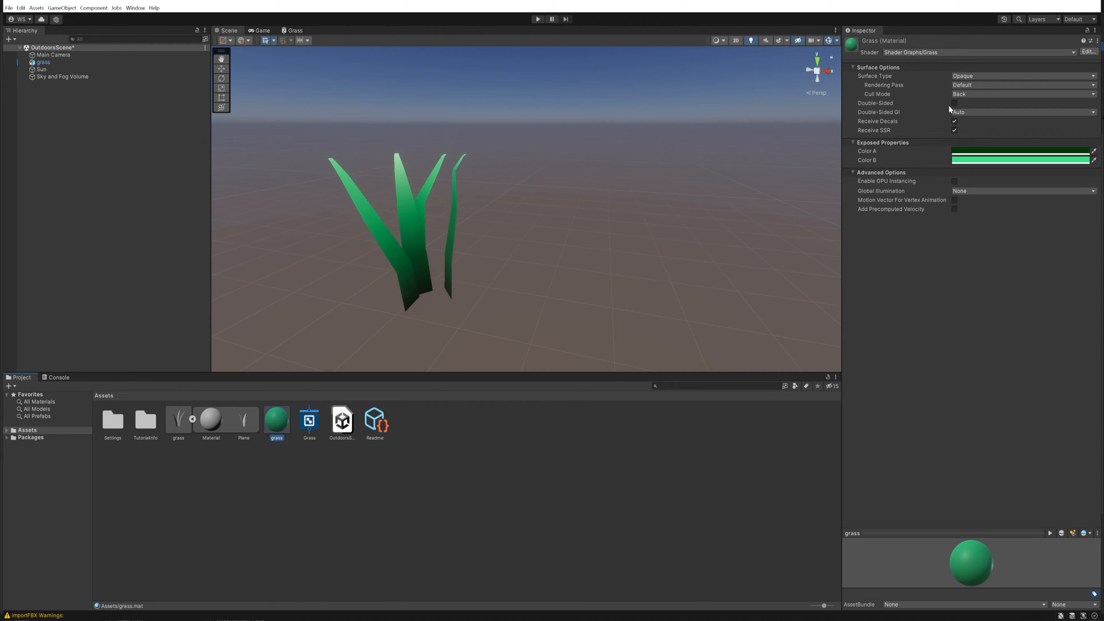
left_click(954, 103)
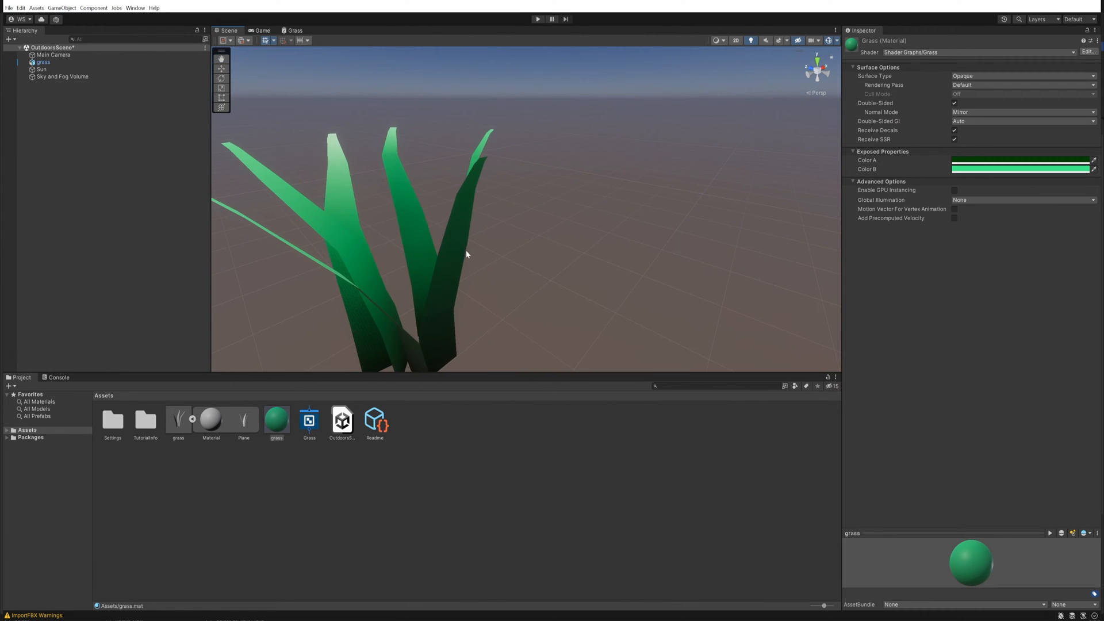
scroll("down", 3)
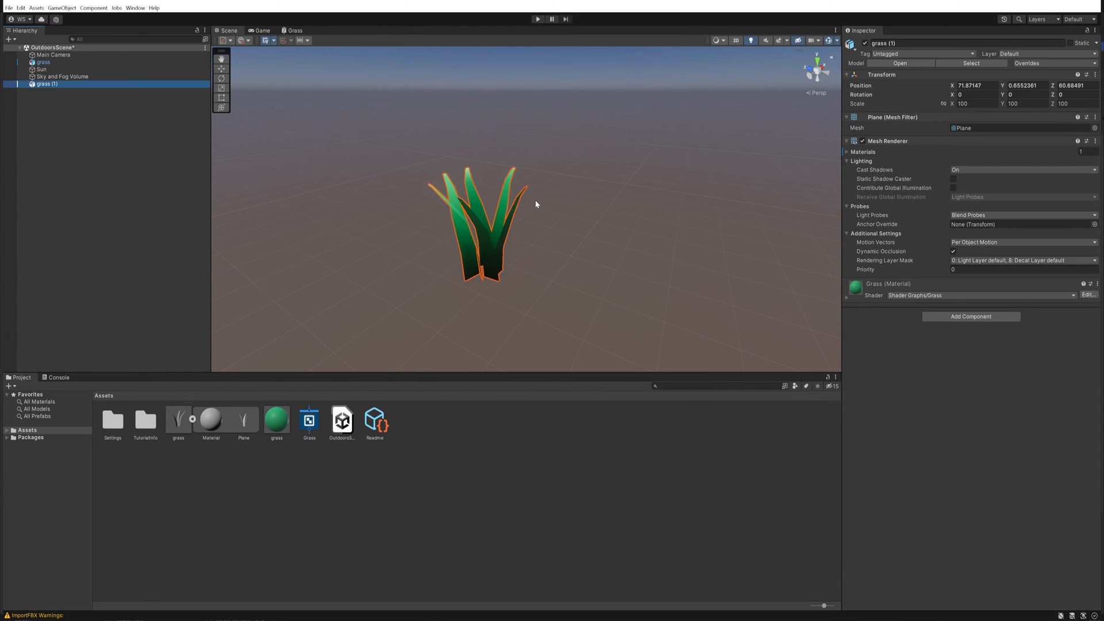
mouse_move(240, 76)
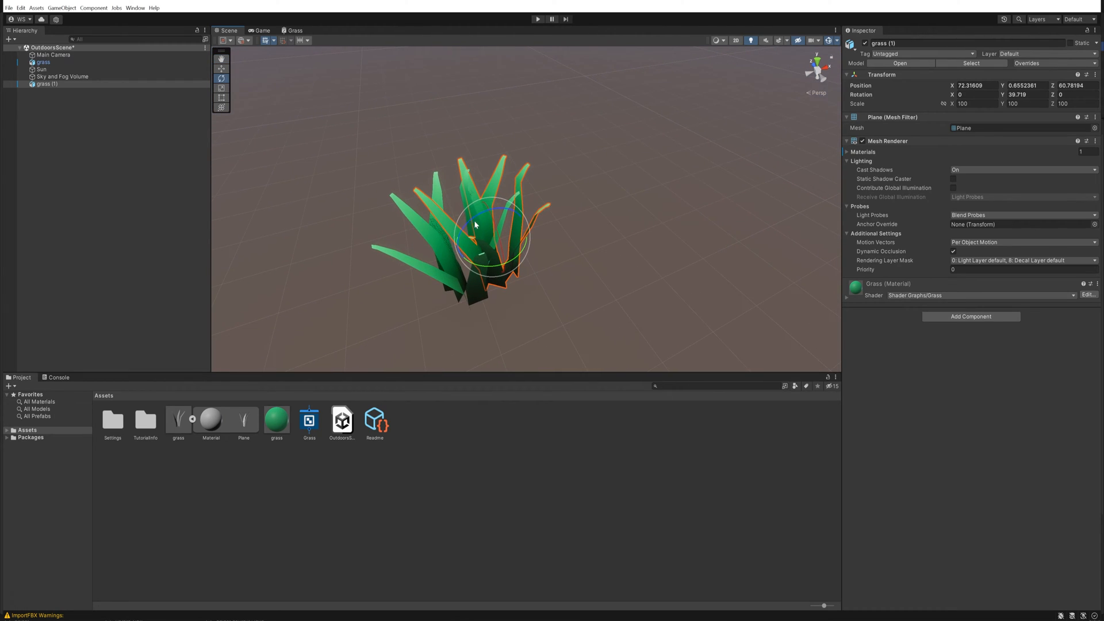
left_click_drag(475, 224, 578, 189)
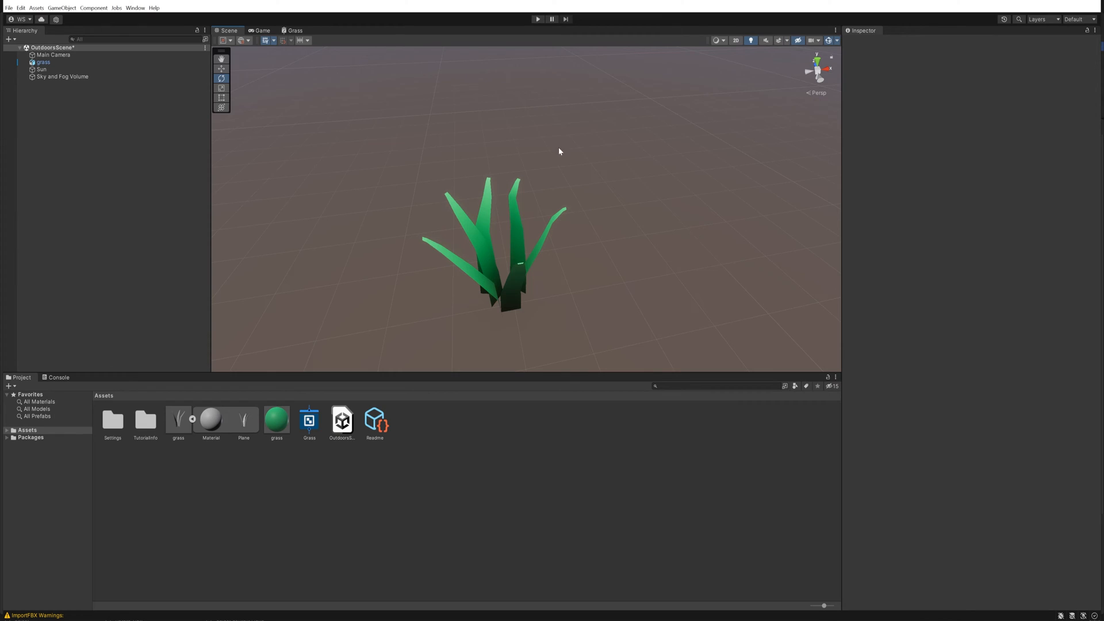
- Add a Normal Unpack node feeding Normal (Tangent Space) and save the Grass graph
left_click(295, 30)
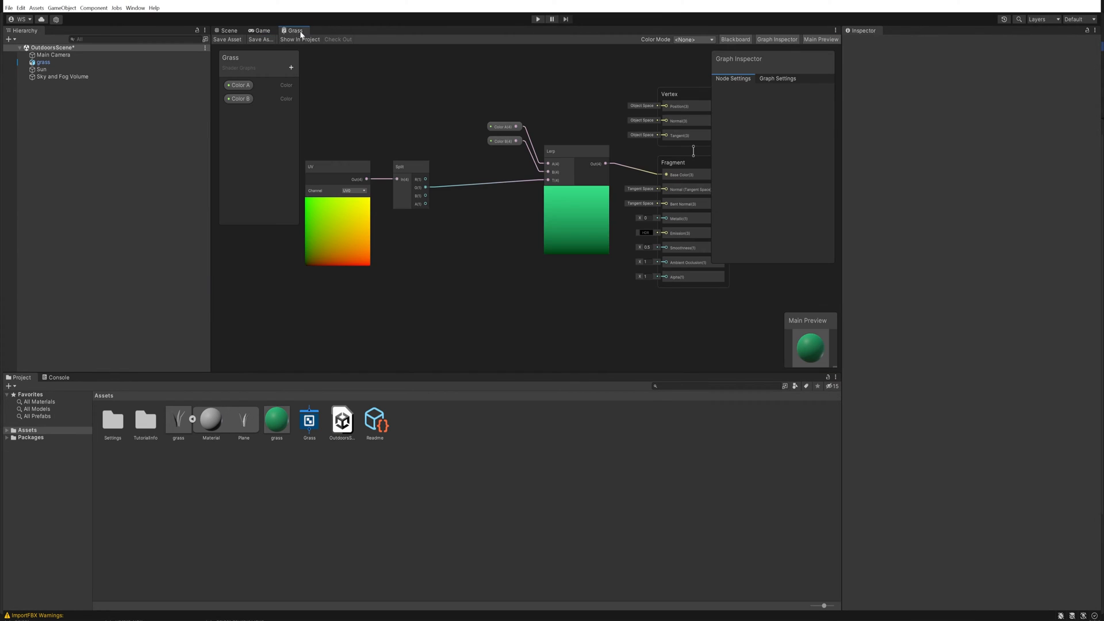
mouse_move(591, 304)
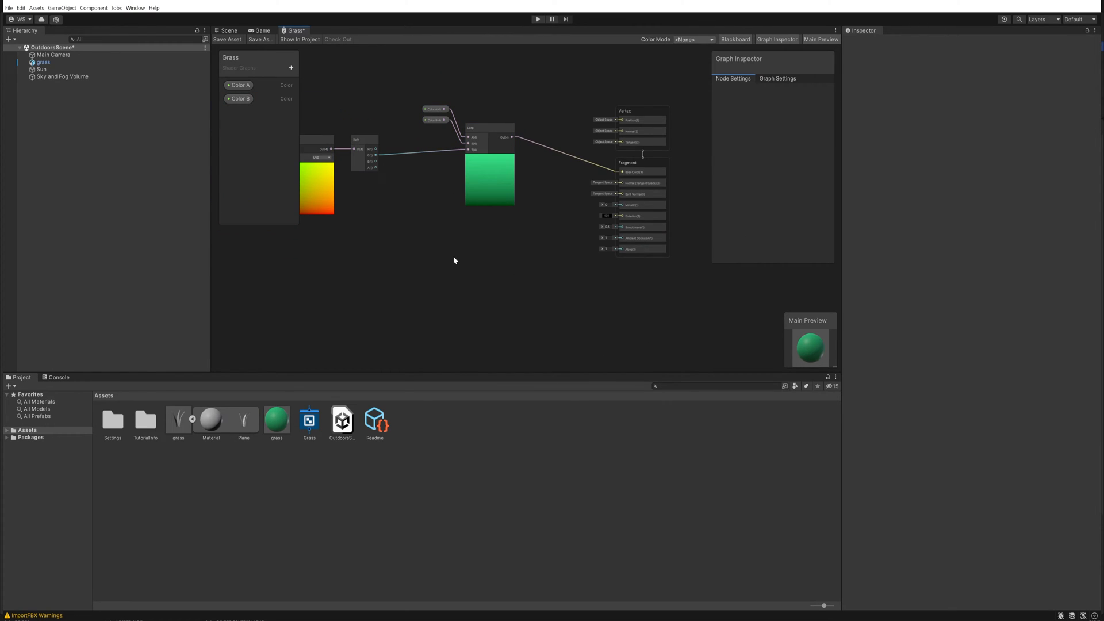
type("normal")
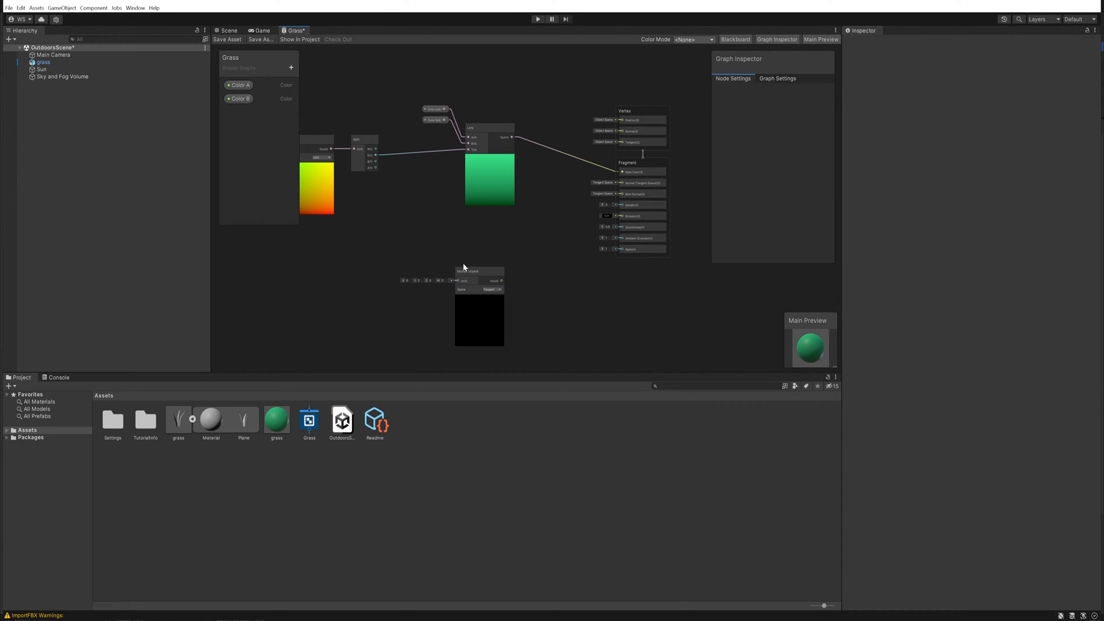
left_click(464, 246)
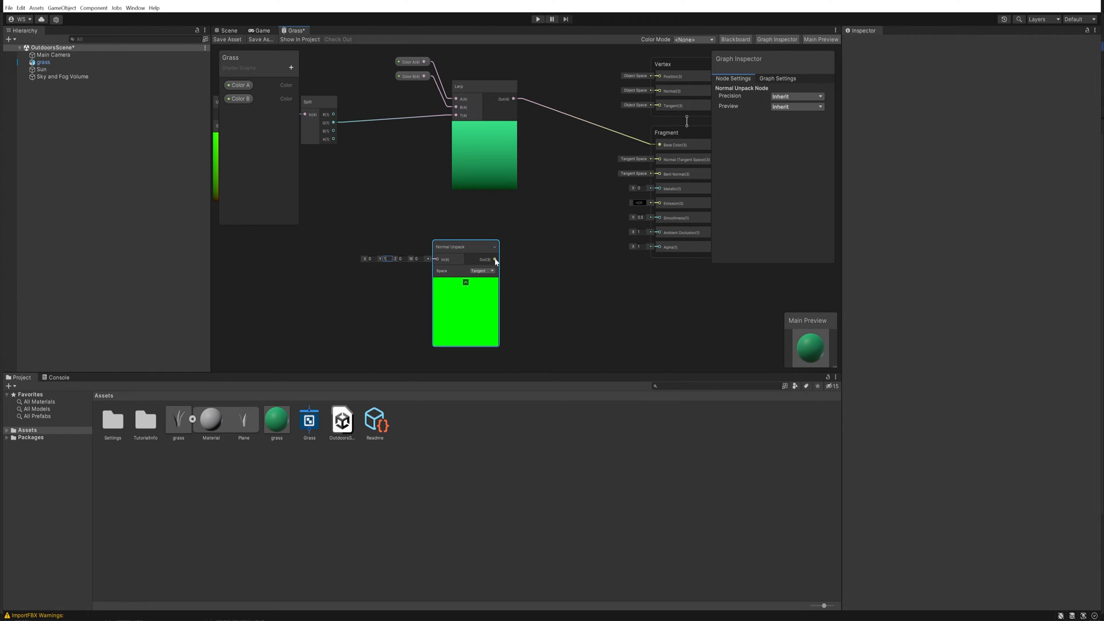
left_click_drag(497, 259, 657, 159)
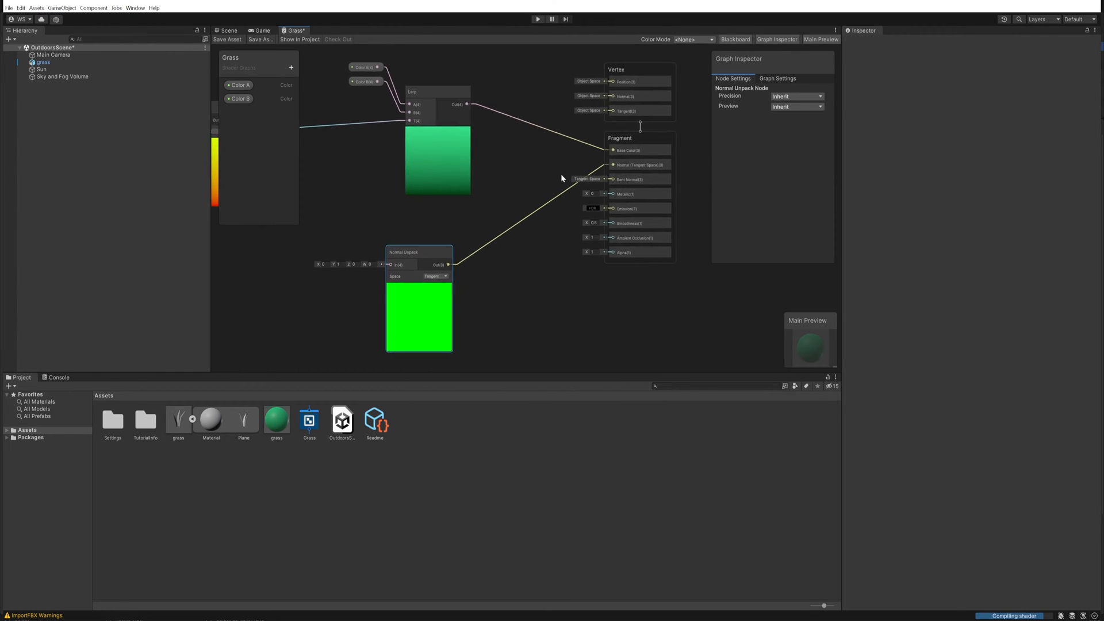
left_click(227, 39)
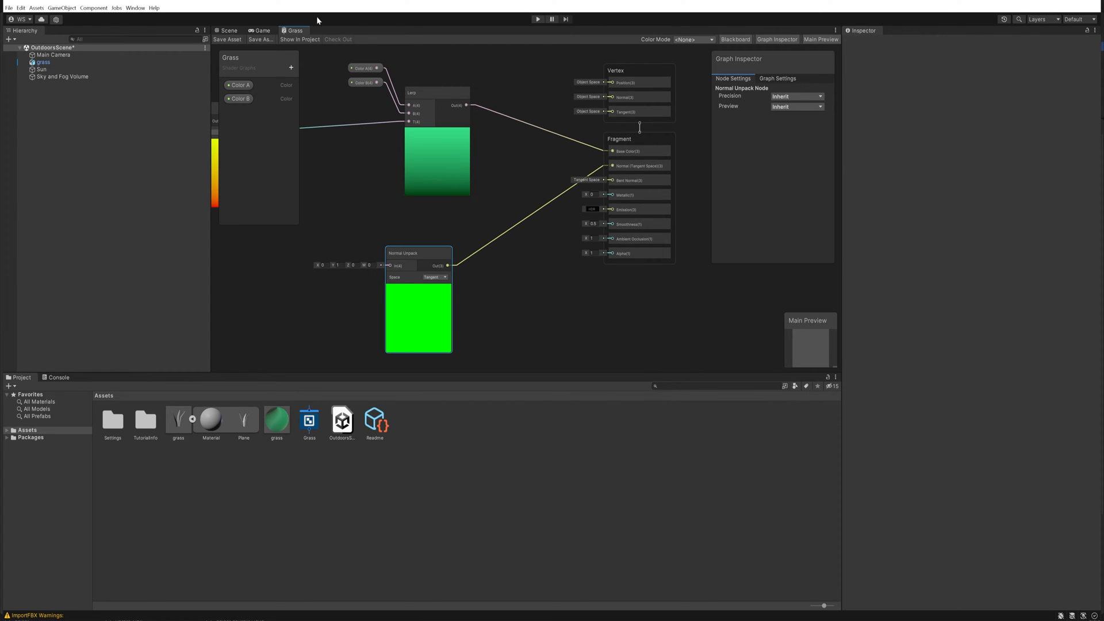
- Orbit around the grass model in the Scene view to check the gradient shader
left_click(228, 30)
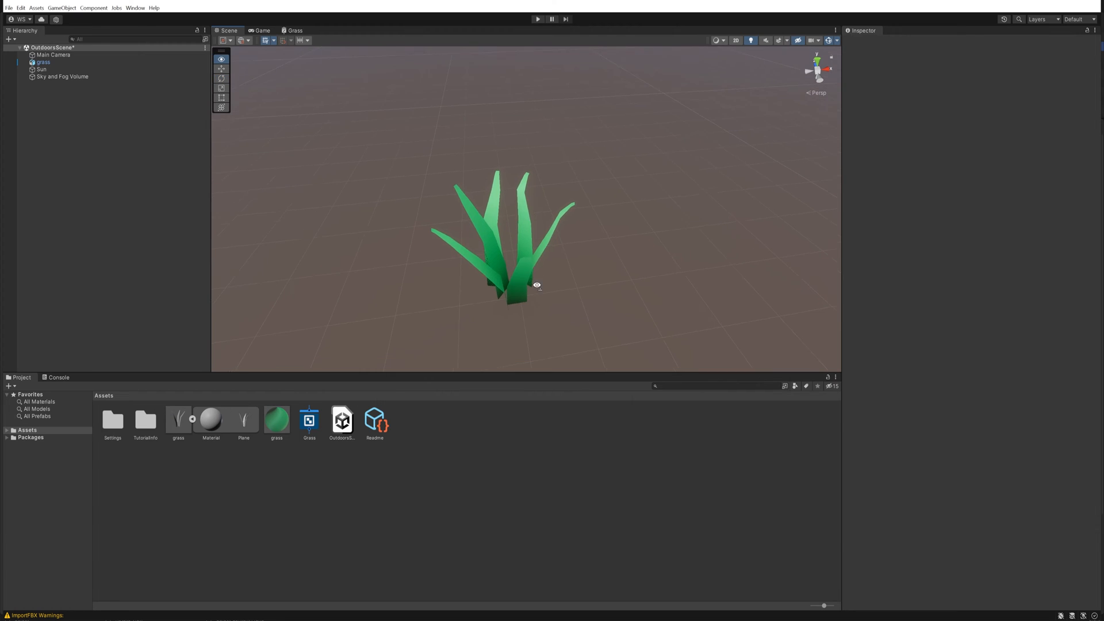
left_click_drag(537, 286, 556, 202)
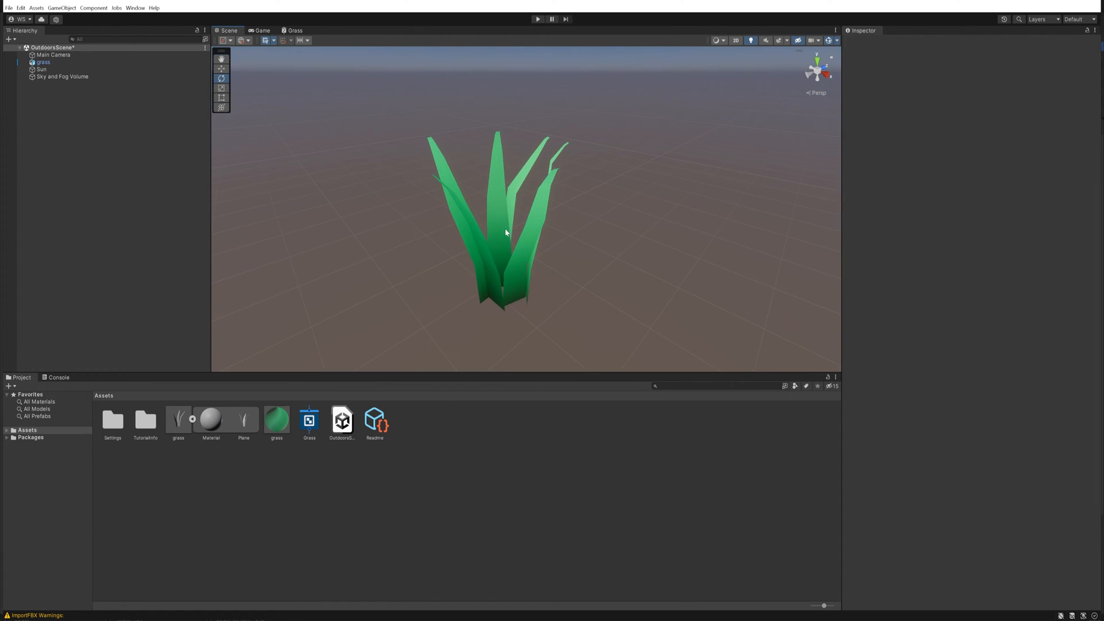
mouse_move(522, 222)
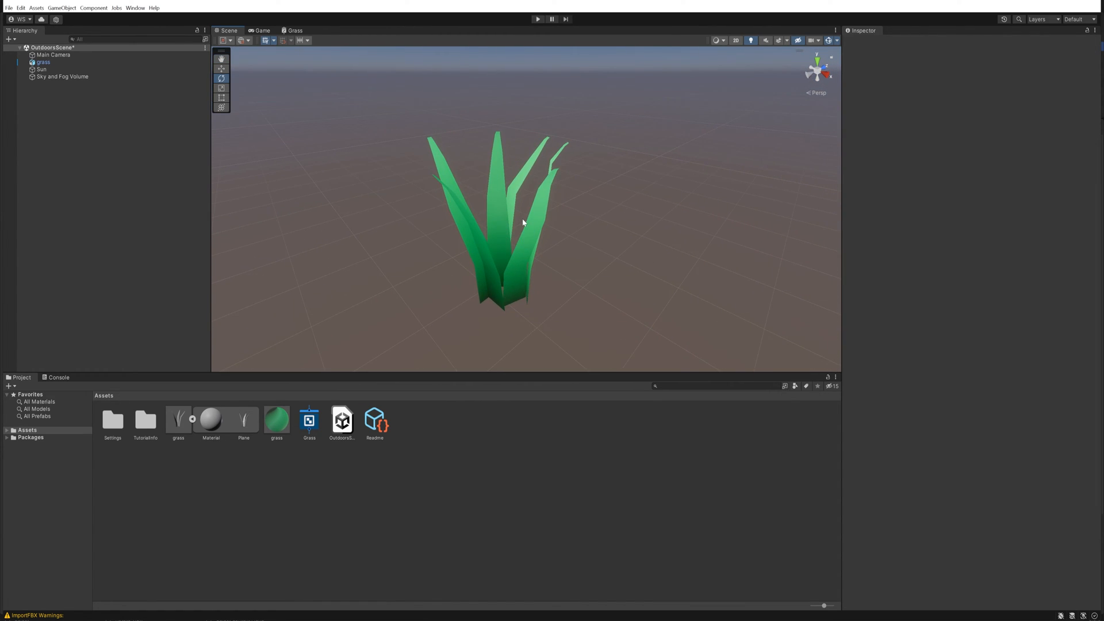
mouse_move(504, 259)
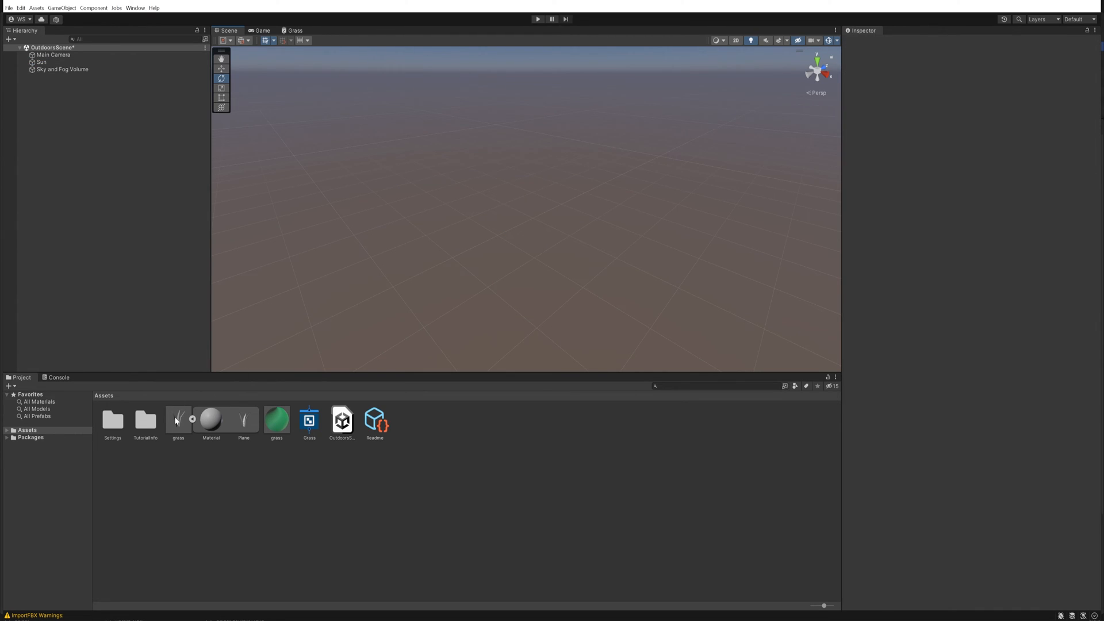
- Check the grass model's material import options, then add a Terrain and show its settings
left_click(177, 420)
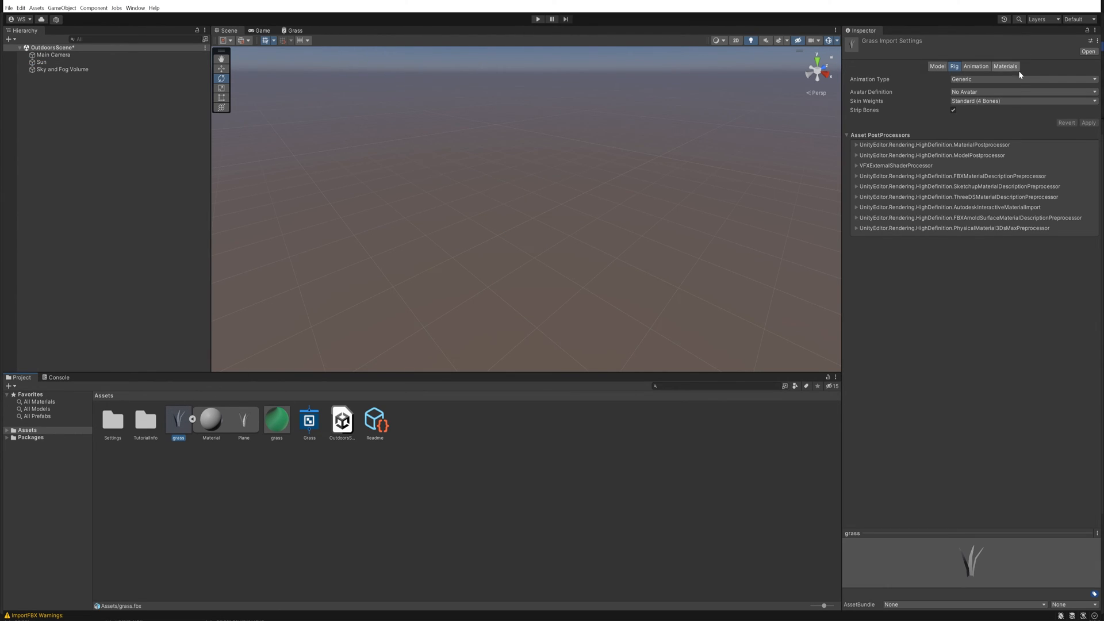
left_click(1006, 67)
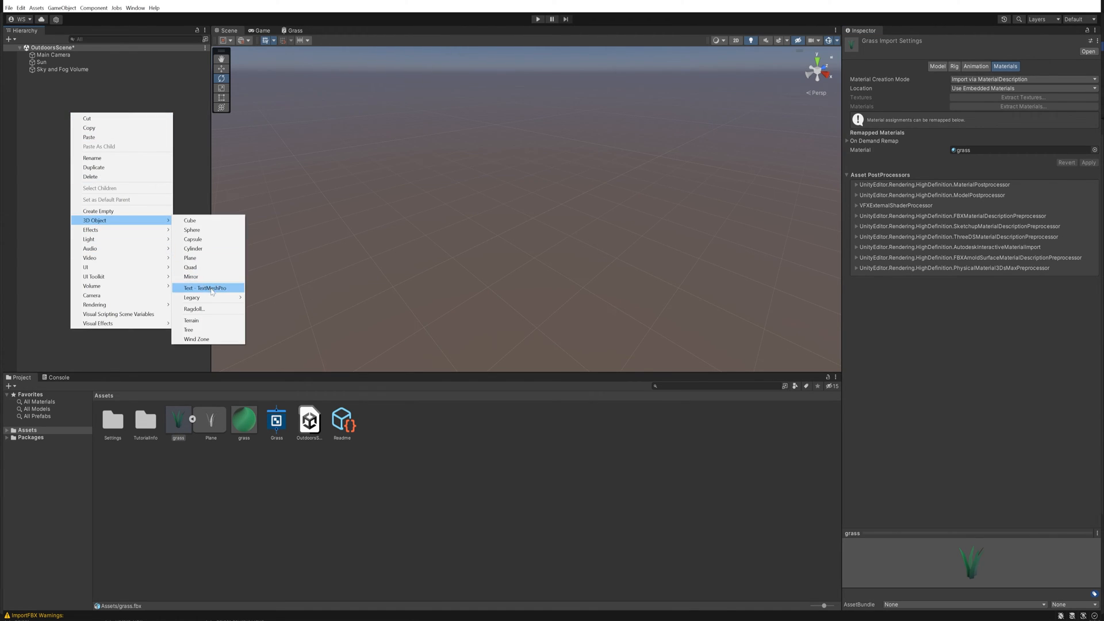
left_click(191, 321)
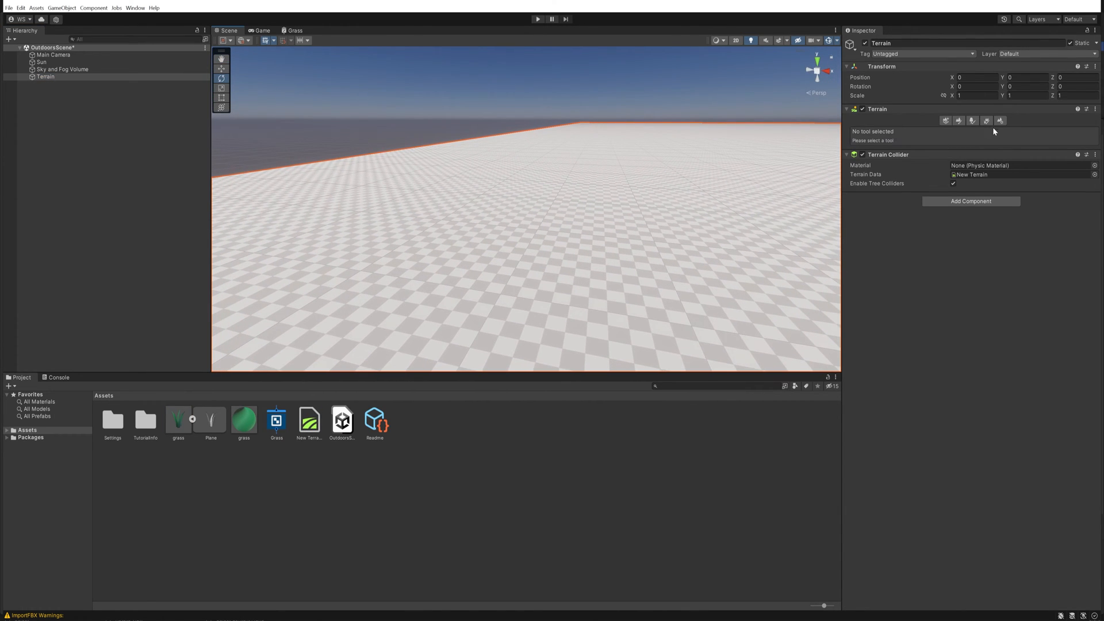
left_click(999, 120)
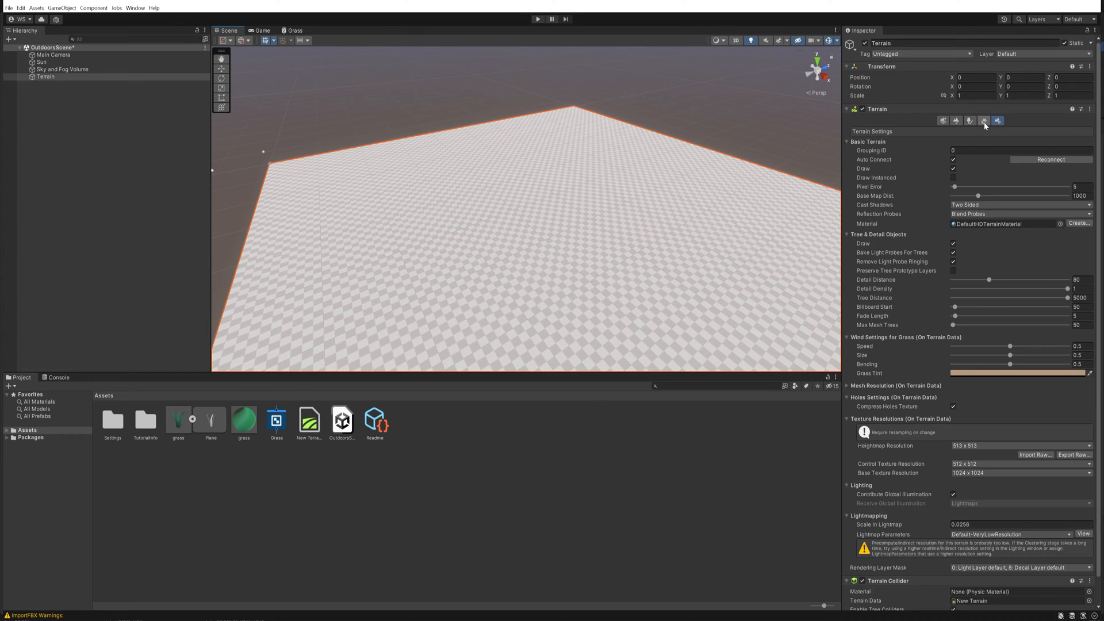
- In Paint Details, add a detail mesh using the grass model as the Detail Prefab
left_click(985, 121)
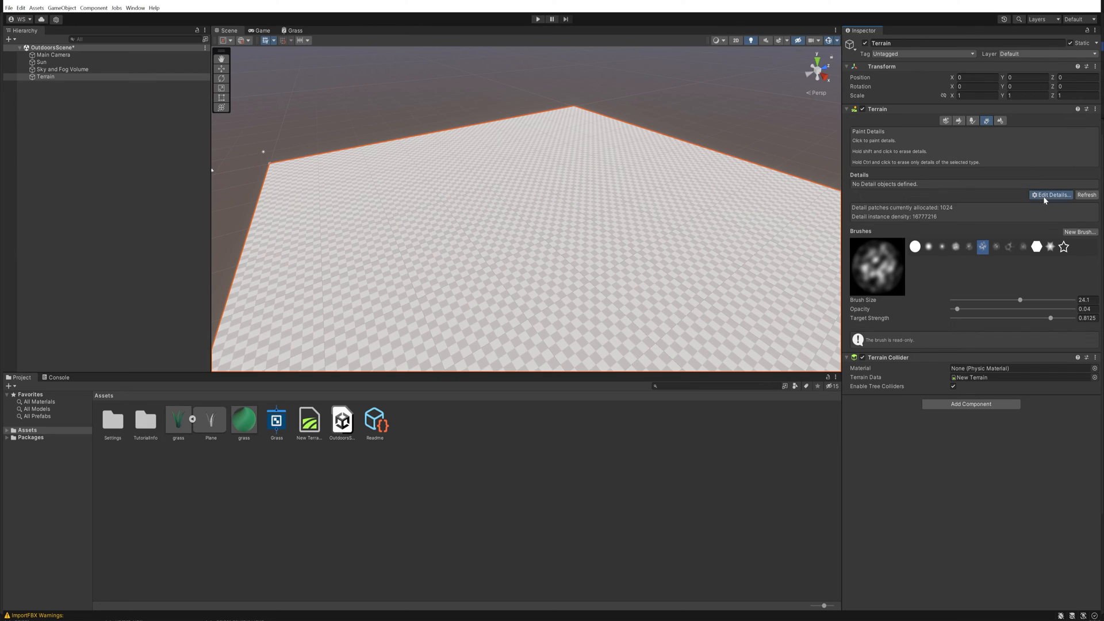
left_click(1050, 195)
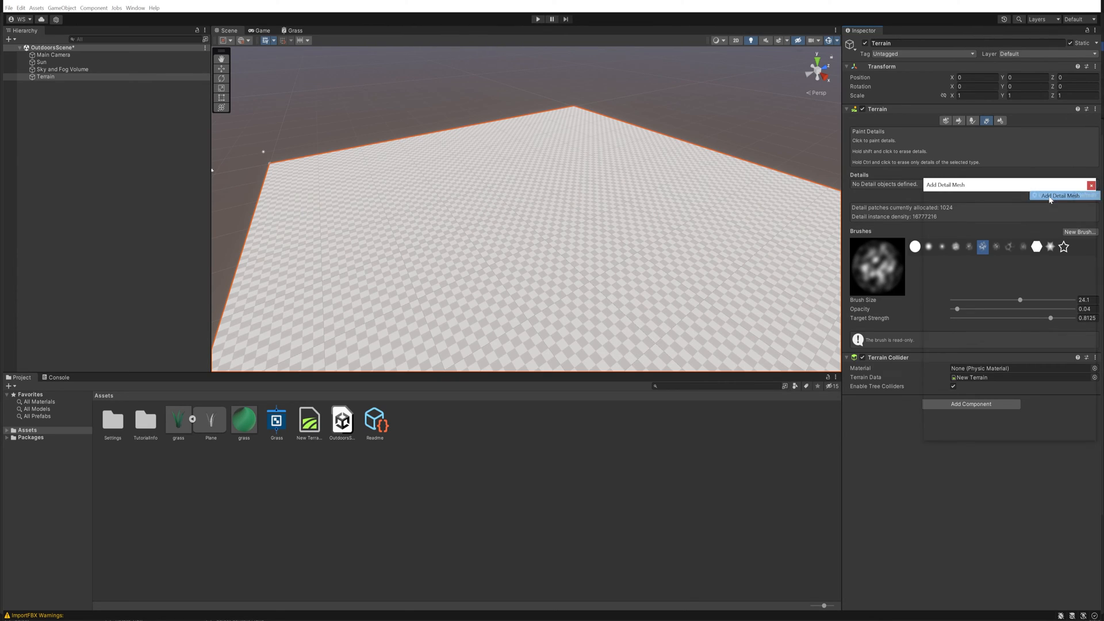
left_click(1059, 196)
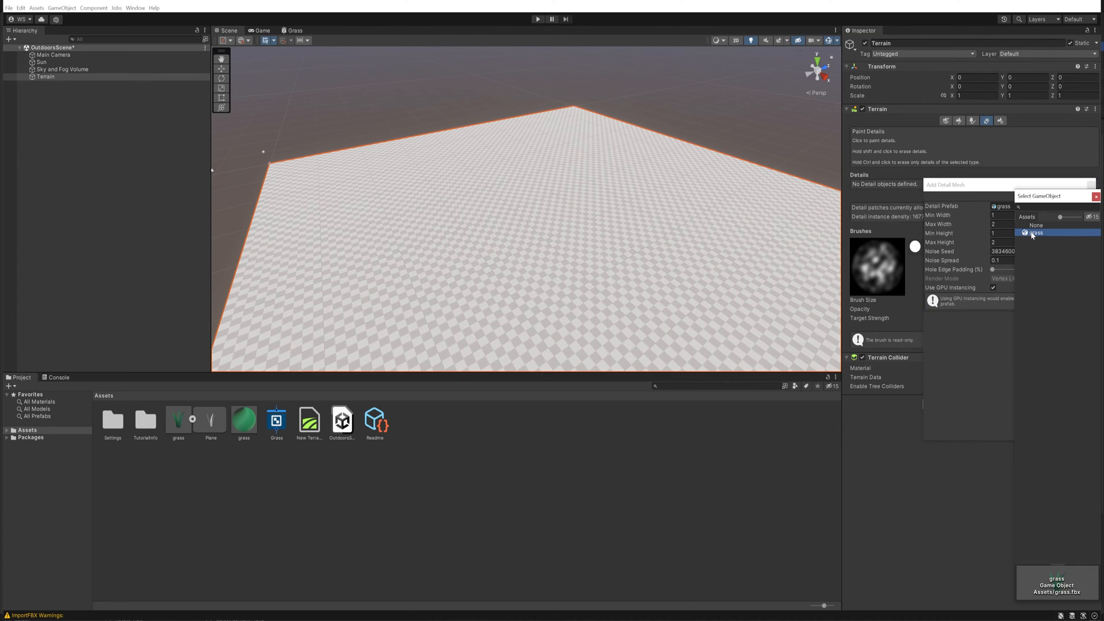
left_click(1036, 232)
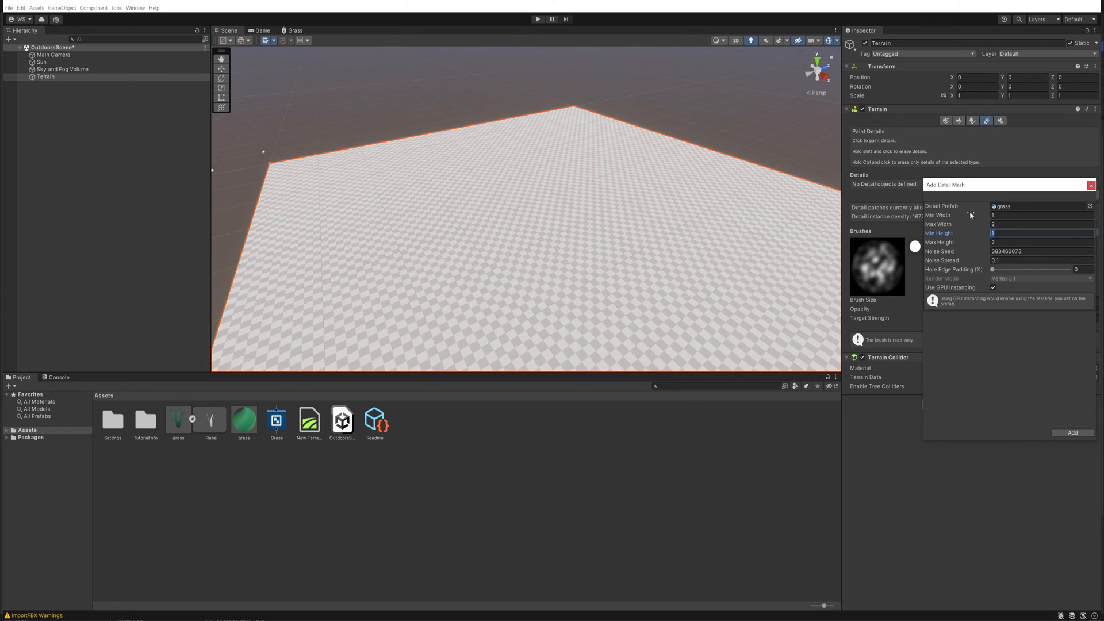
mouse_move(938, 215)
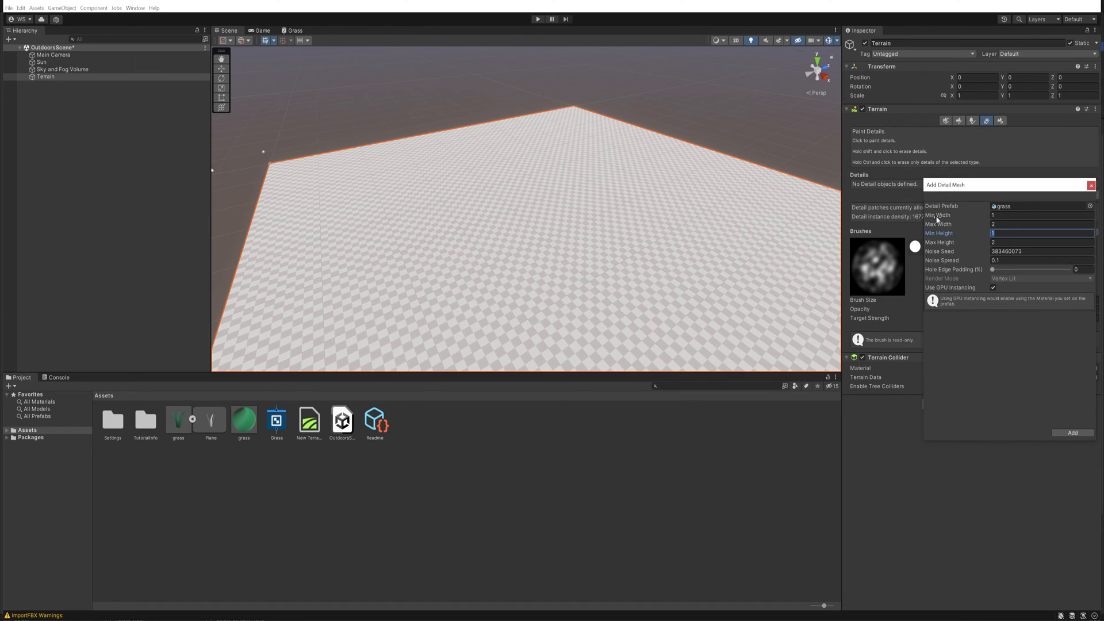
mouse_move(956, 246)
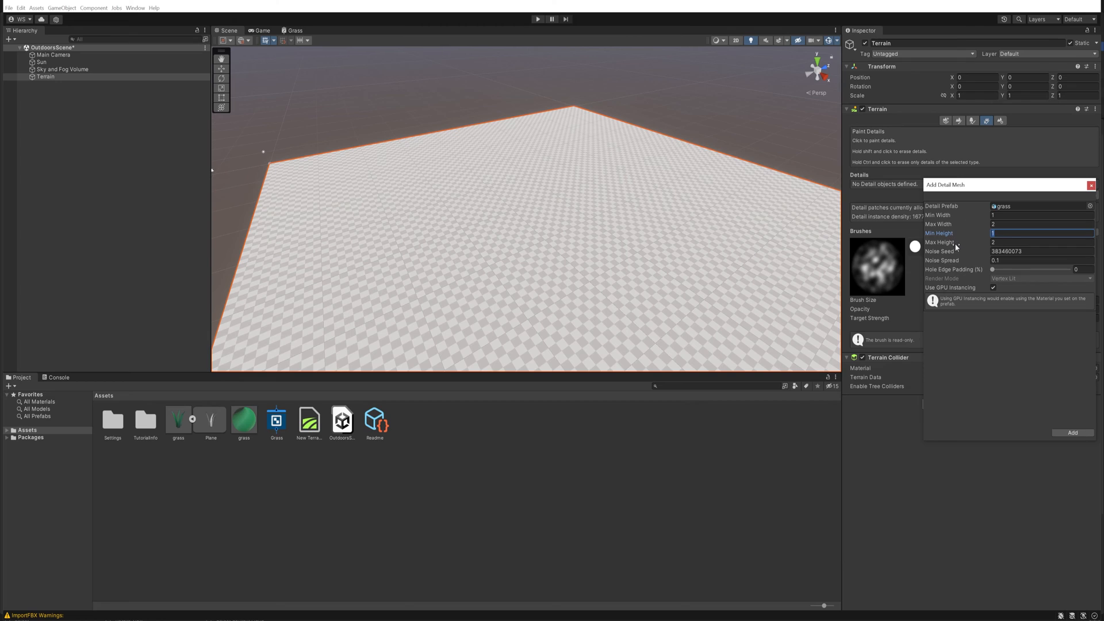
mouse_move(913, 292)
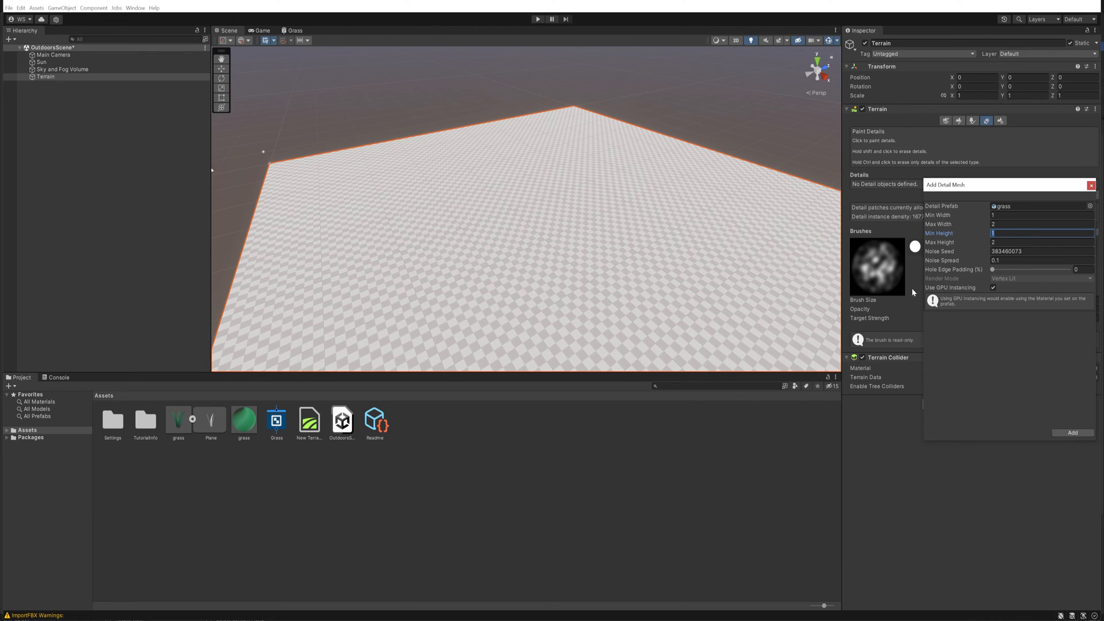
mouse_move(1058, 428)
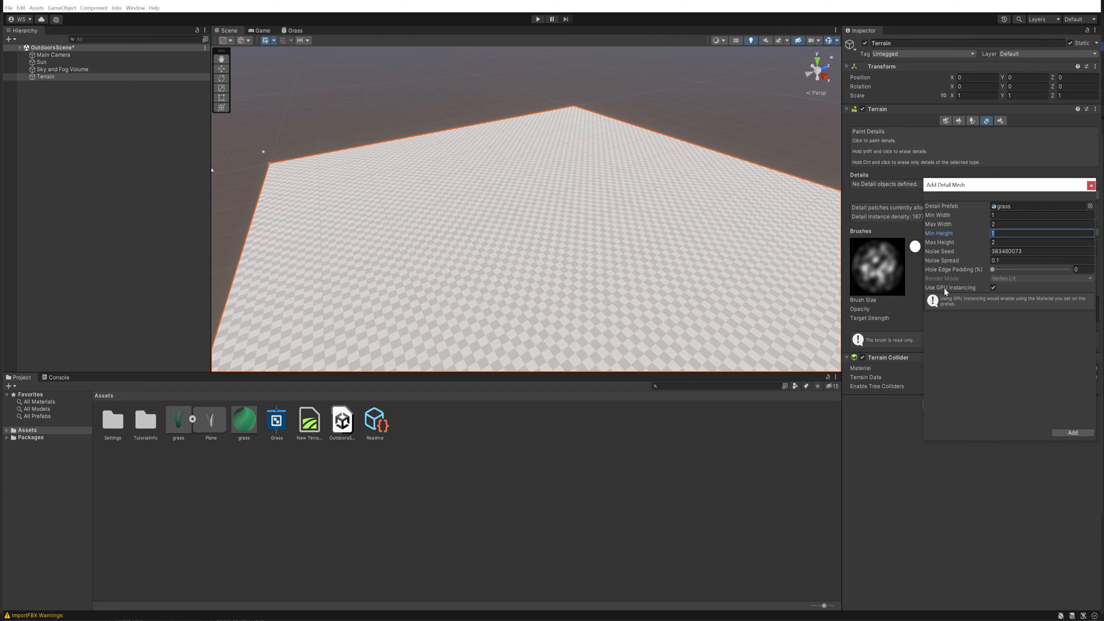
mouse_move(967, 291)
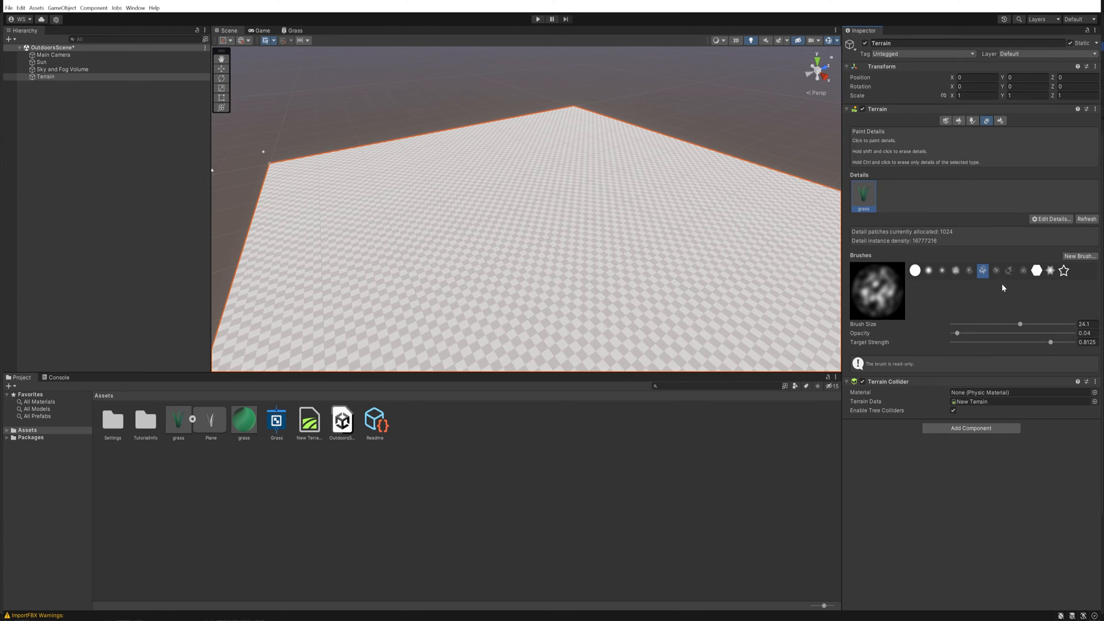
- Choose a brush of size about 30 and set the grass detail's Min Width to 10
left_click(997, 270)
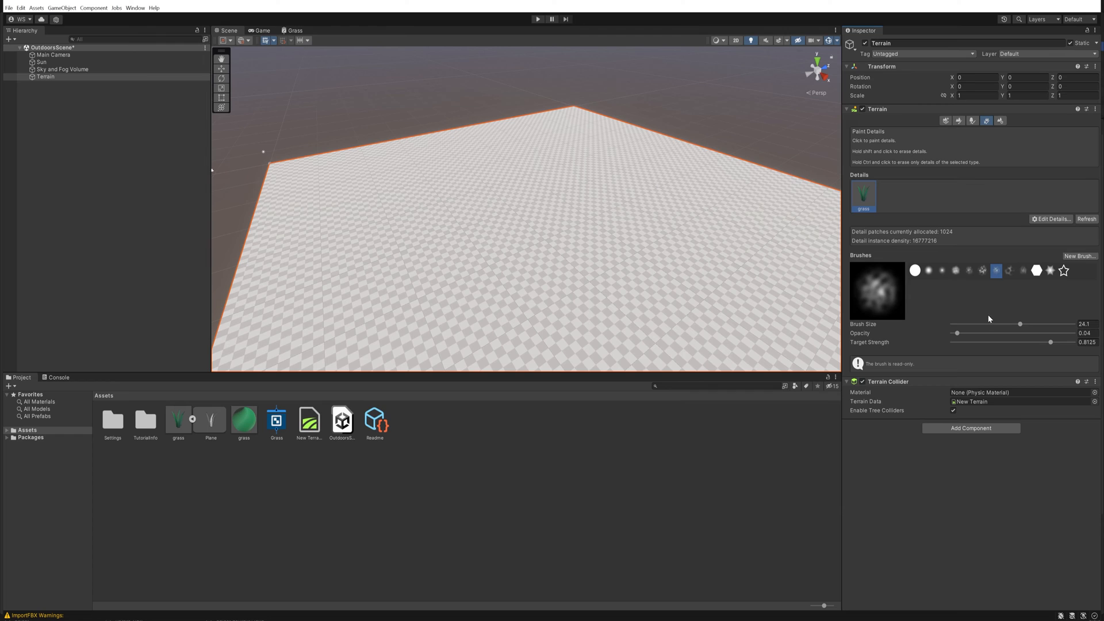
left_click_drag(1021, 324, 1028, 323)
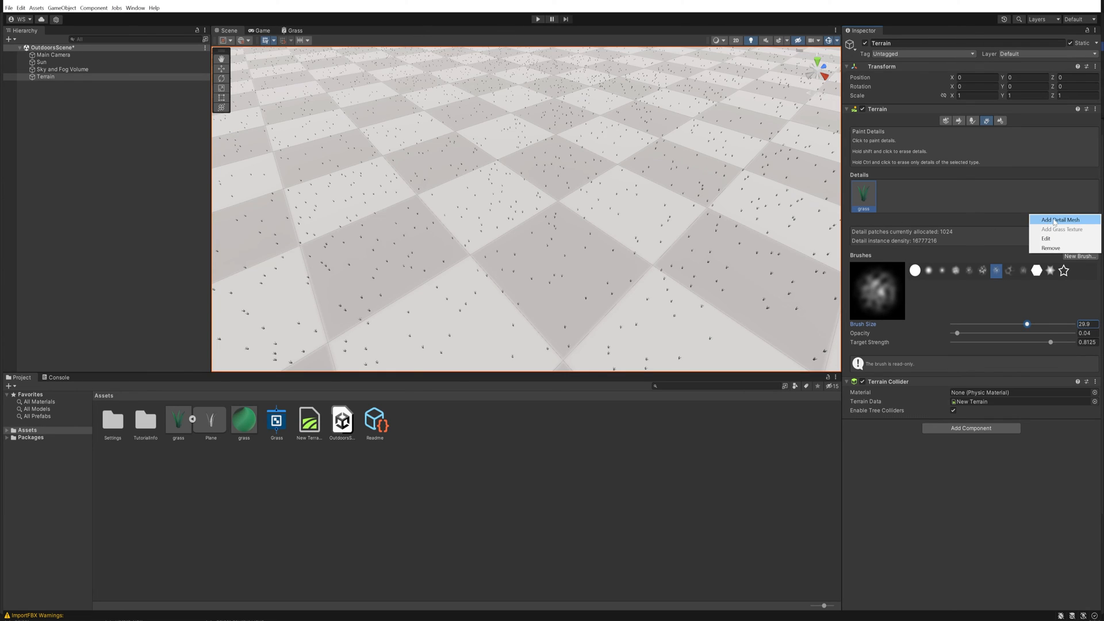
left_click(1047, 240)
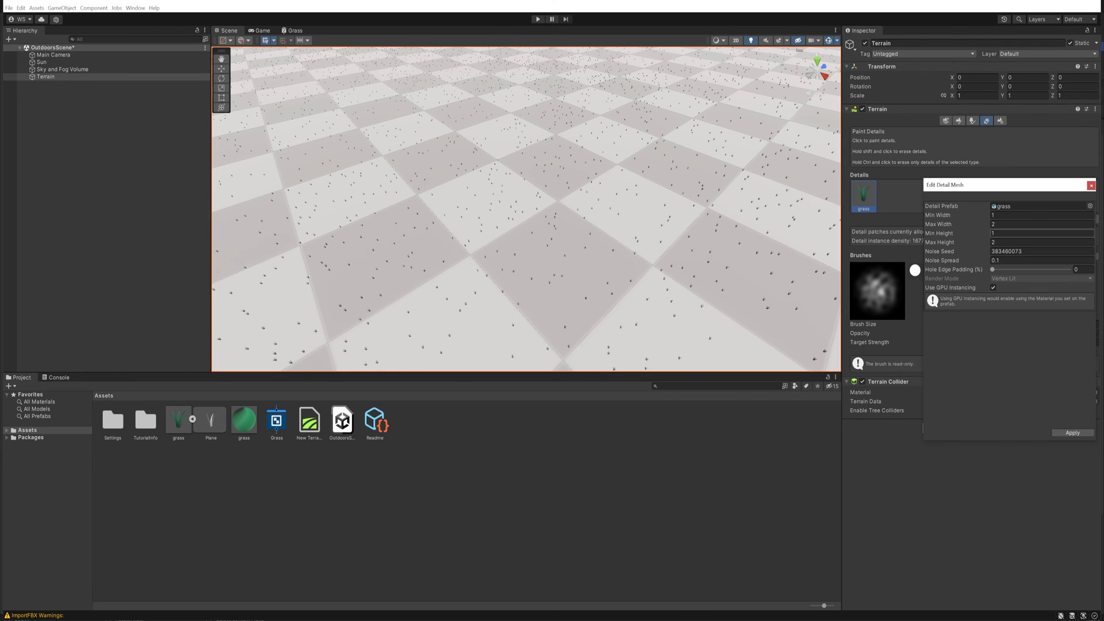
left_click(1041, 215)
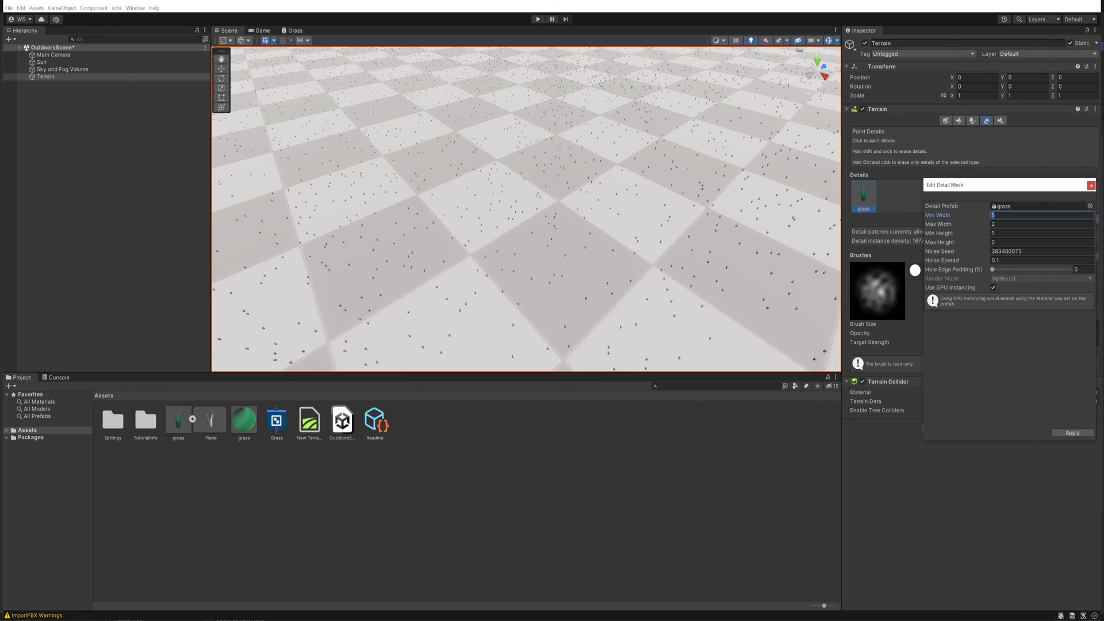
type("10")
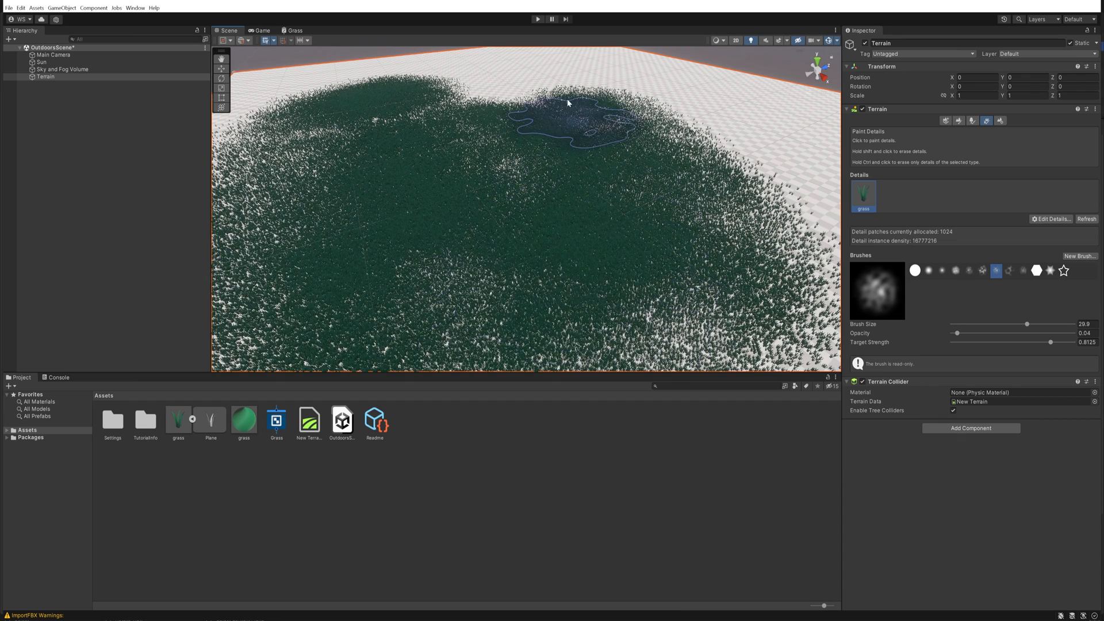
- Darken the grass material's Color A and pick a lighter green for Color B
left_click(244, 420)
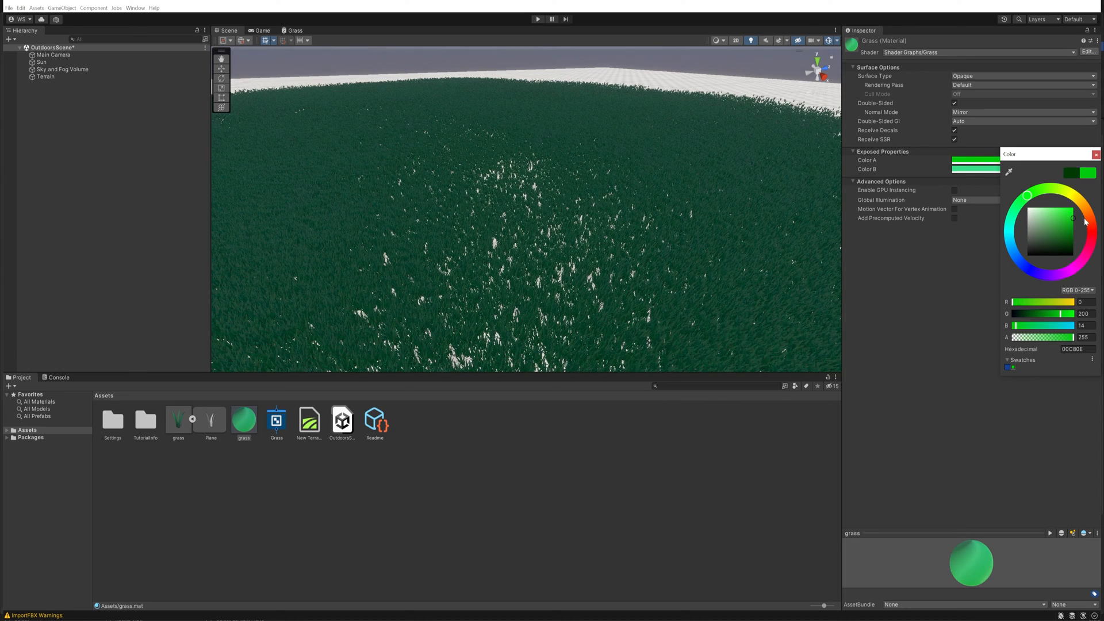
left_click(1069, 221)
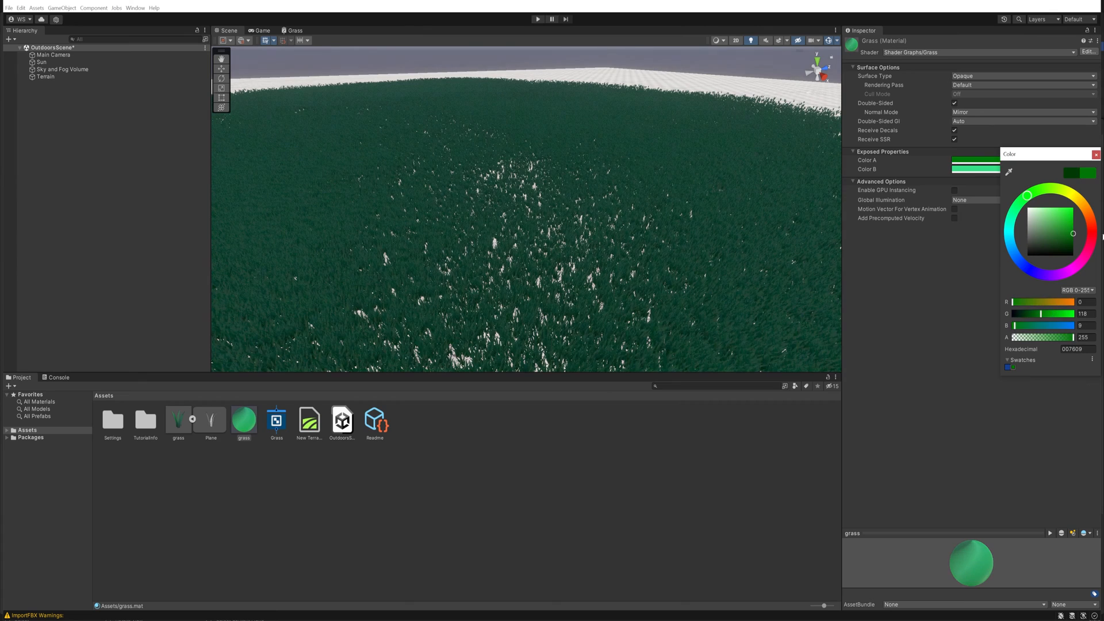
left_click(1062, 223)
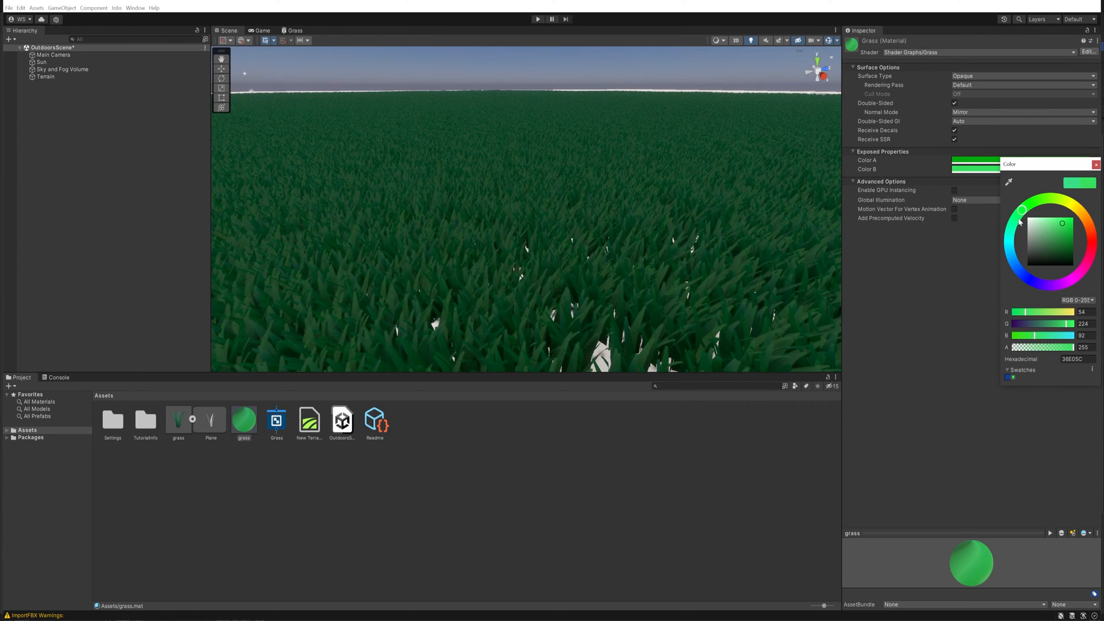
left_click_drag(1020, 212, 1072, 221)
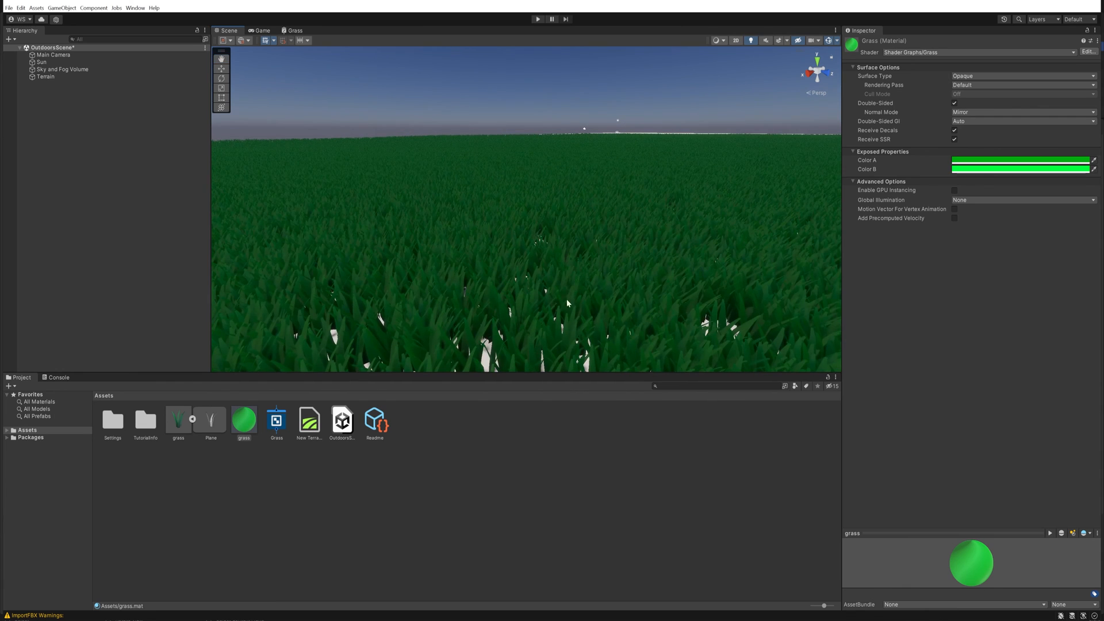
mouse_move(609, 227)
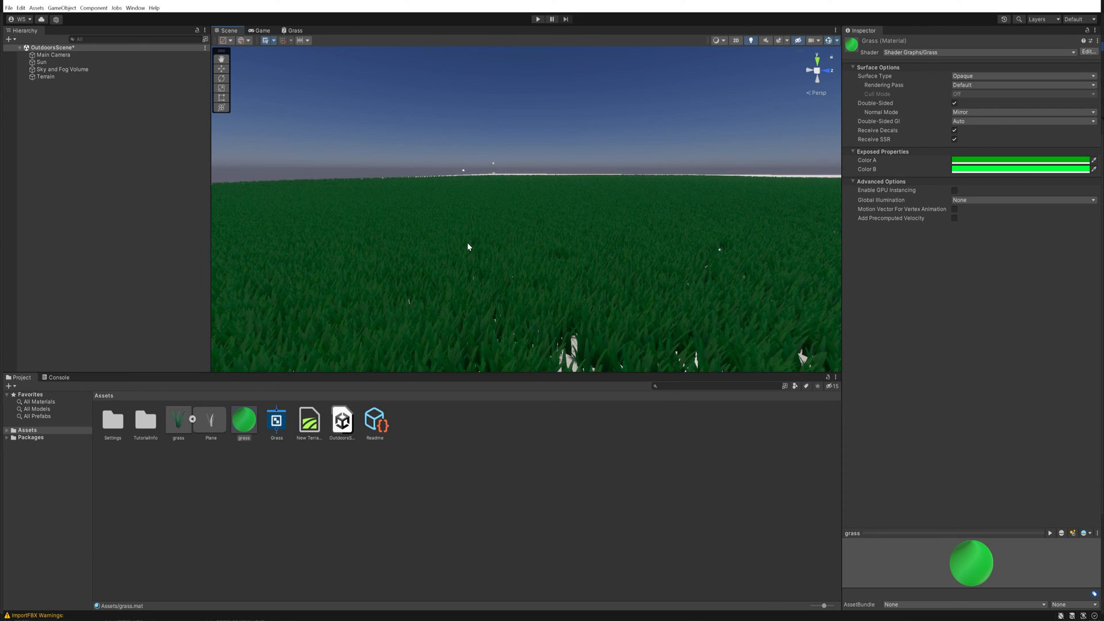
left_click(293, 30)
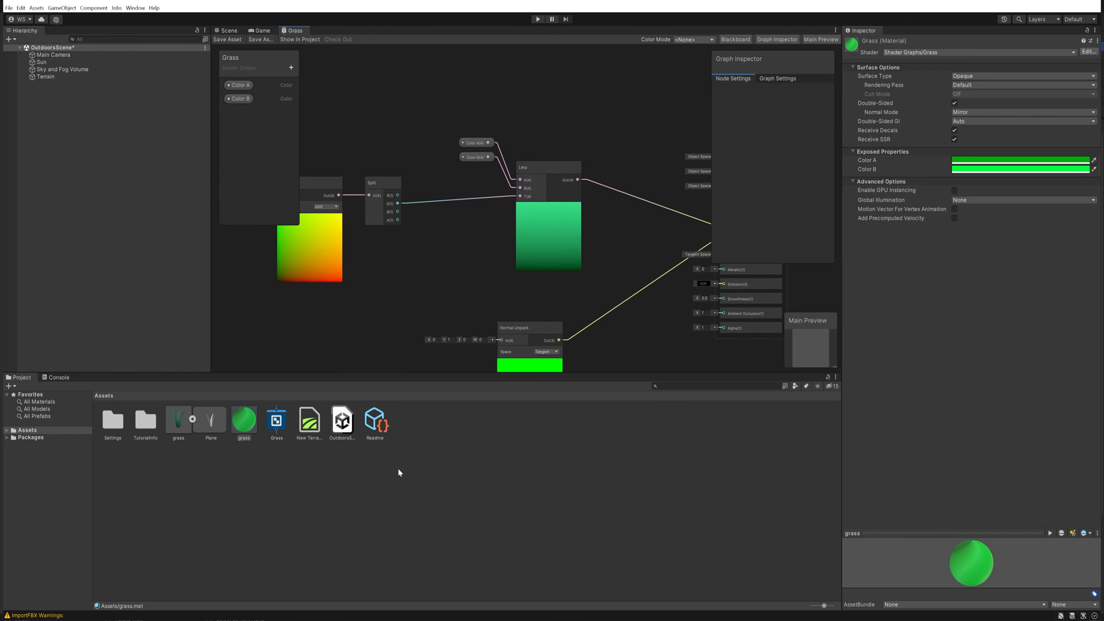
left_click(227, 30)
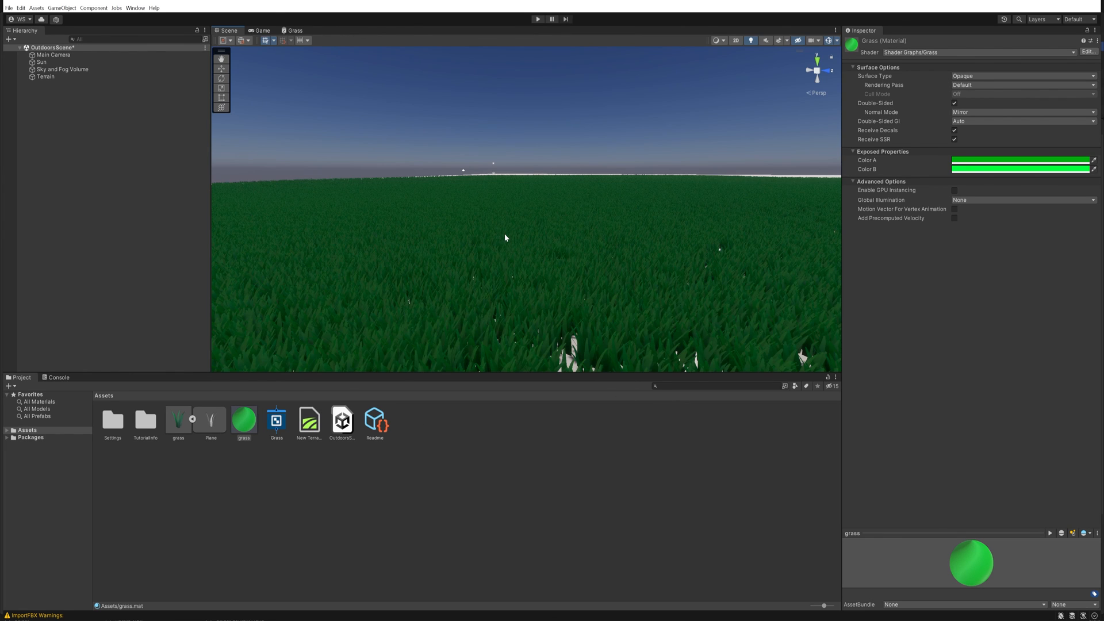